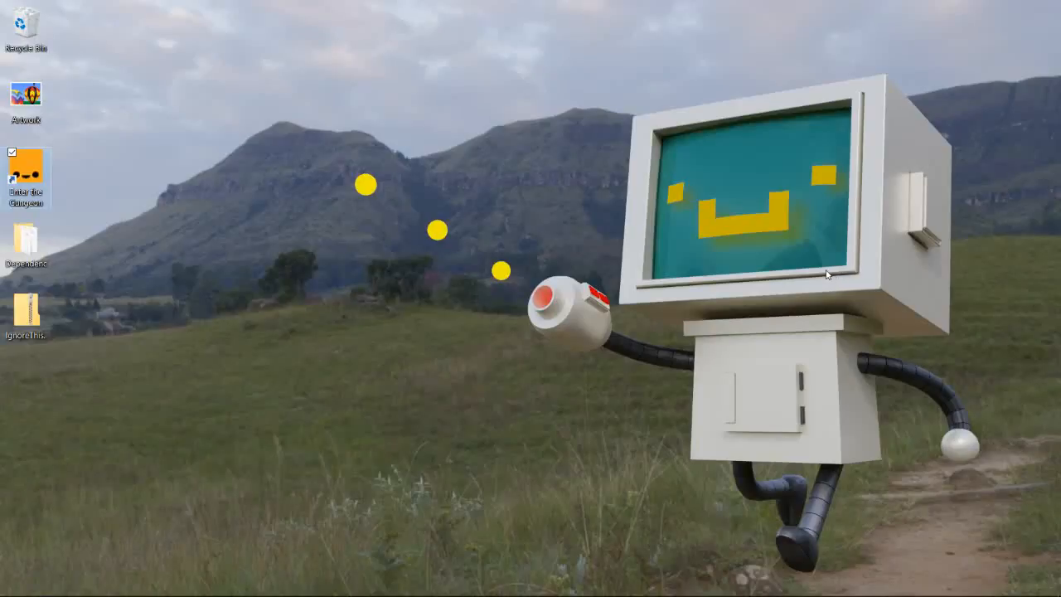
mouse_move(1005, 80)
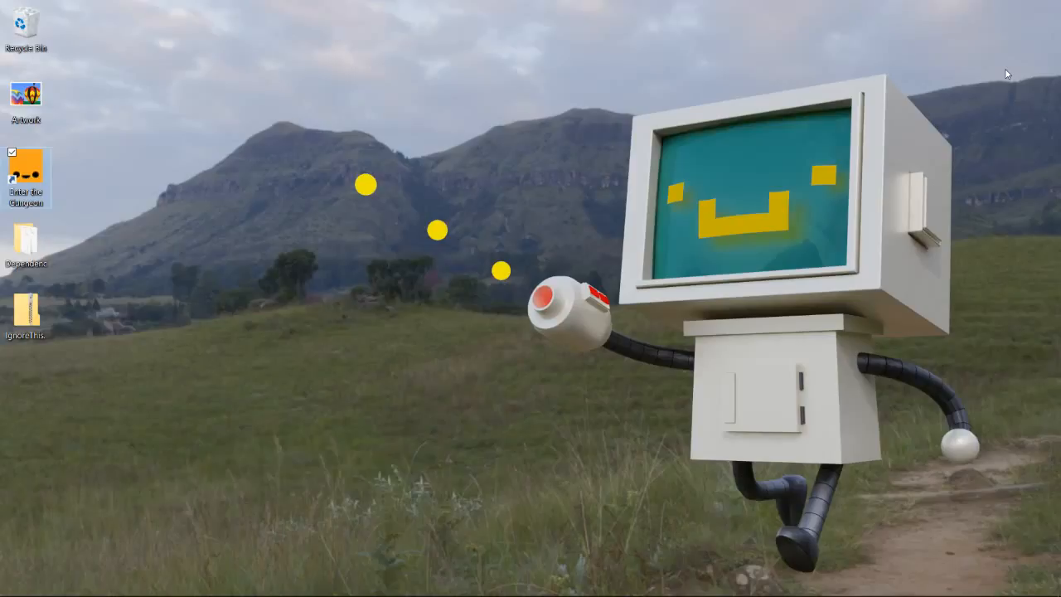
- Switch from the desktop back to the ExampleMod project in Visual Studio
key(alt+tab)
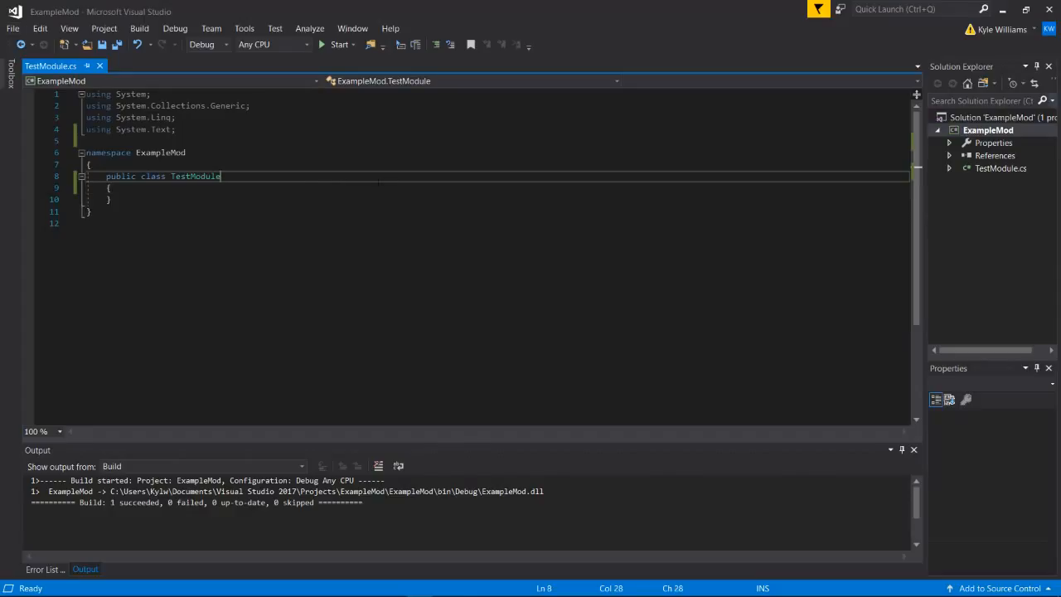
- Make the TestModule class declaration derive from ETGModule
double_click(196, 175)
text( :)
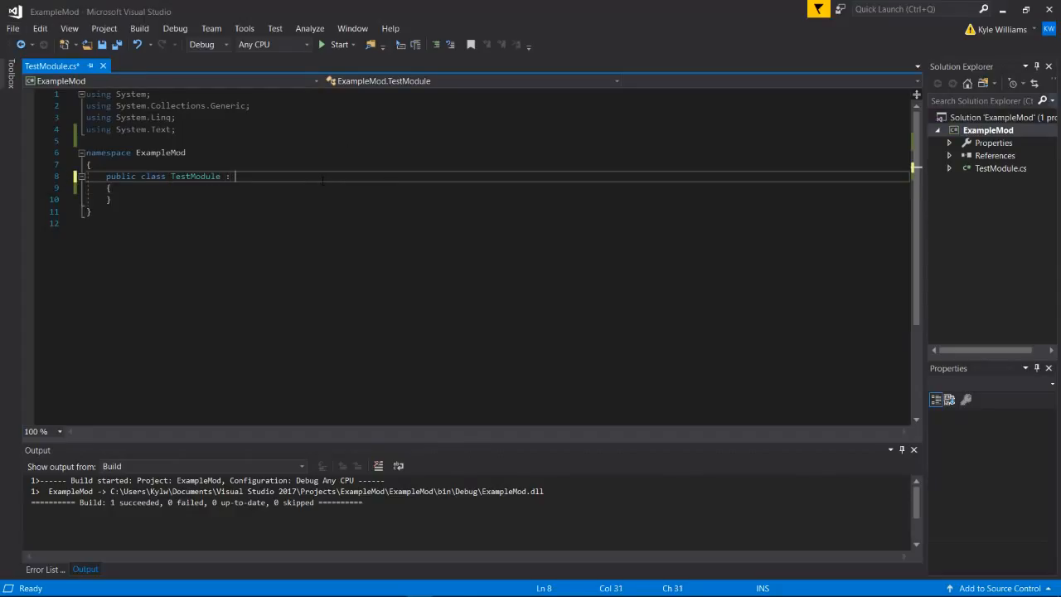
text(ETGModule)
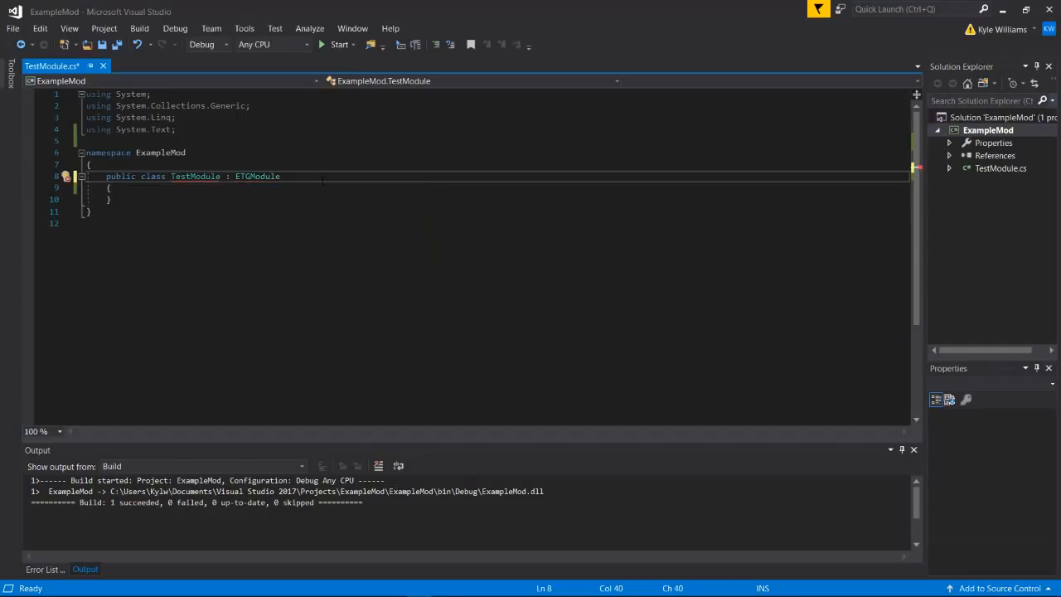
key(enter)
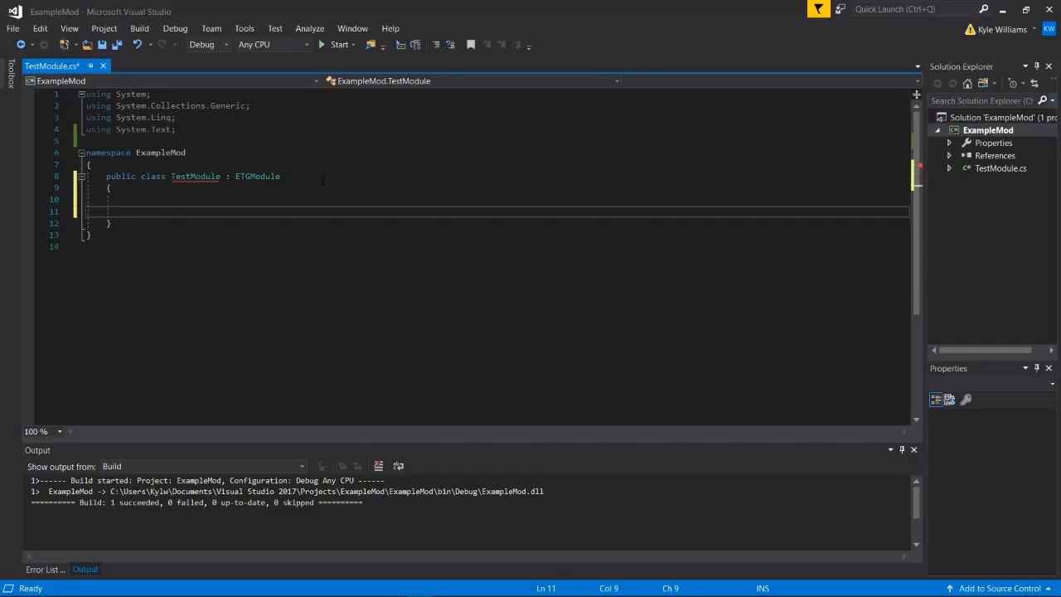
- Generate the Exit, Init and Start override stubs via Implement Abstract Class
double_click(257, 152)
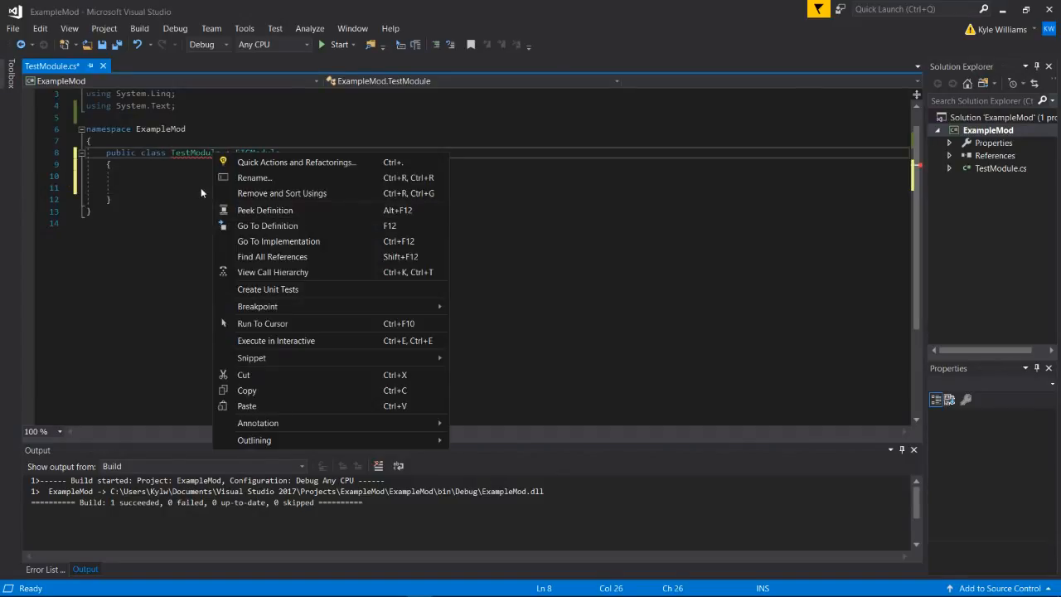
click(295, 162)
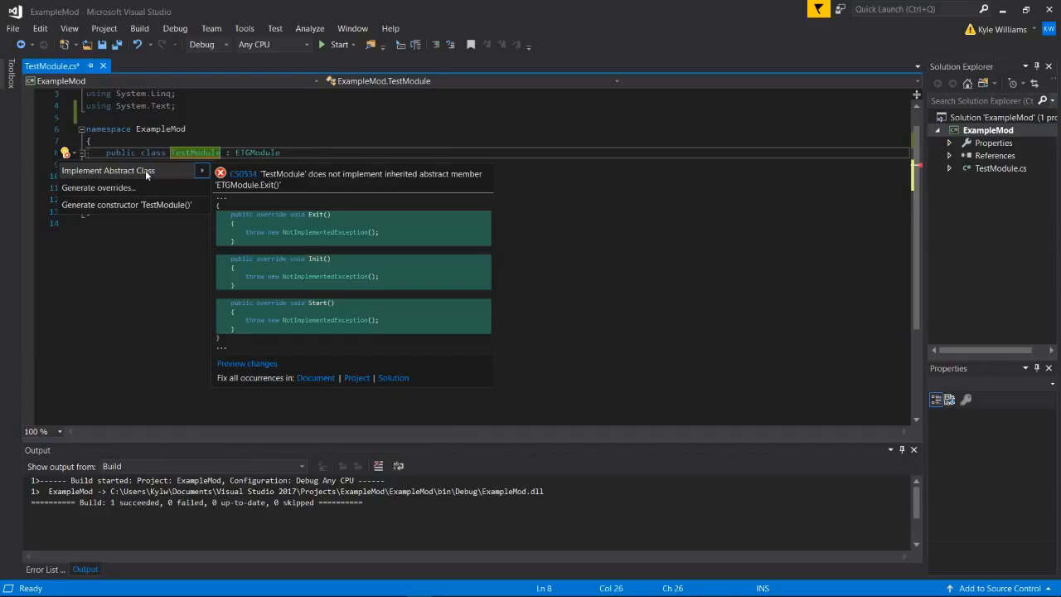
click(107, 170)
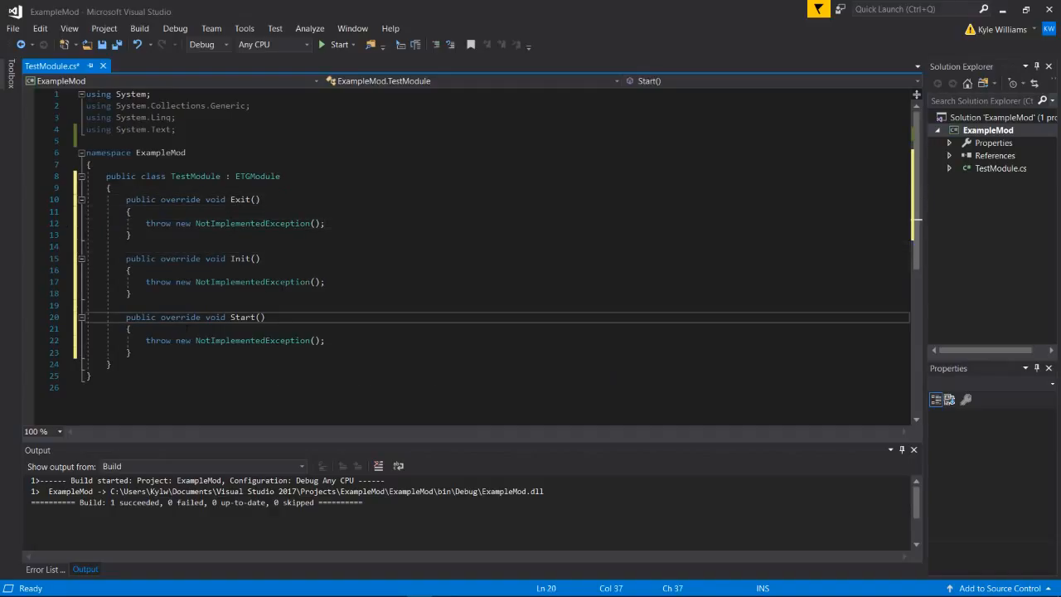
- Move the method blocks so the overrides read Init, Start, Exit with empty bodies
drag(127, 316, 129, 351)
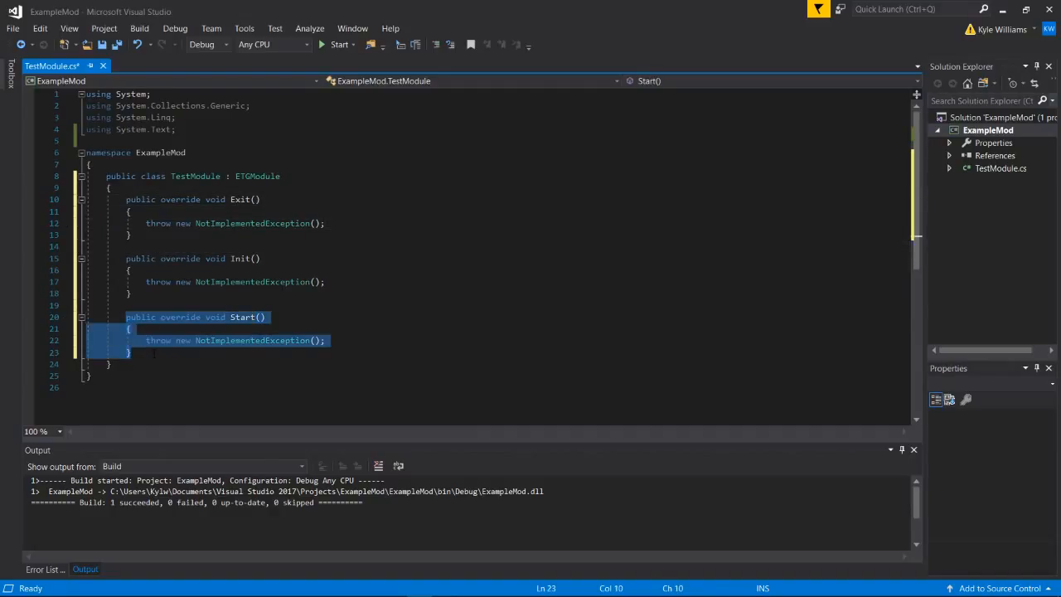
key(Delete)
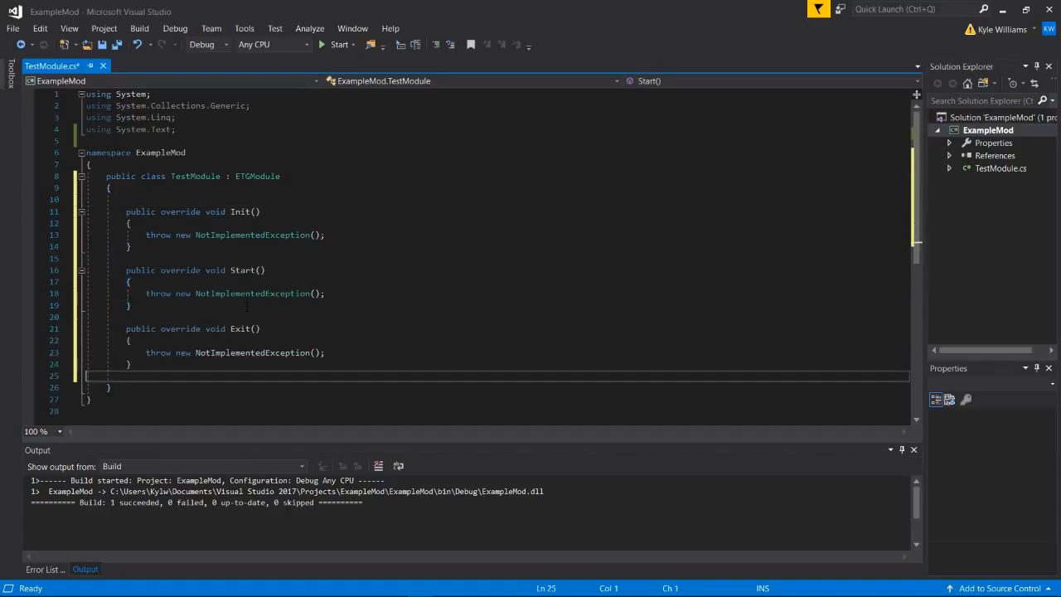
click(249, 199)
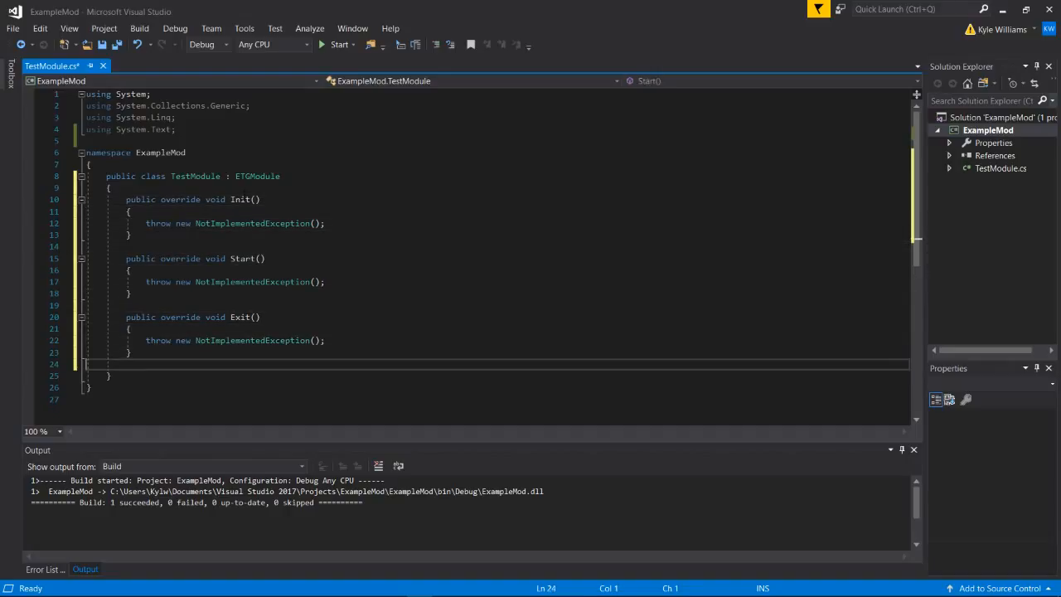
click(325, 222)
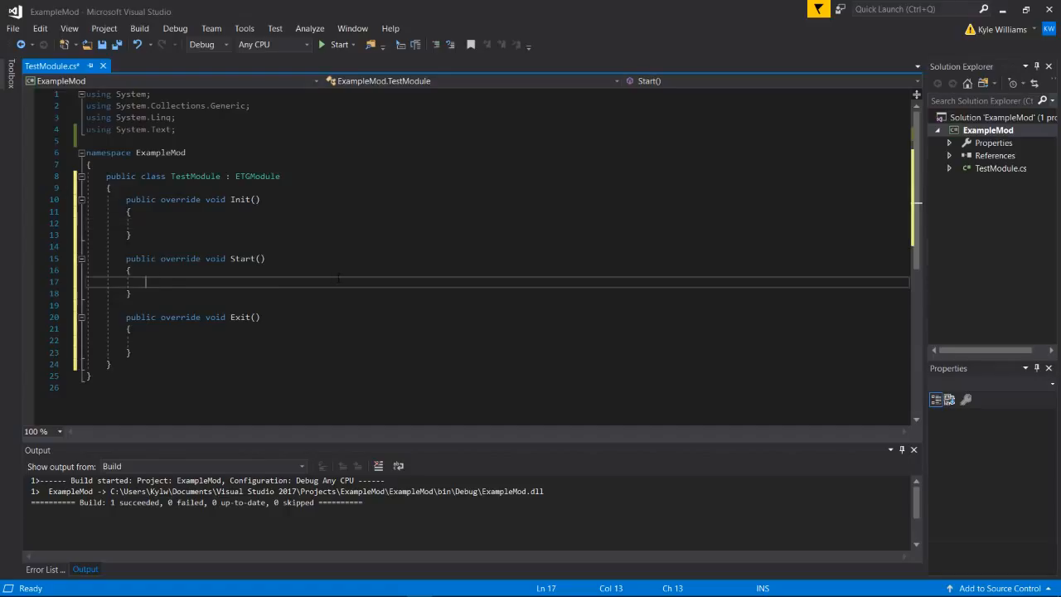
- Add ETGModConsole.Log("TestMod - Initialized"); inside the Start method
text(E)
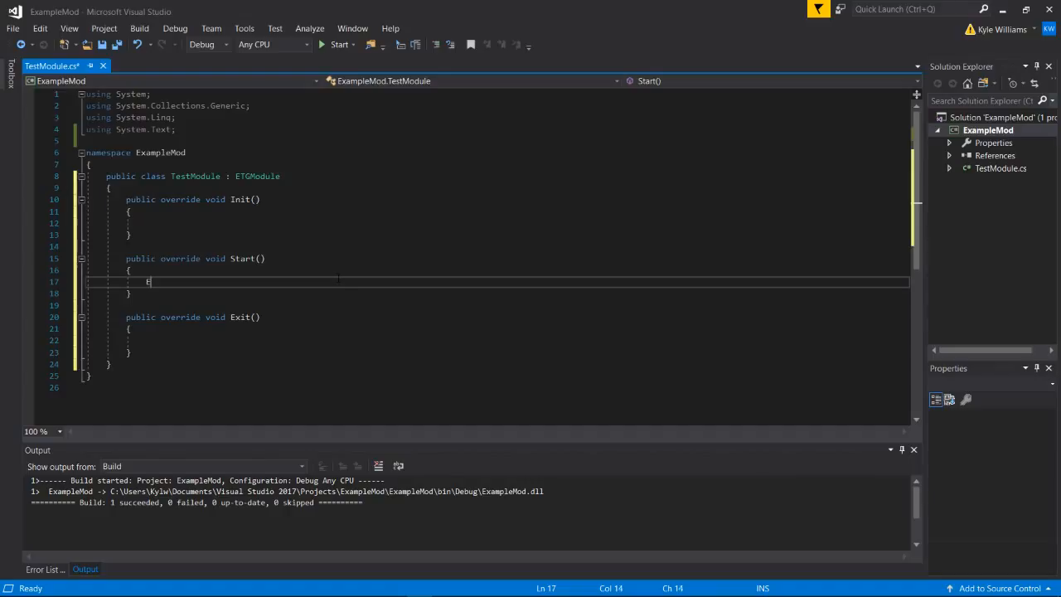
text(ETGModConsole)
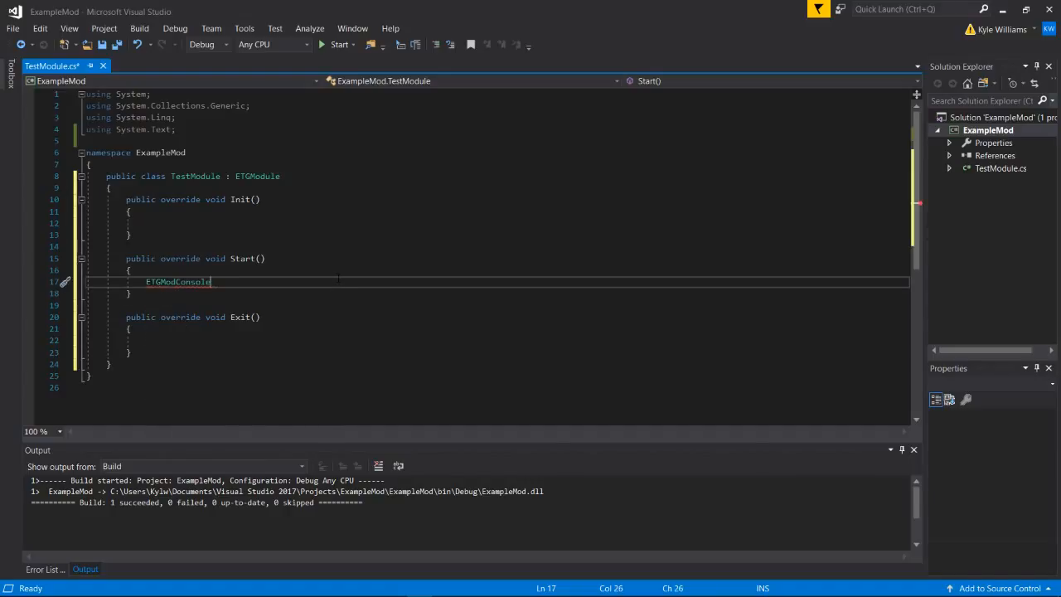
text(.log)
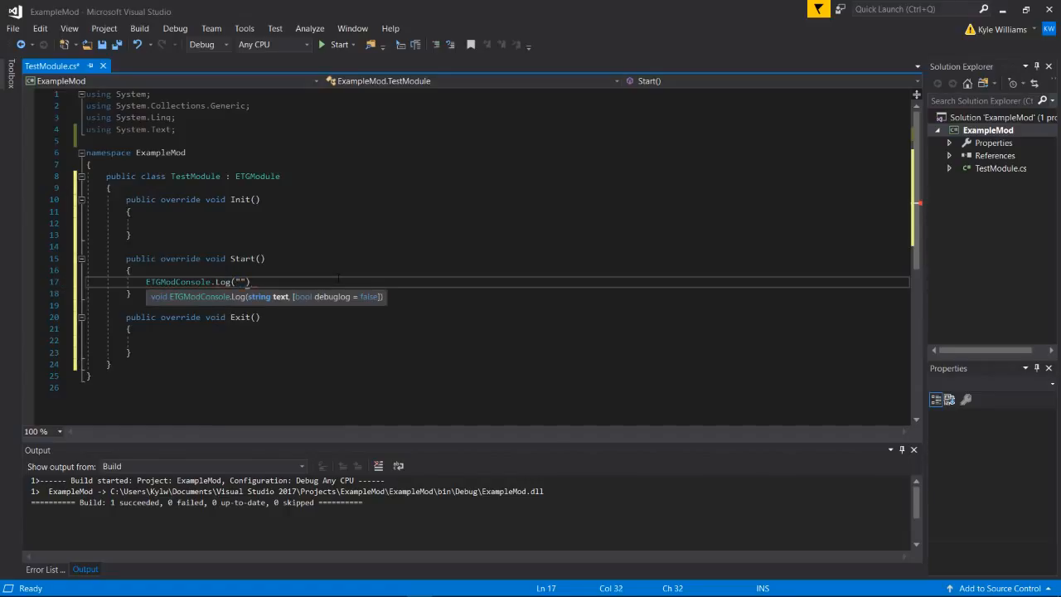
text(TestMod)
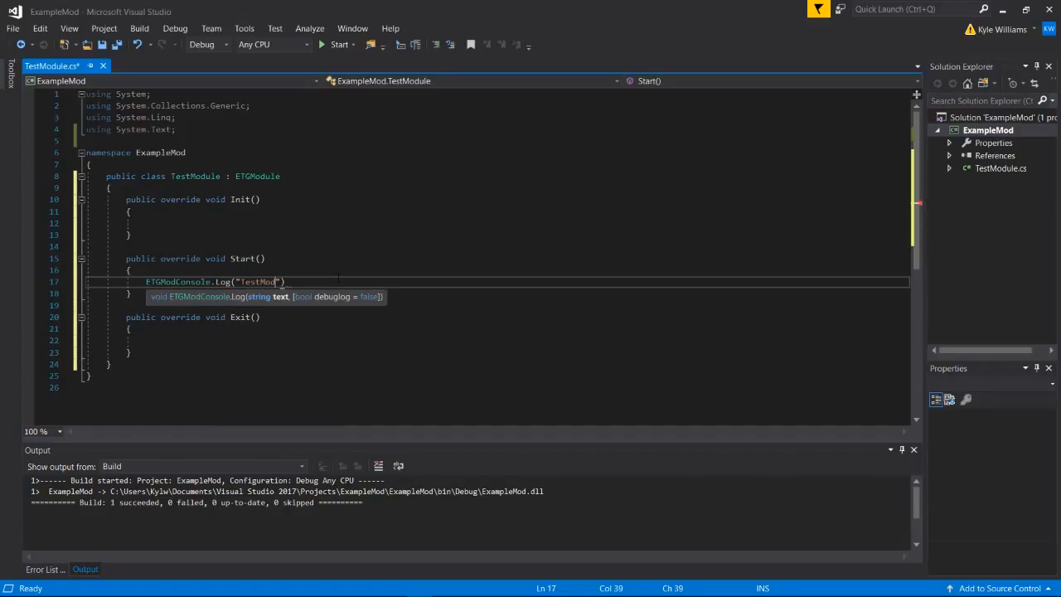
text(- Initi)
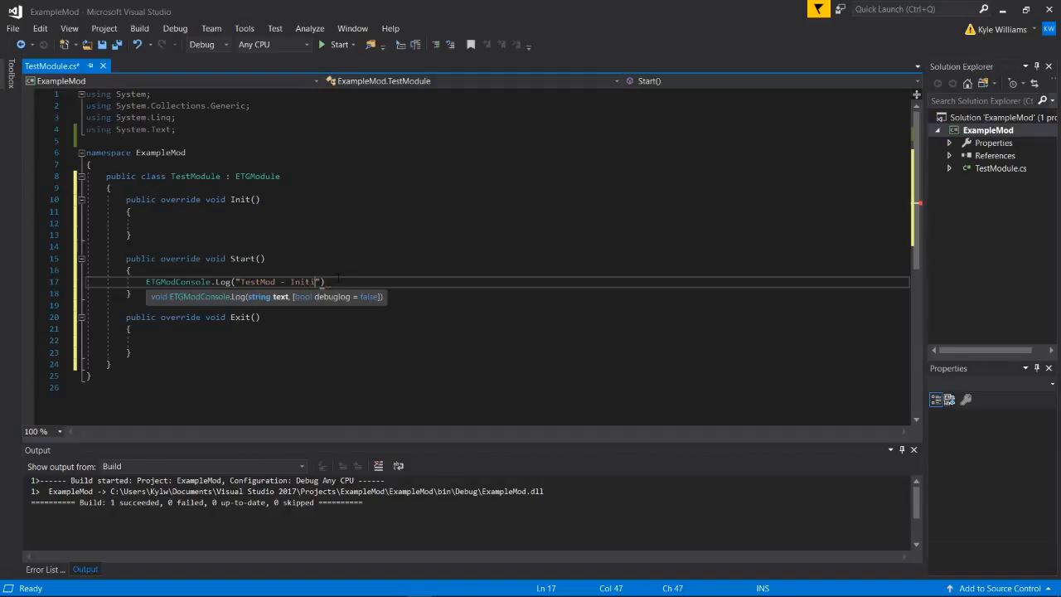
text(alized)
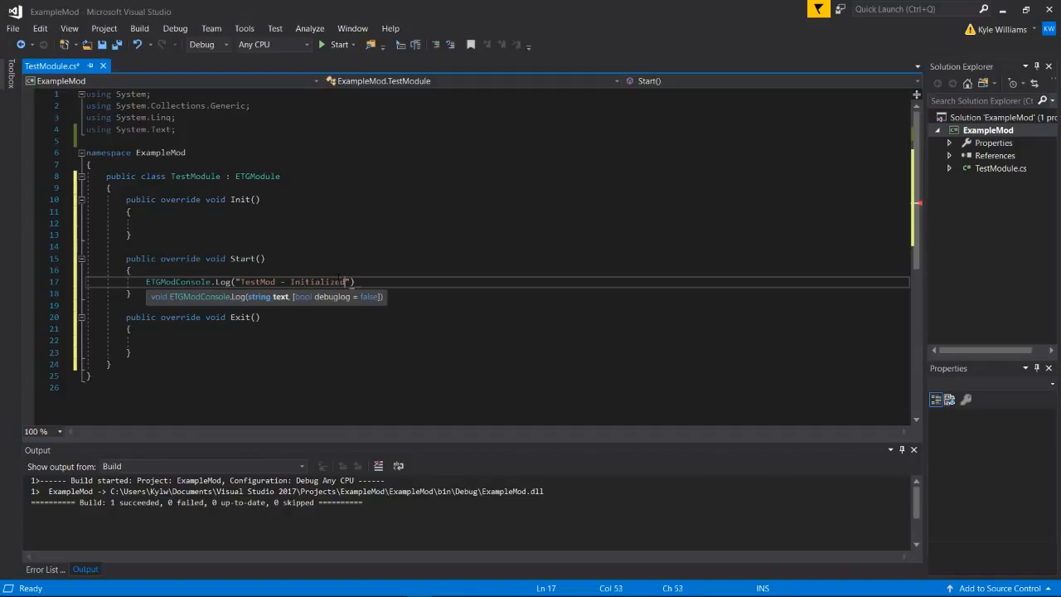
text();)
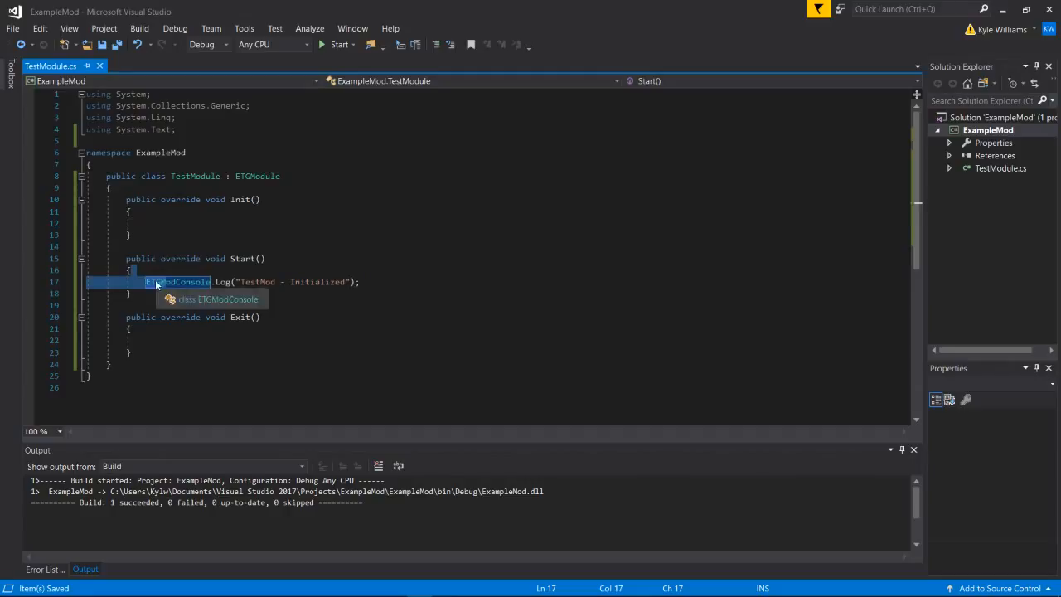
- Build the ExampleMod solution and confirm the build succeeds
click(140, 28)
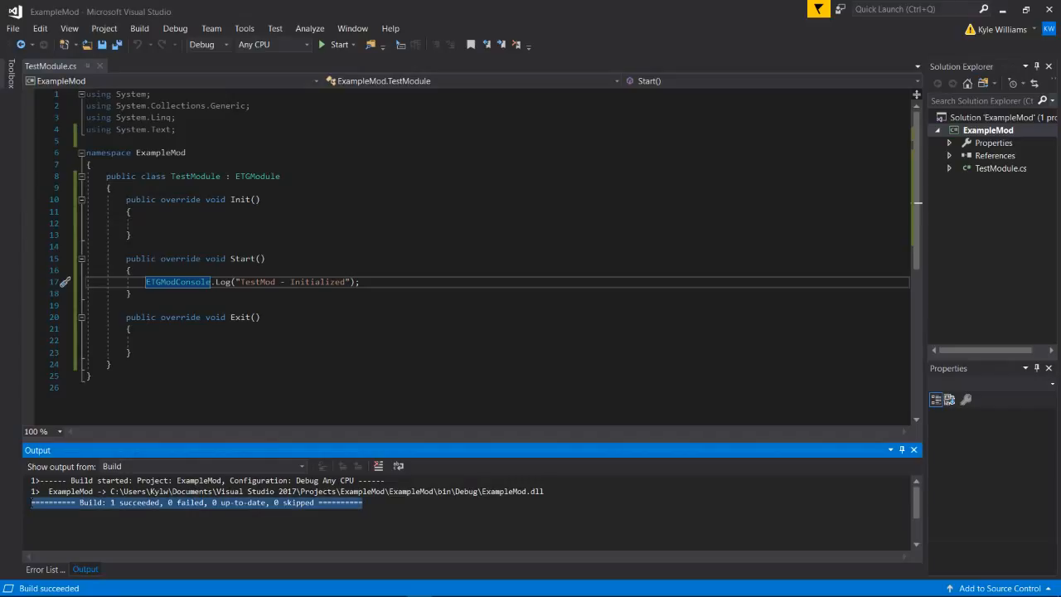
click(107, 365)
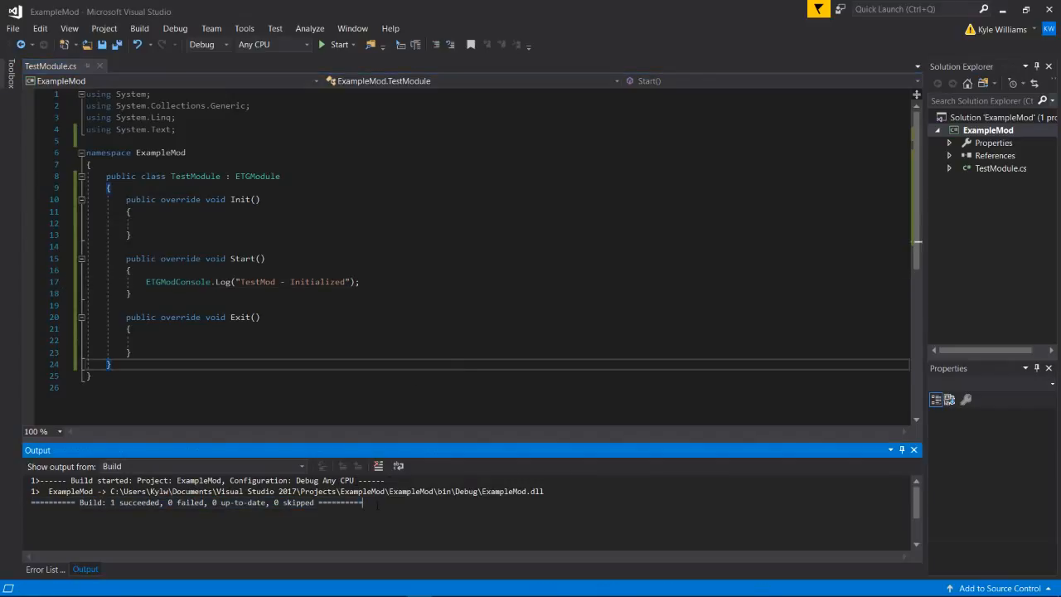
mouse_move(241, 317)
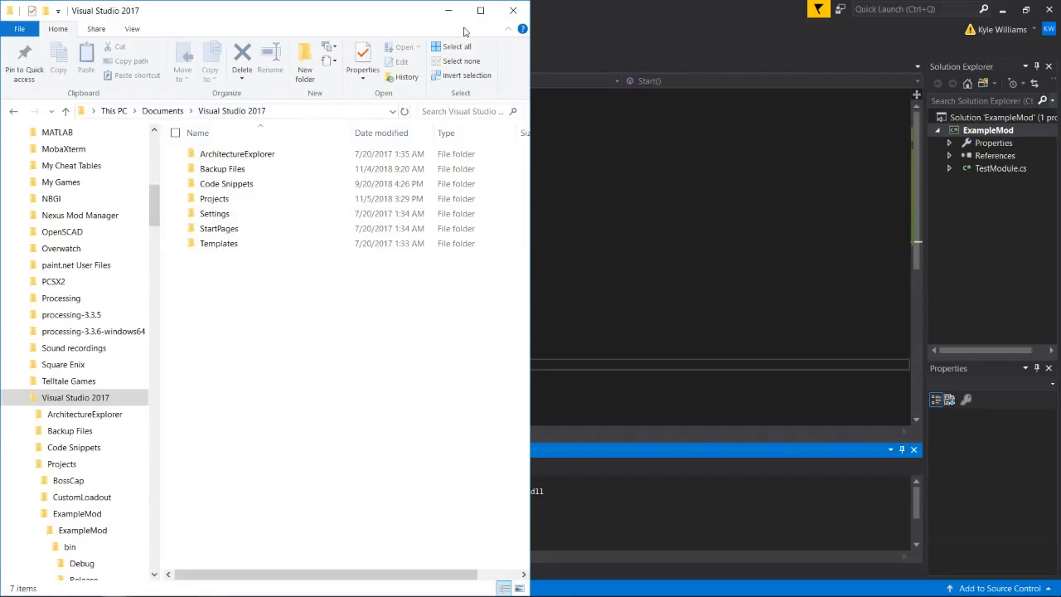
- Navigate Projects > ExampleMod > ExampleMod > bin > Debug to reach the built ExampleMod.dll
click(214, 199)
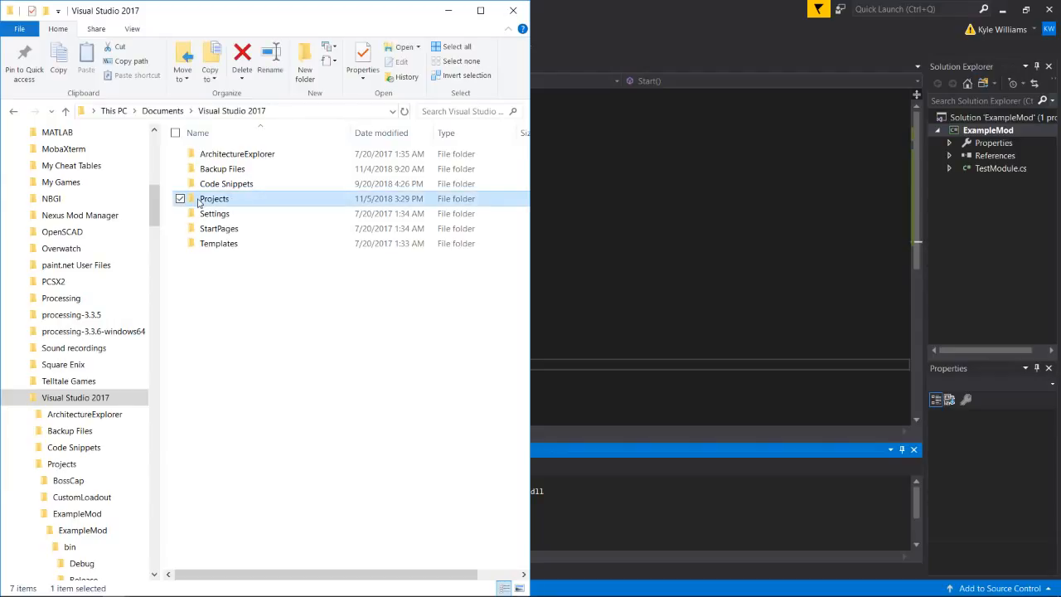
double_click(214, 199)
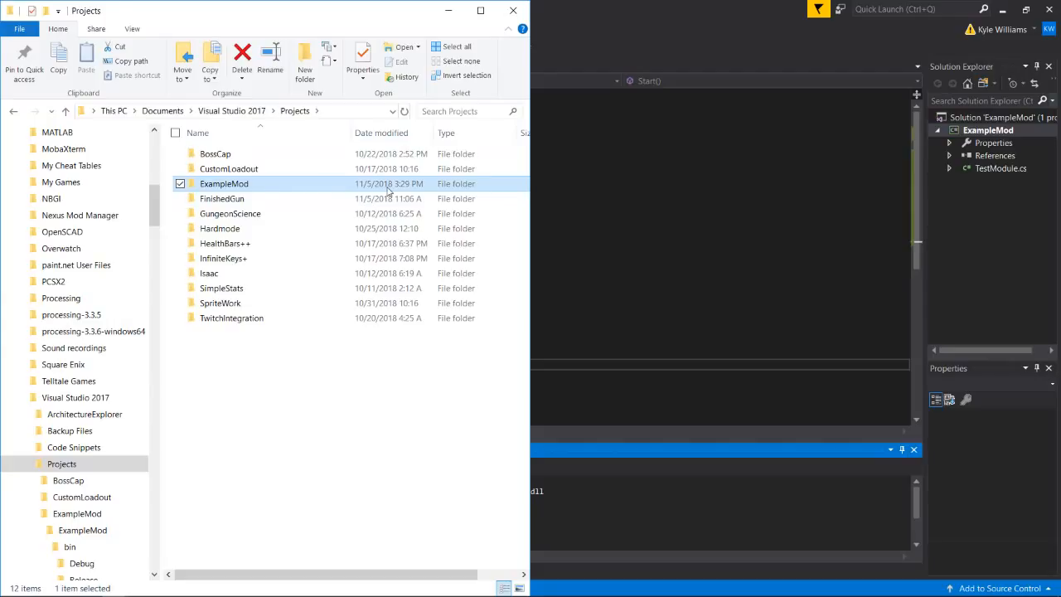
double_click(224, 183)
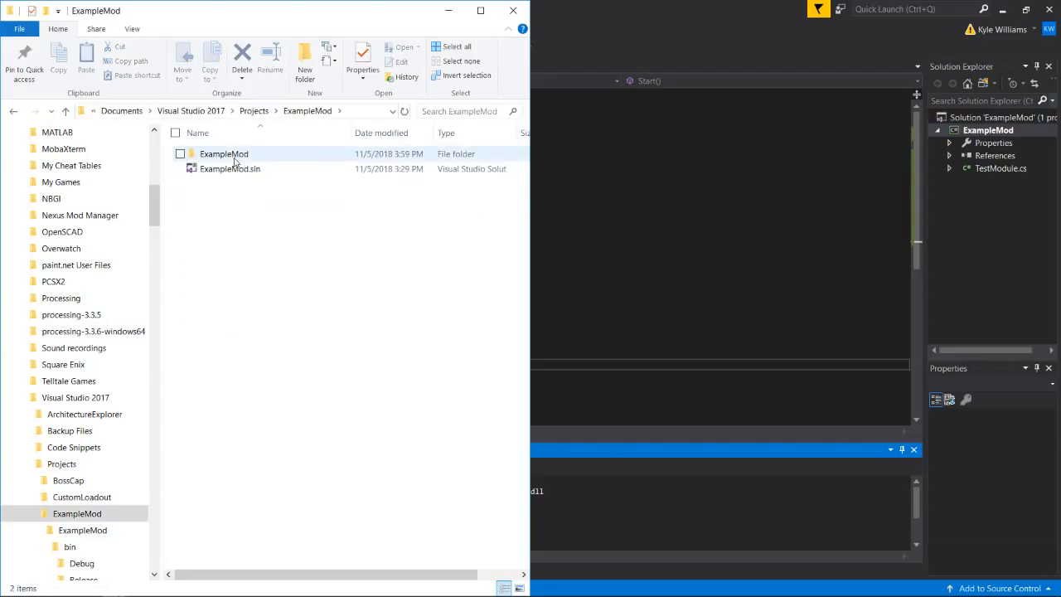
double_click(224, 153)
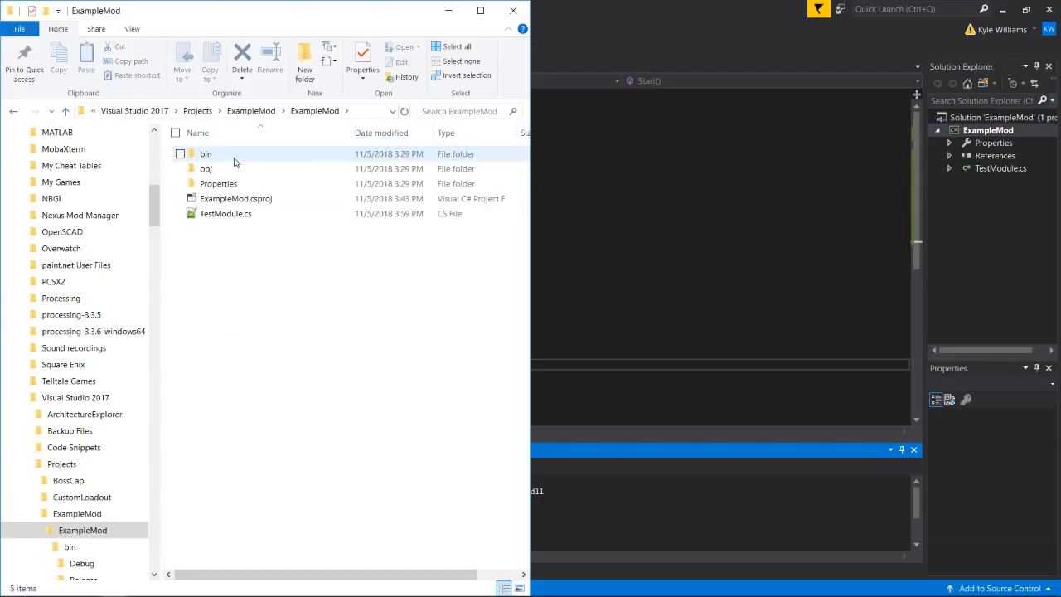
double_click(205, 152)
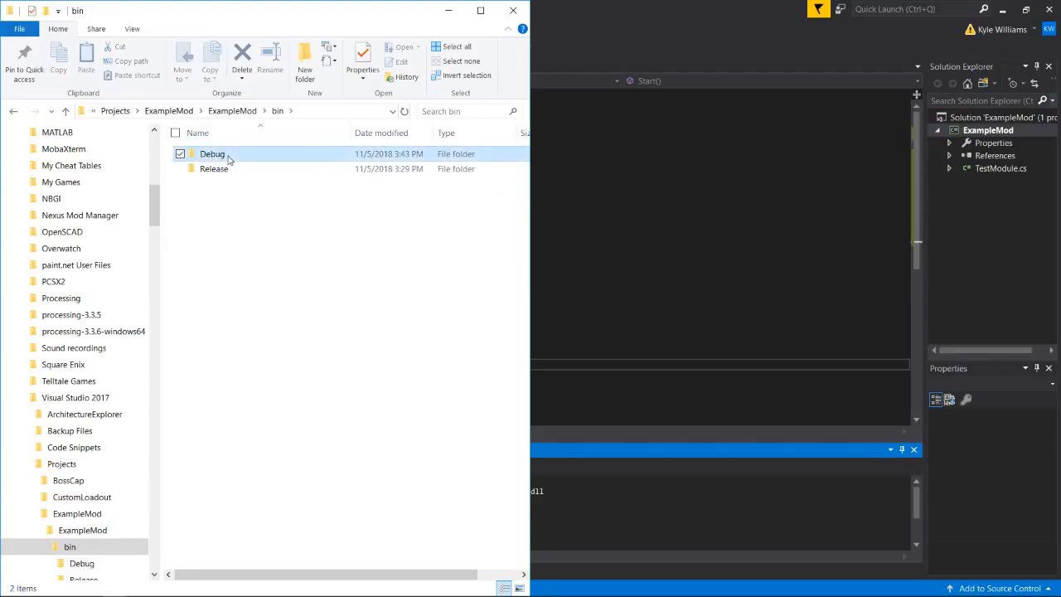
double_click(212, 152)
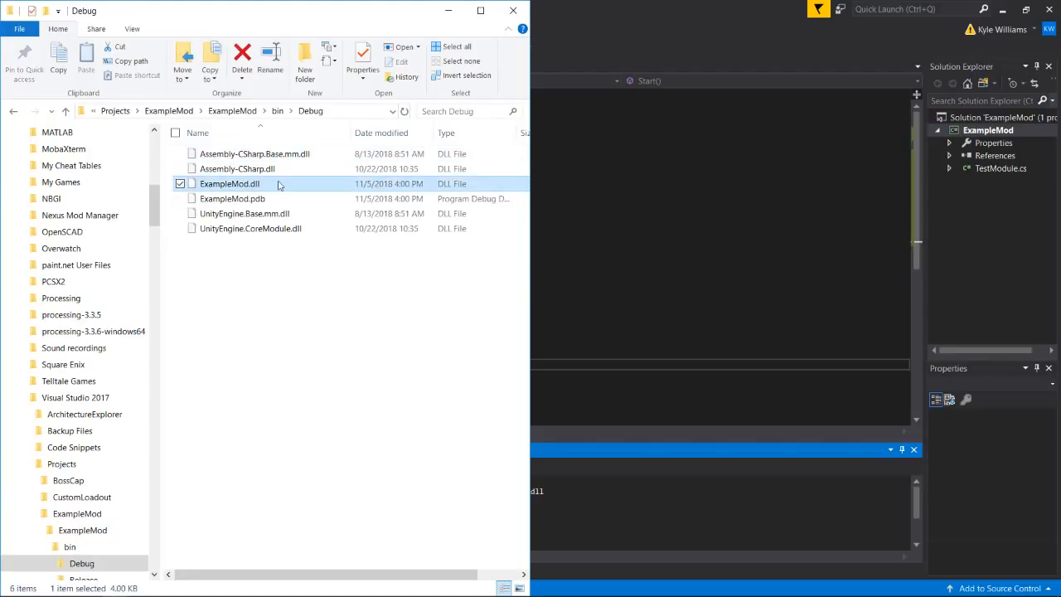
mouse_move(401, 235)
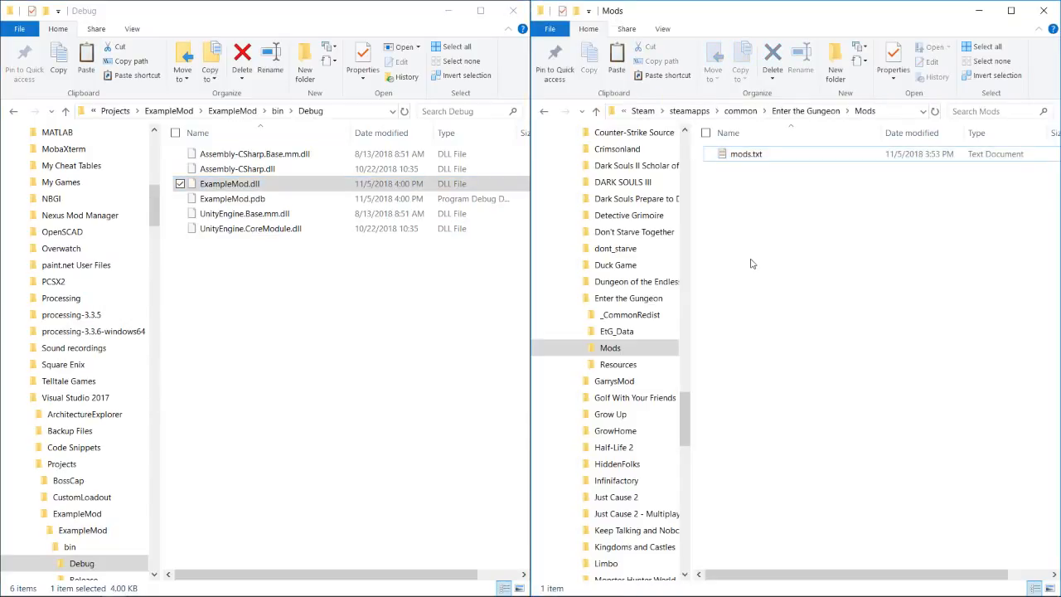
- Open the Enter the Gungeon Mods folder in a second Explorer window
right_click(753, 264)
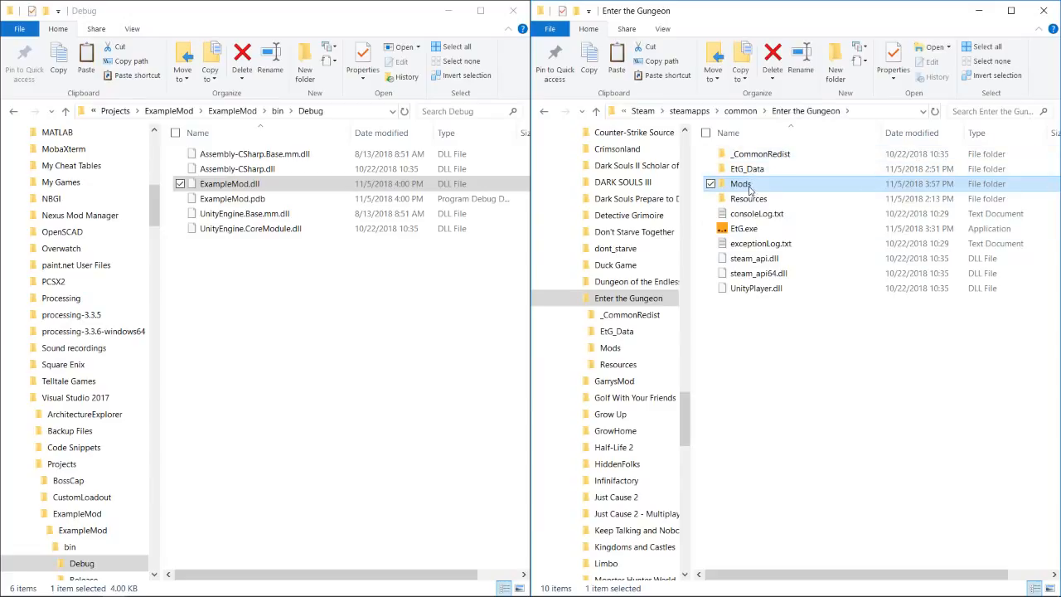
mouse_move(750, 182)
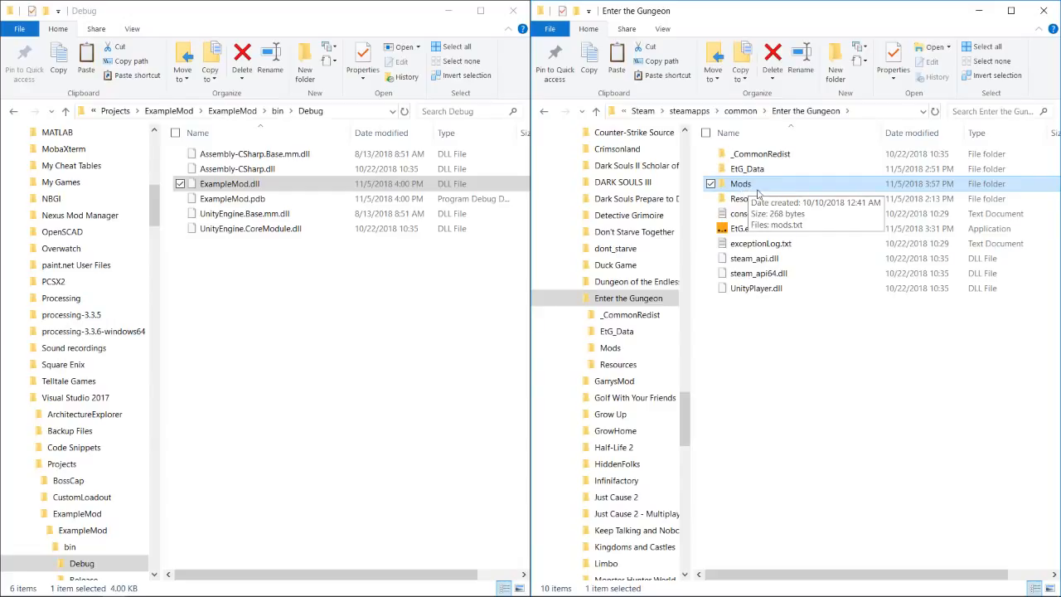
double_click(740, 182)
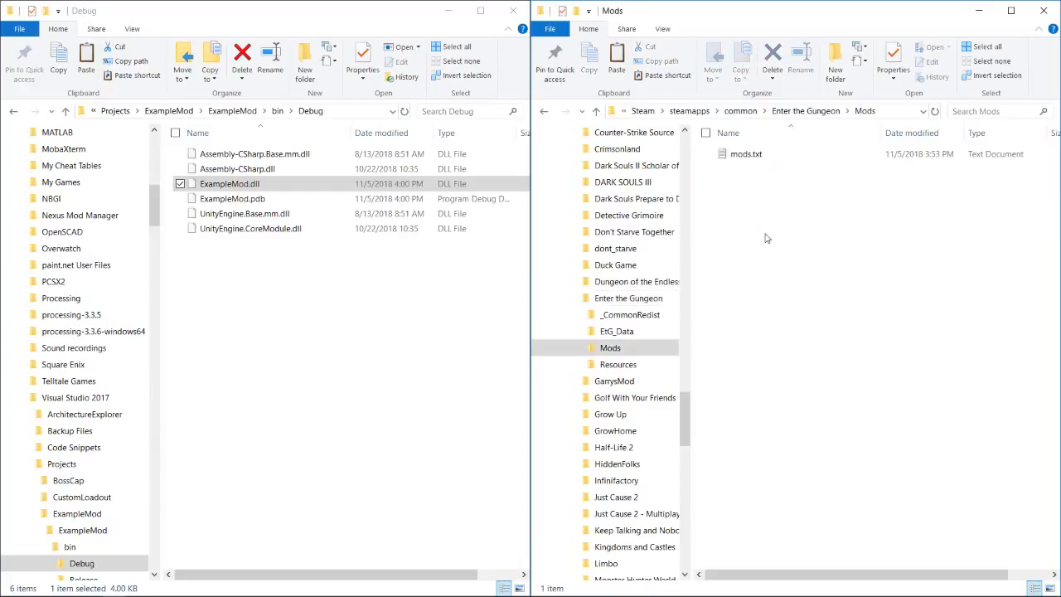
- Create an ExampleMod folder inside Mods and open it
right_click(766, 239)
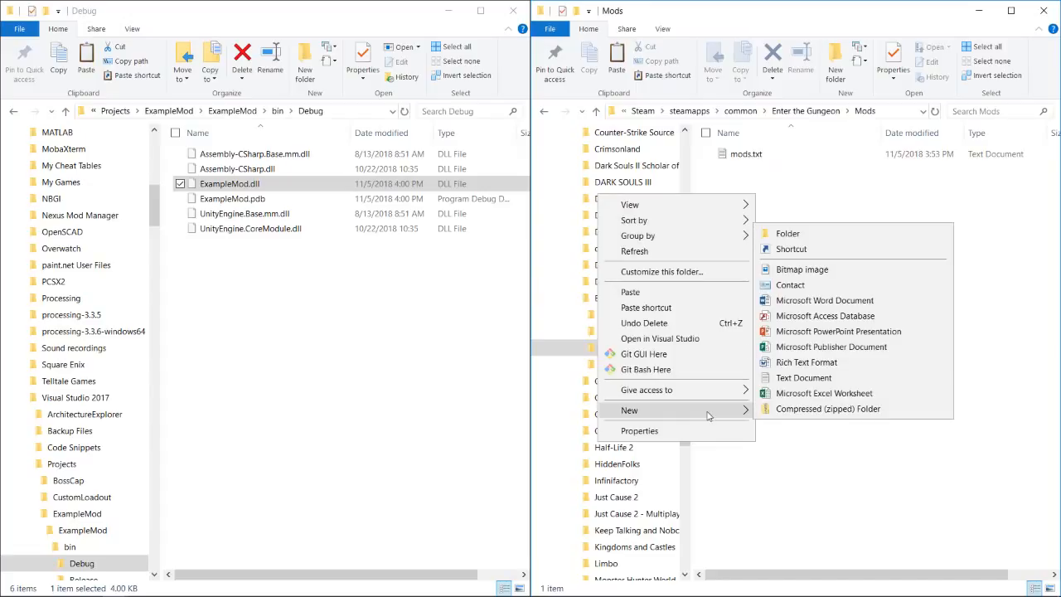
click(786, 232)
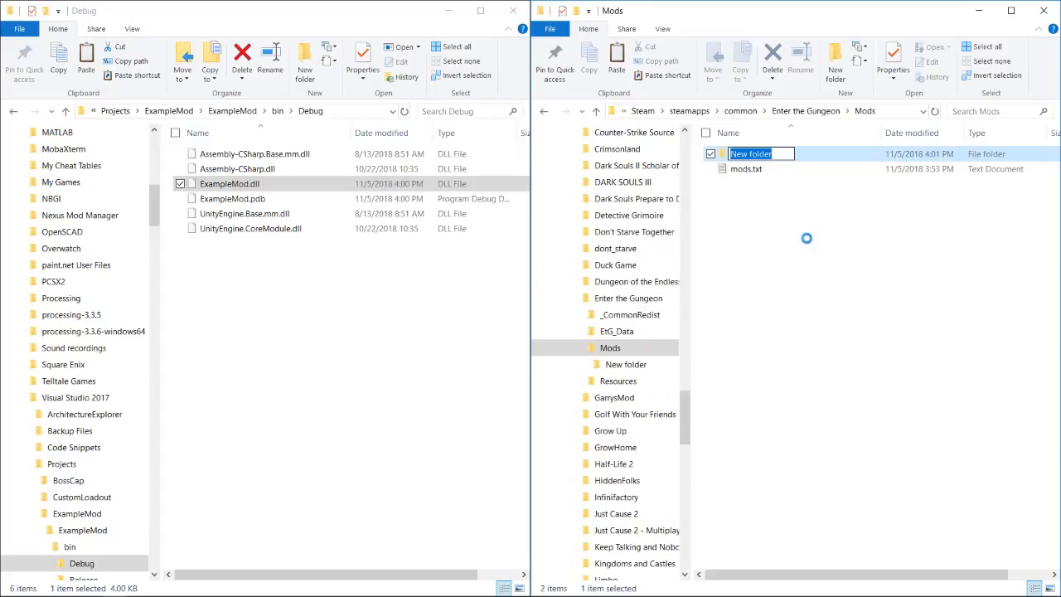
text(Example)
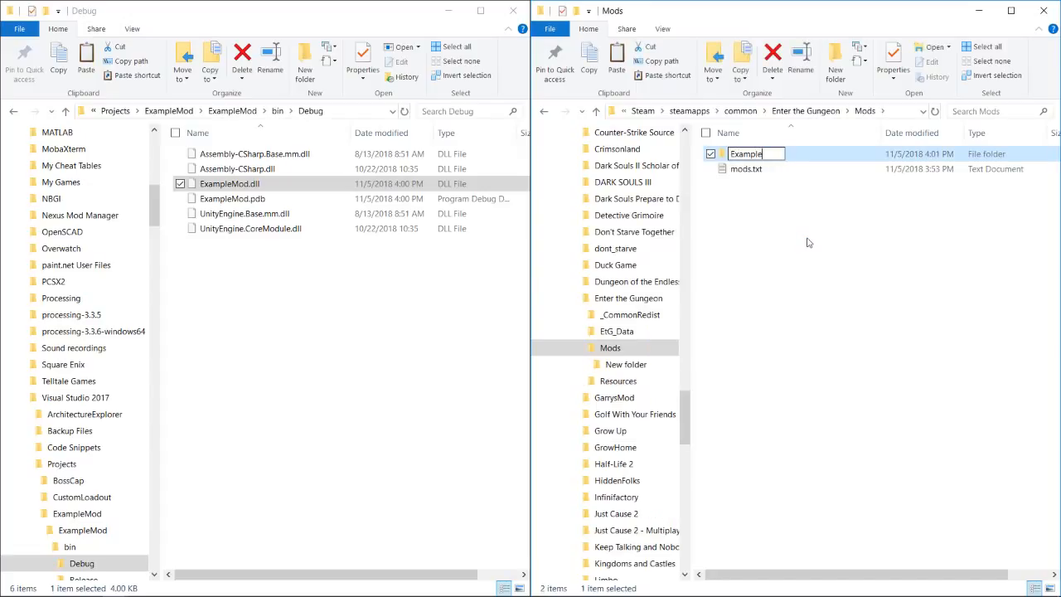
key(Return)
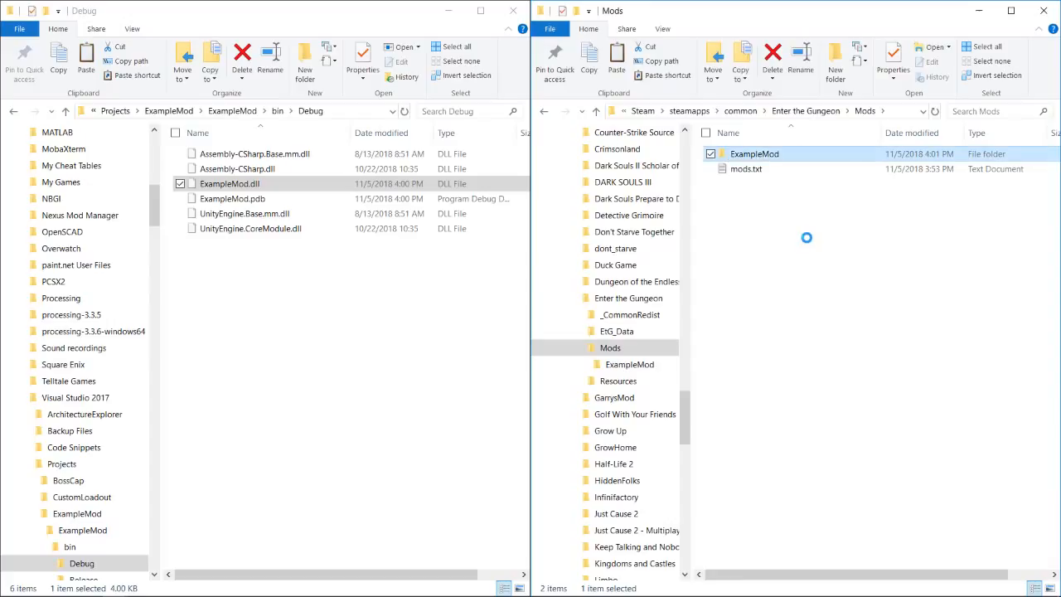
double_click(754, 152)
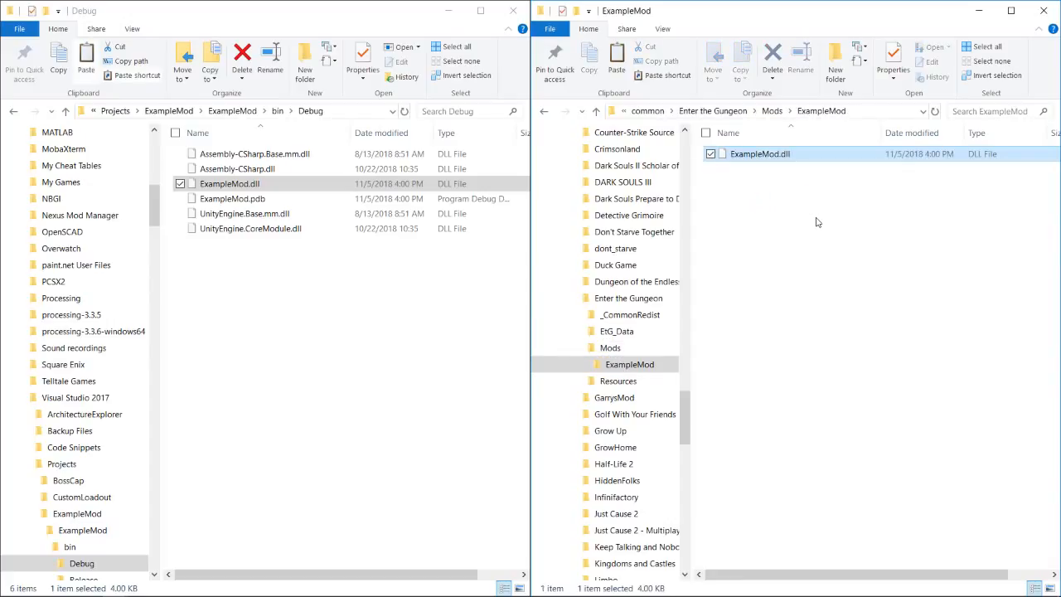
- Create a new text document metadata.txt in ExampleMod and open it in Notepad
right_click(816, 223)
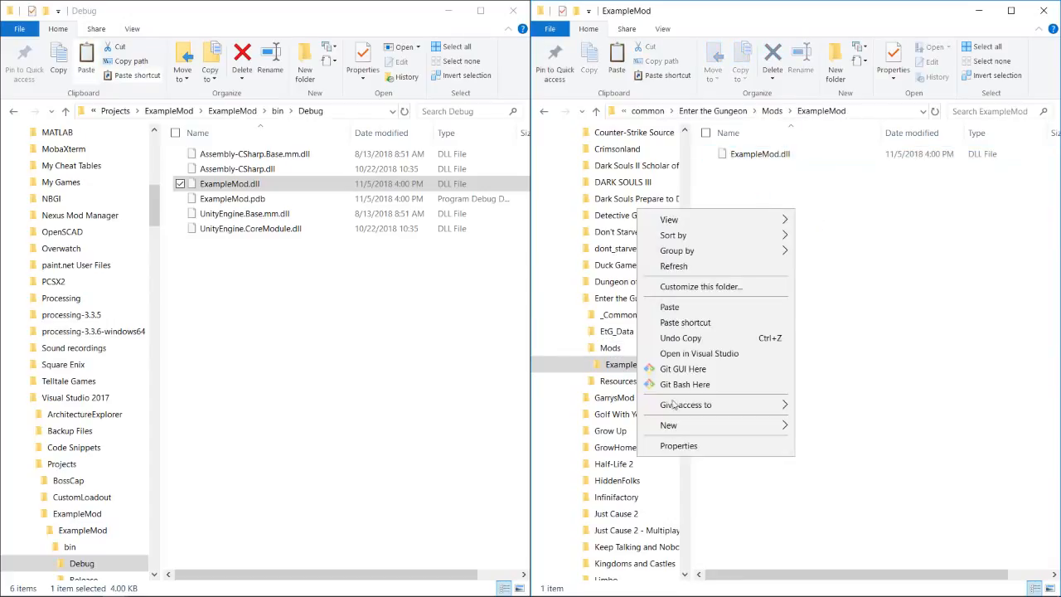
click(849, 272)
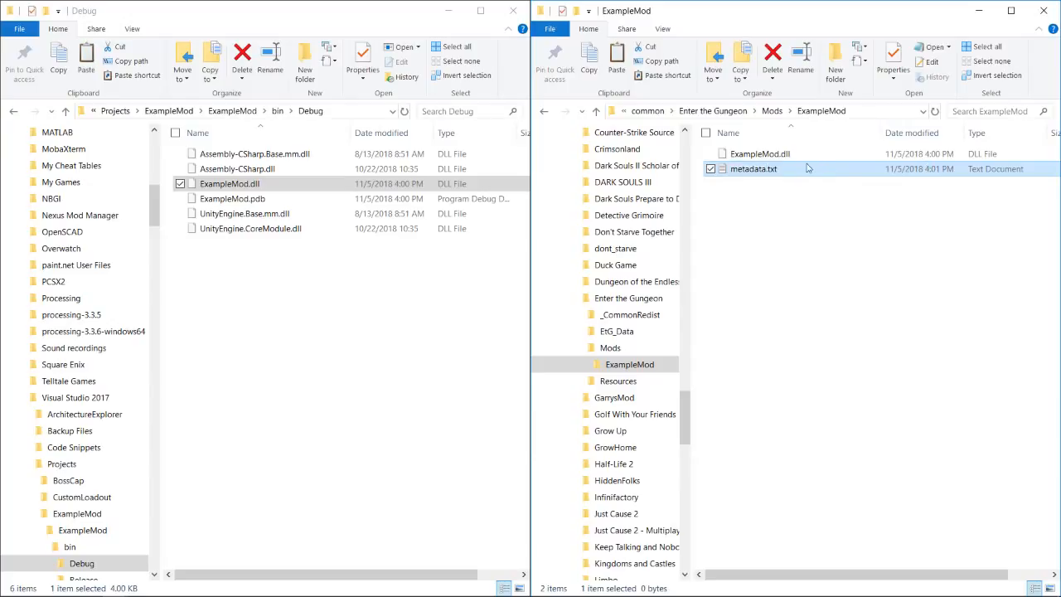
double_click(752, 169)
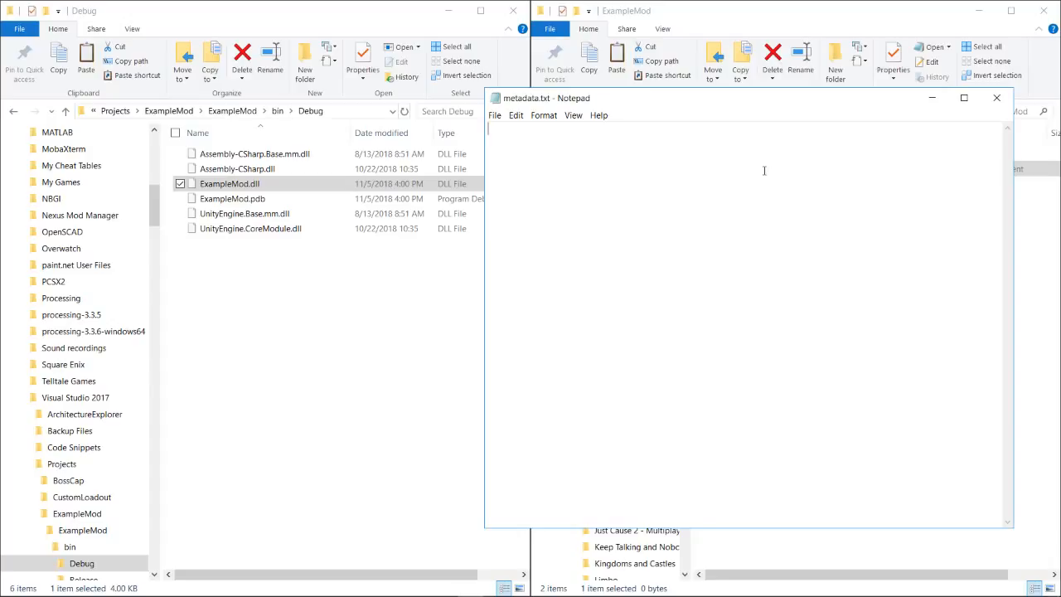
- Write the Name:ExampleMod and DLL:ExampleMod.dll lines in metadata.txt
text(Namme)
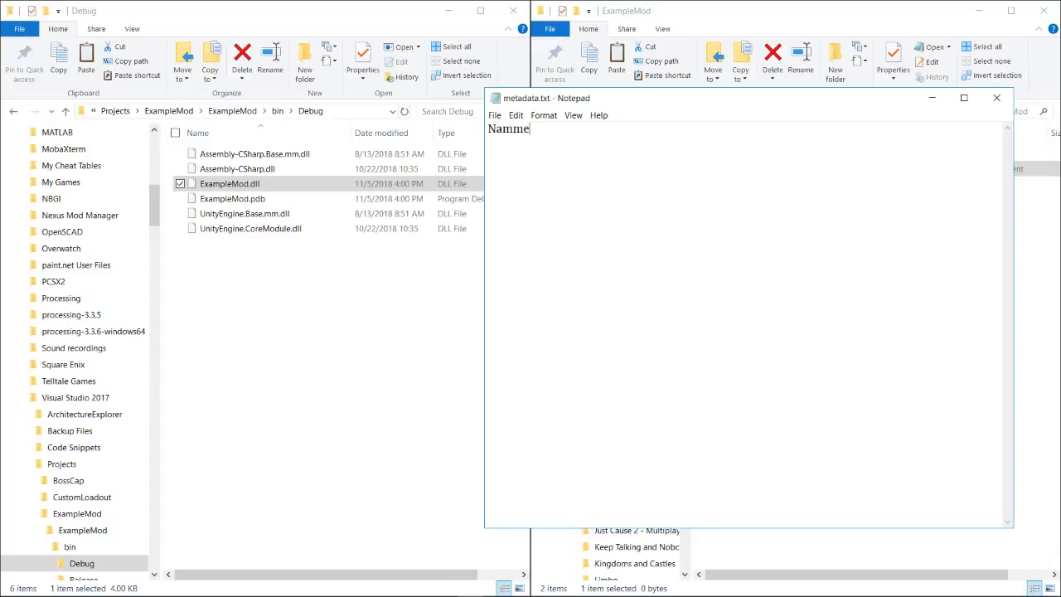
text(Name:)
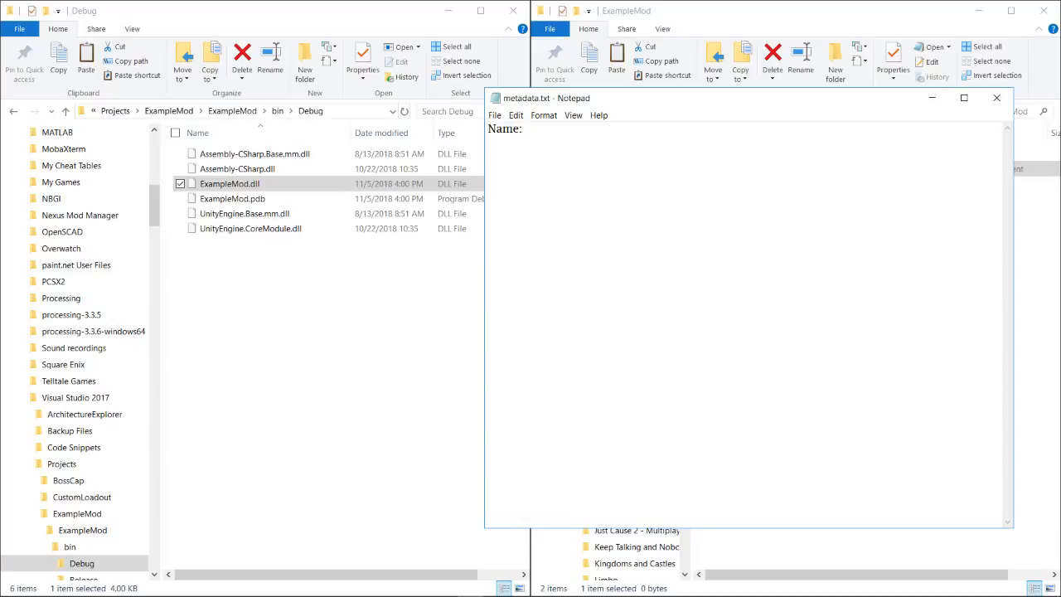
text(ExampleMod)
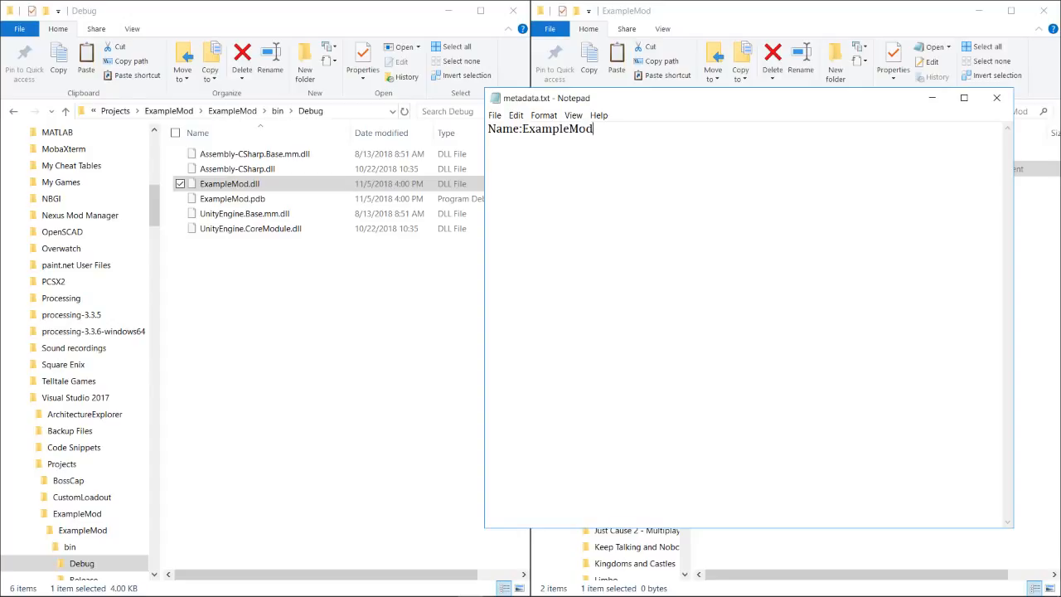
key(Return)
text(DLL:)
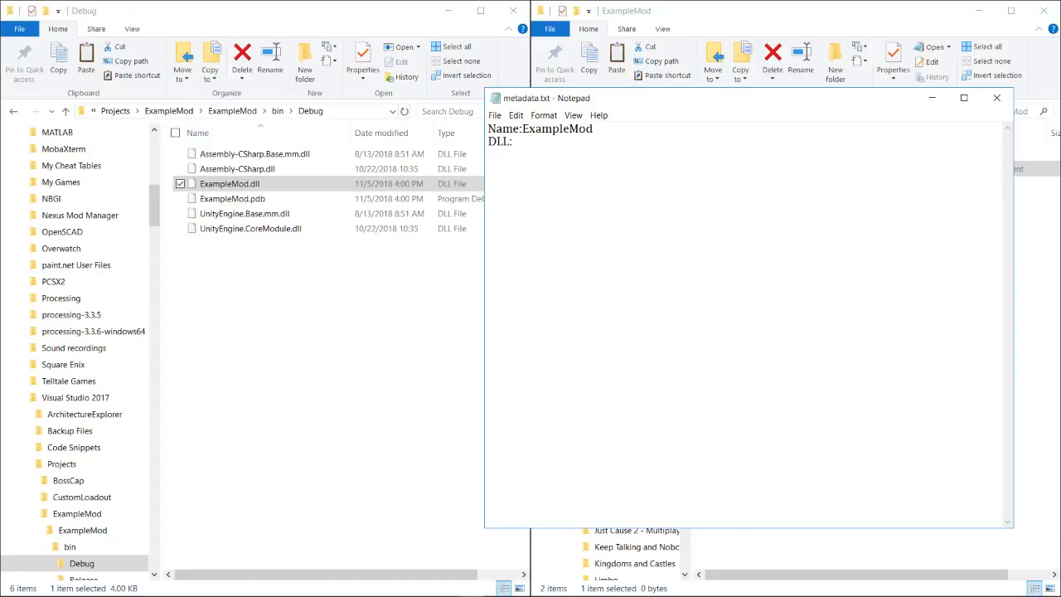
text(ExampleMod.)
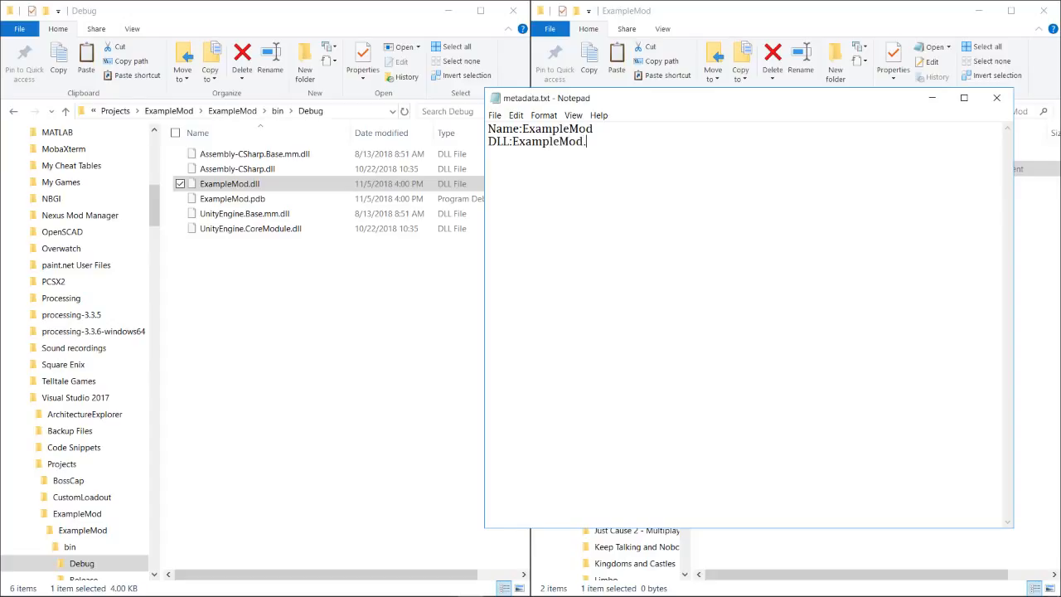
text(dll)
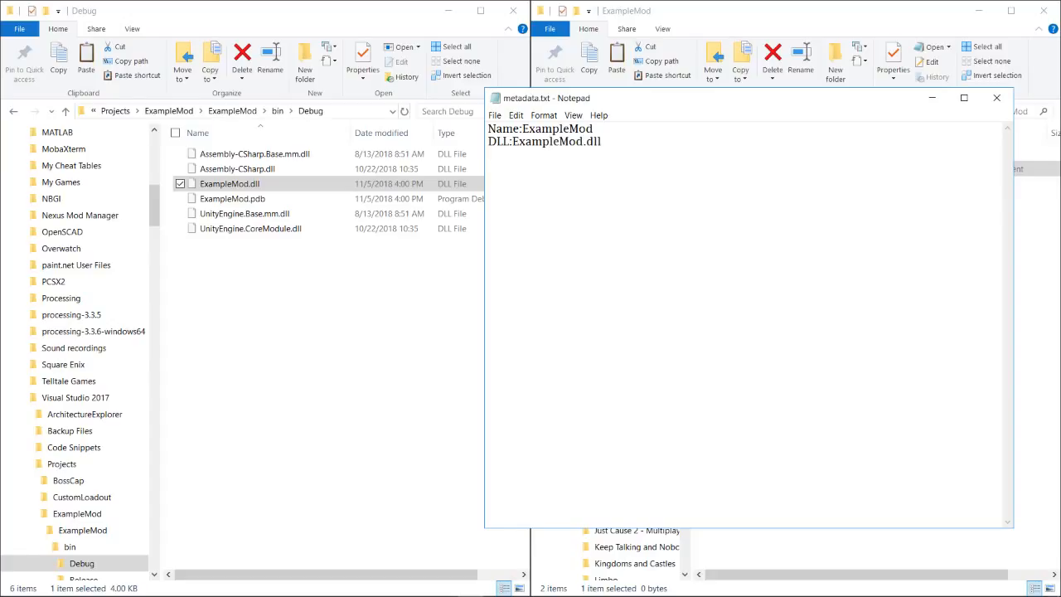
- Add the Depends: Base 0.2 line
text(D)
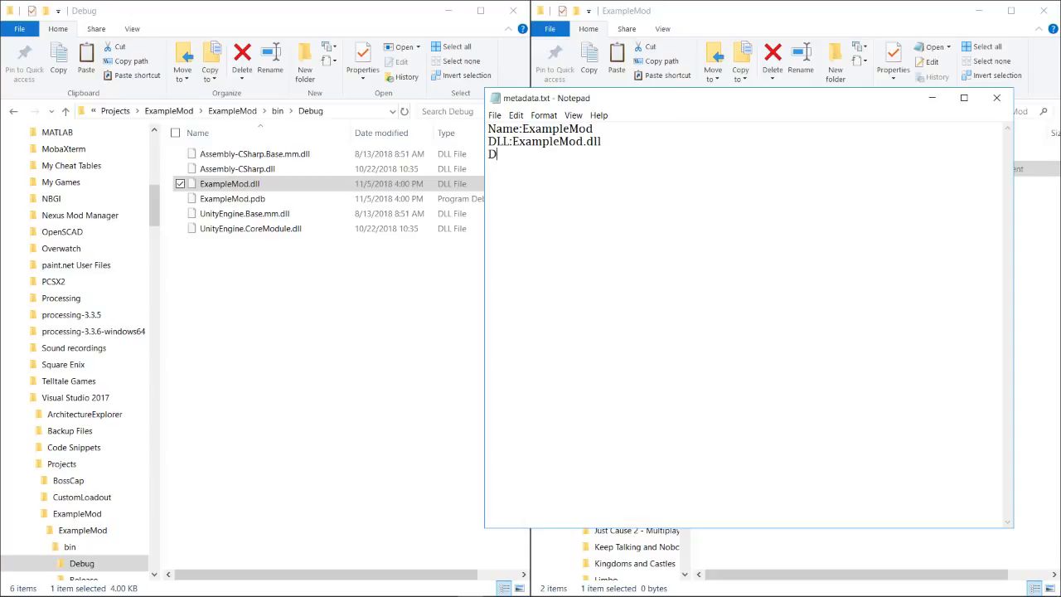
text(epends:)
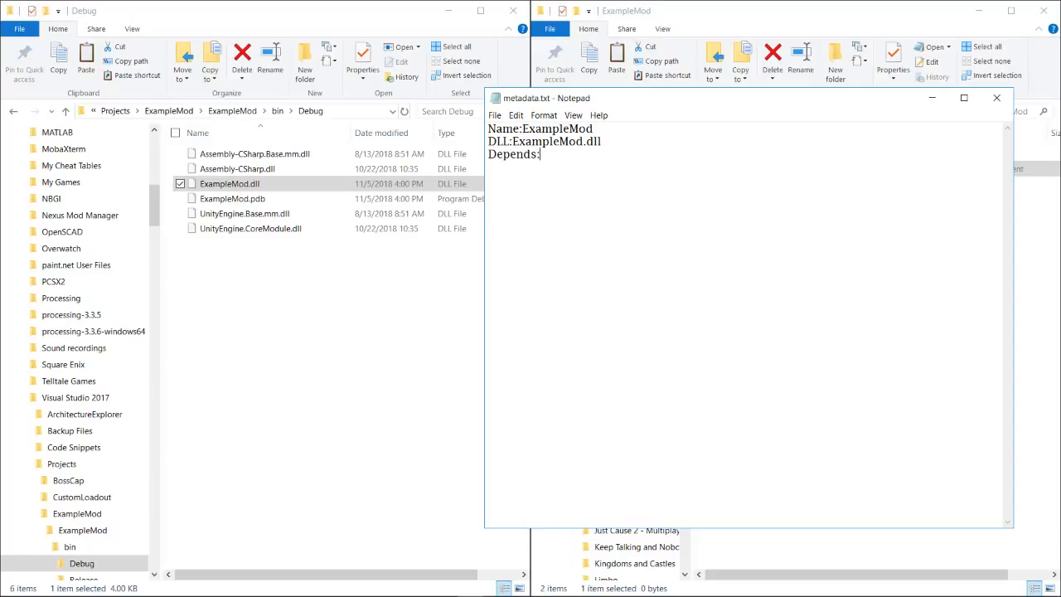
text(Ba)
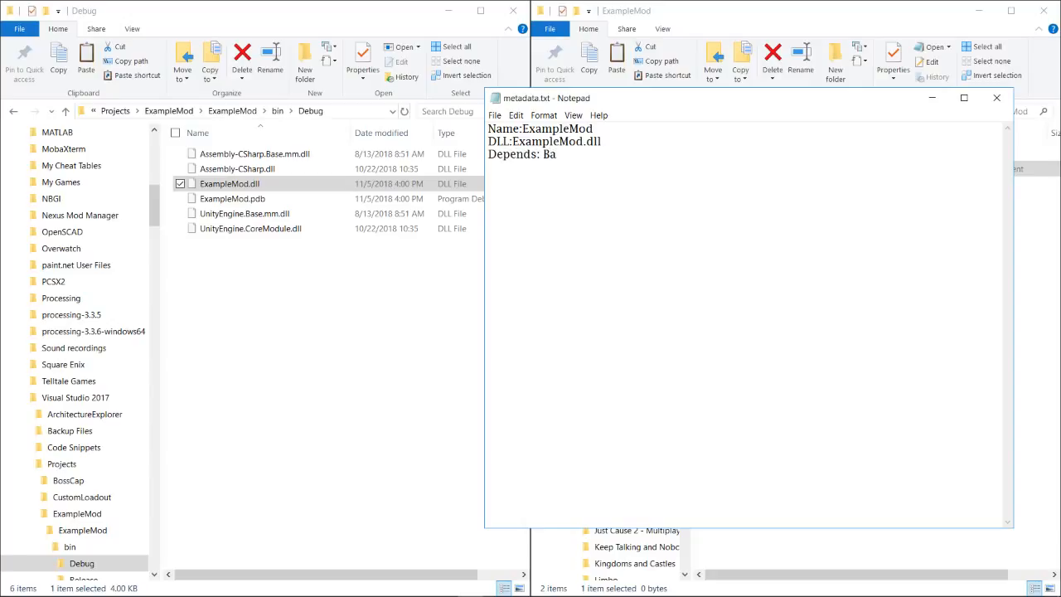
text(se 0.)
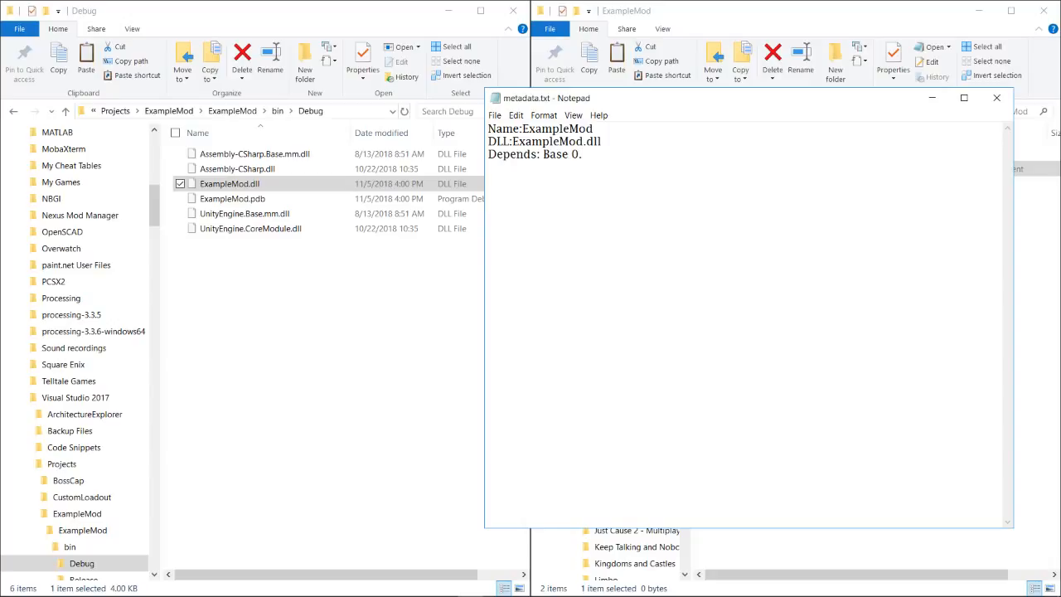
text(2)
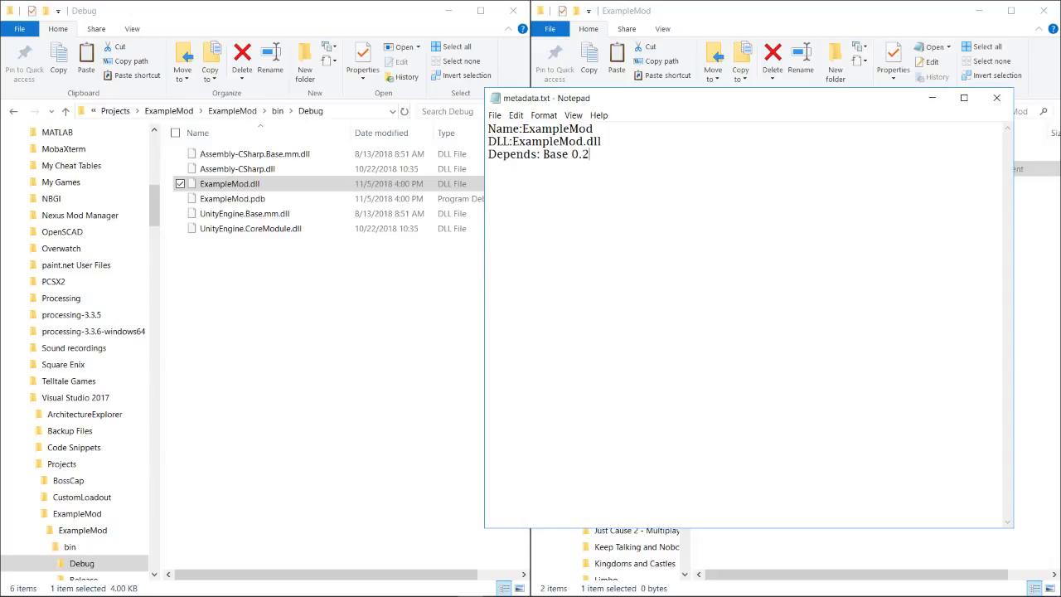
mouse_move(998, 98)
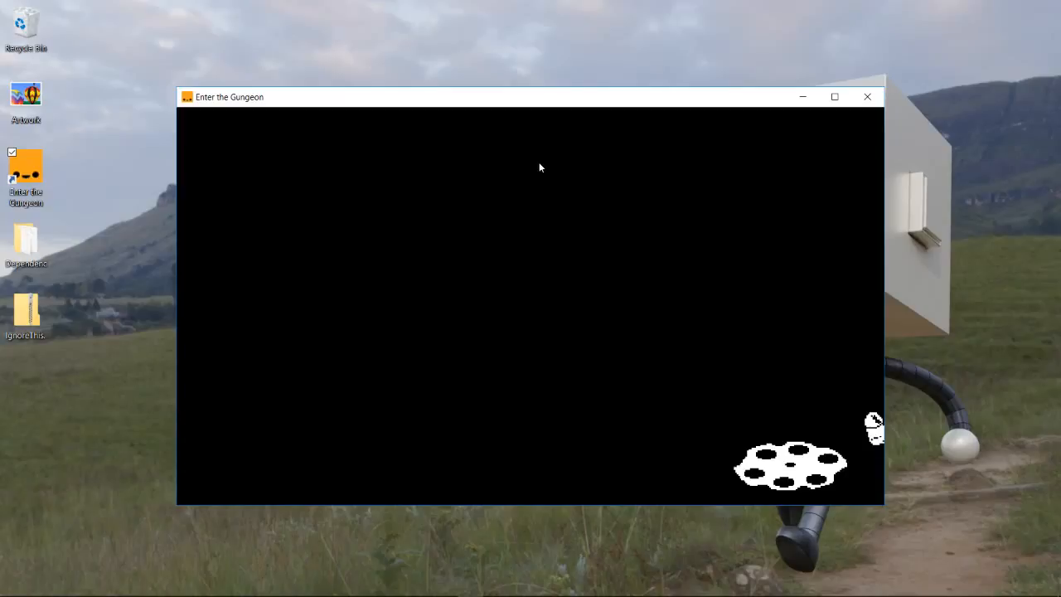
mouse_move(544, 202)
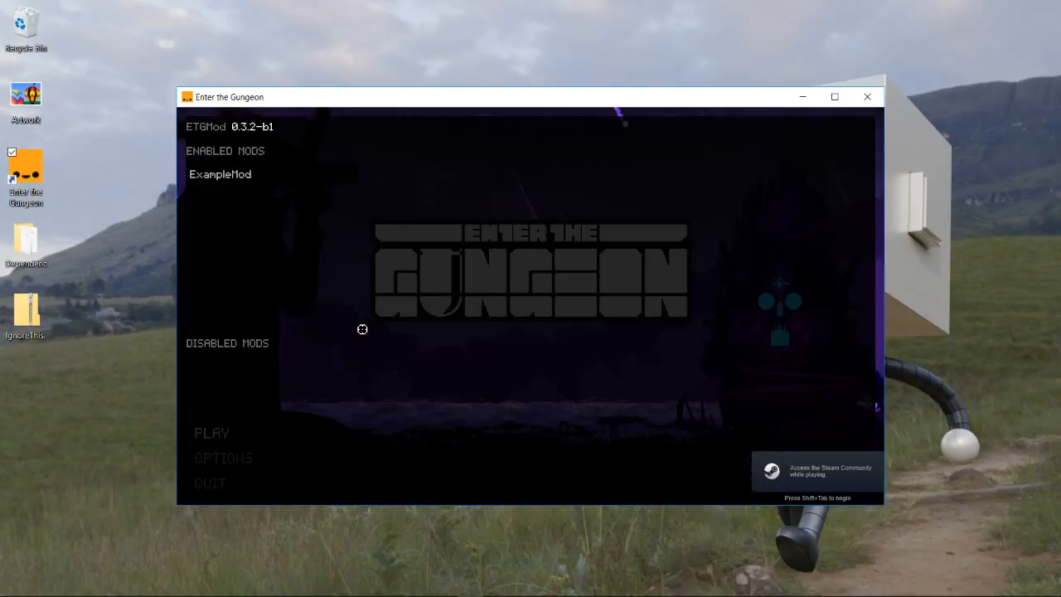
mouse_move(189, 169)
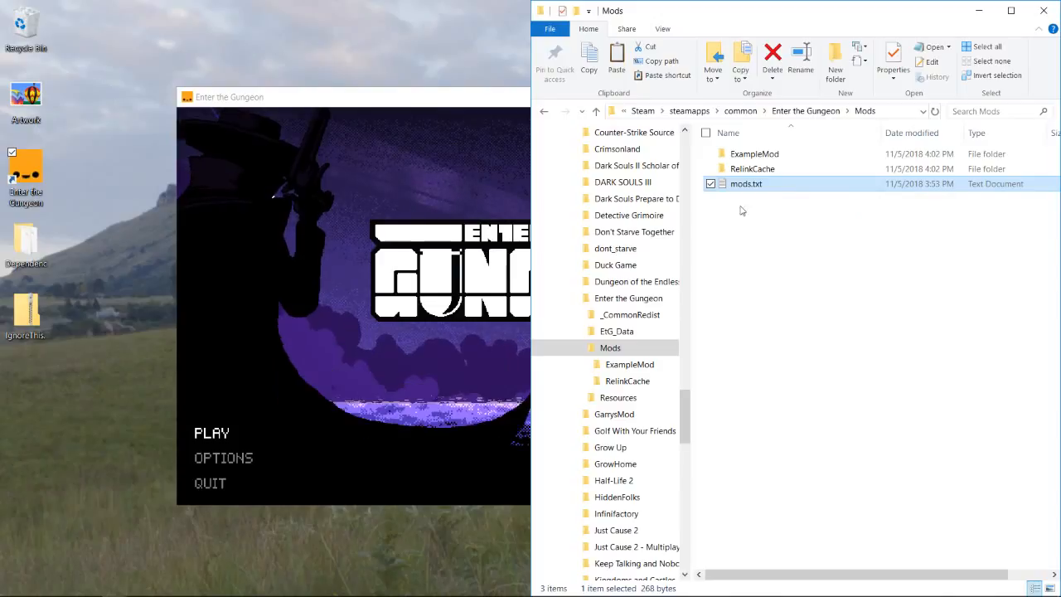
mouse_move(747, 183)
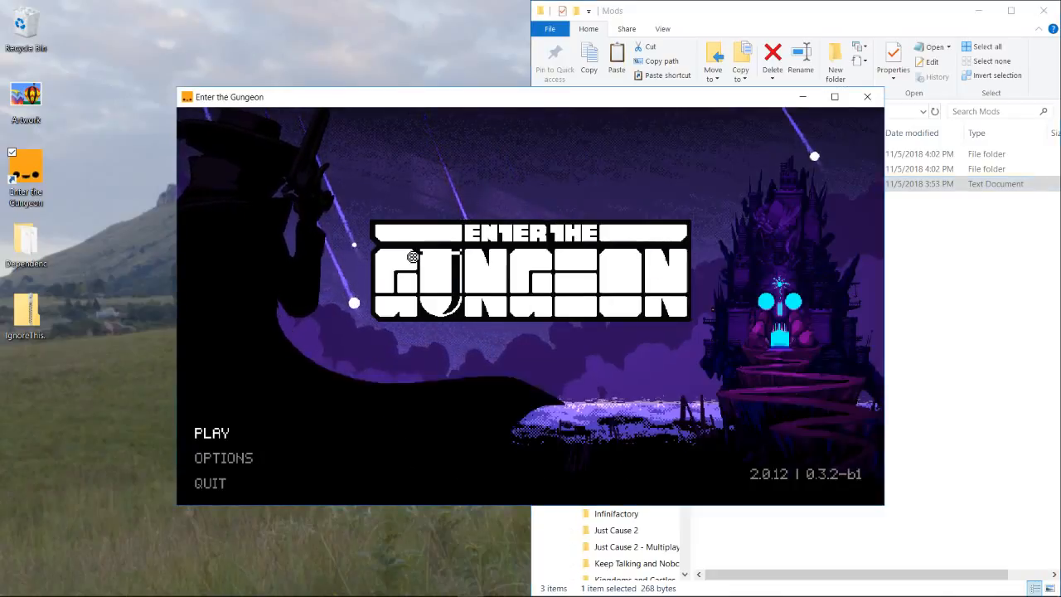
click(212, 433)
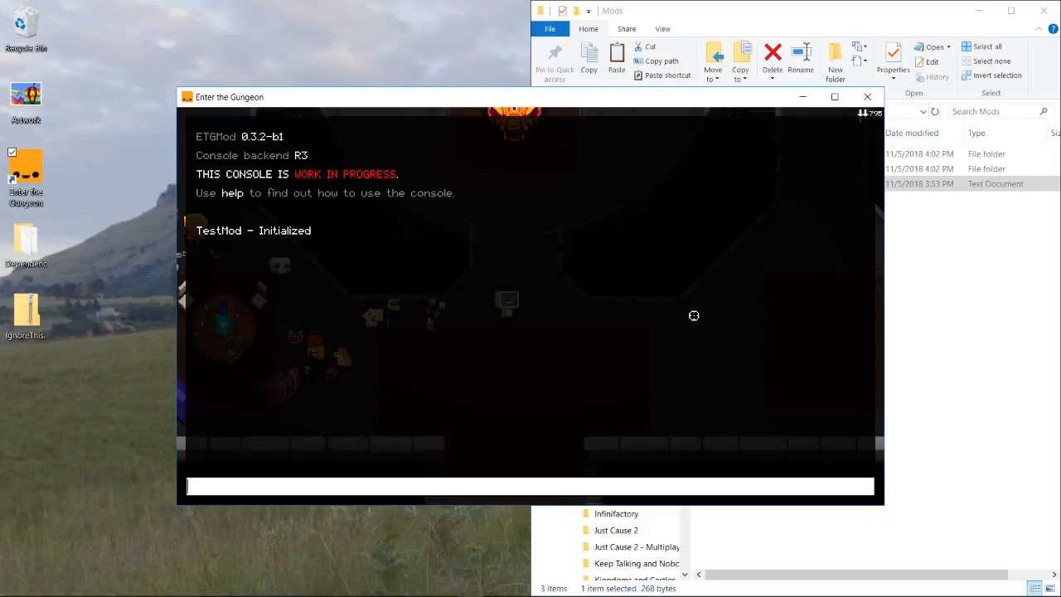
mouse_move(676, 304)
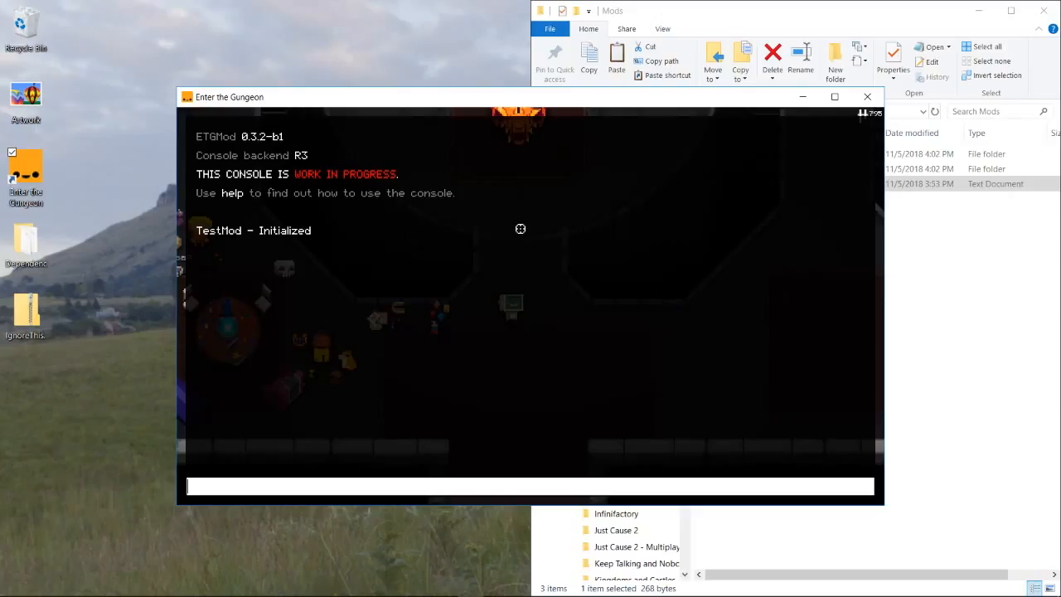
mouse_move(295, 289)
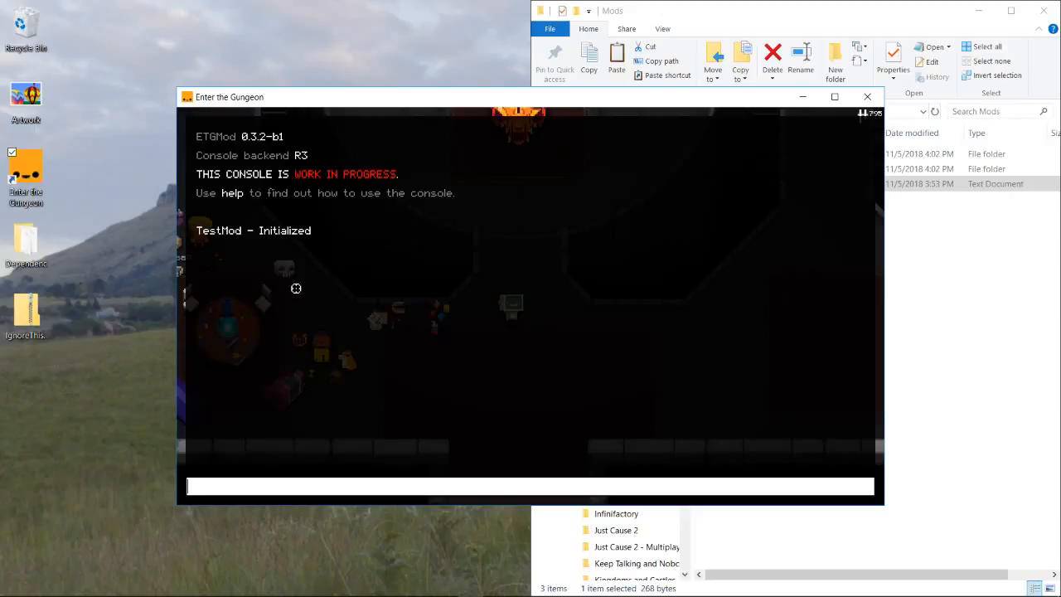
mouse_move(269, 257)
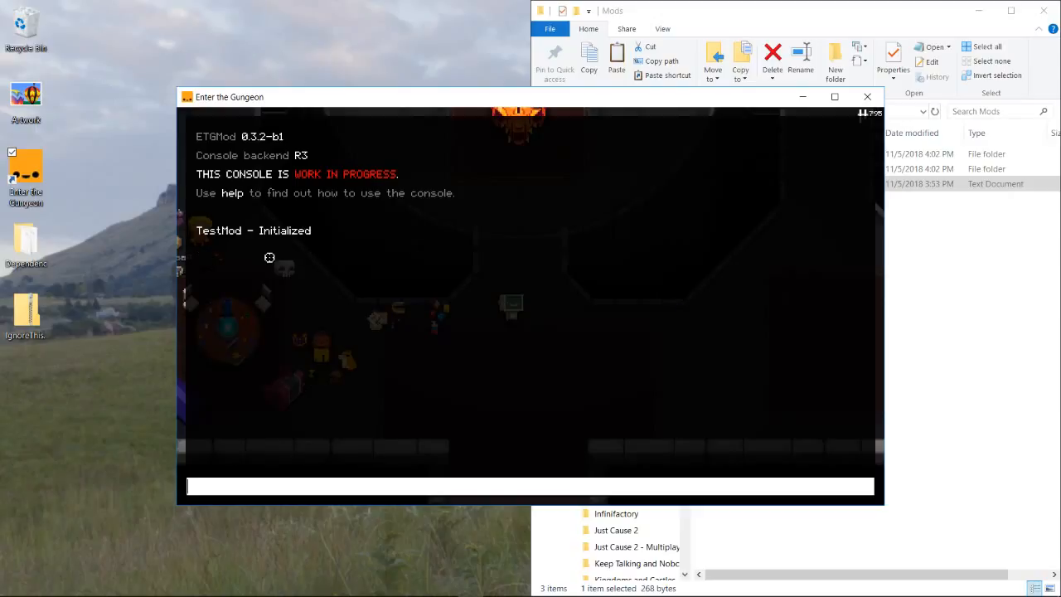
mouse_move(590, 333)
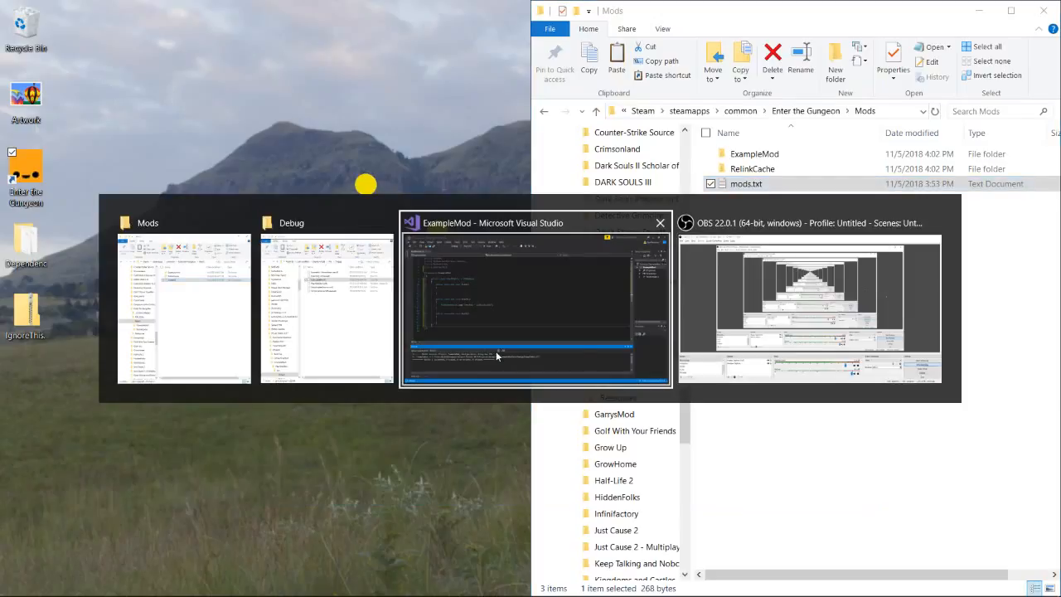
- Begin an ETGModConsole.Commands.AddUnit("modtest", ...) call after the log line in Start
click(537, 307)
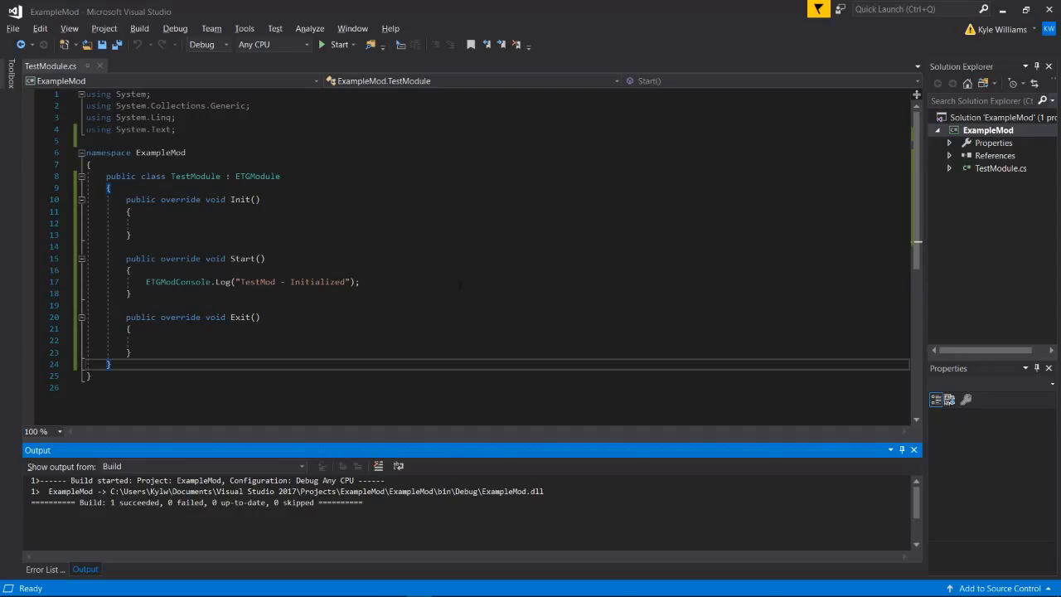
key(enter)
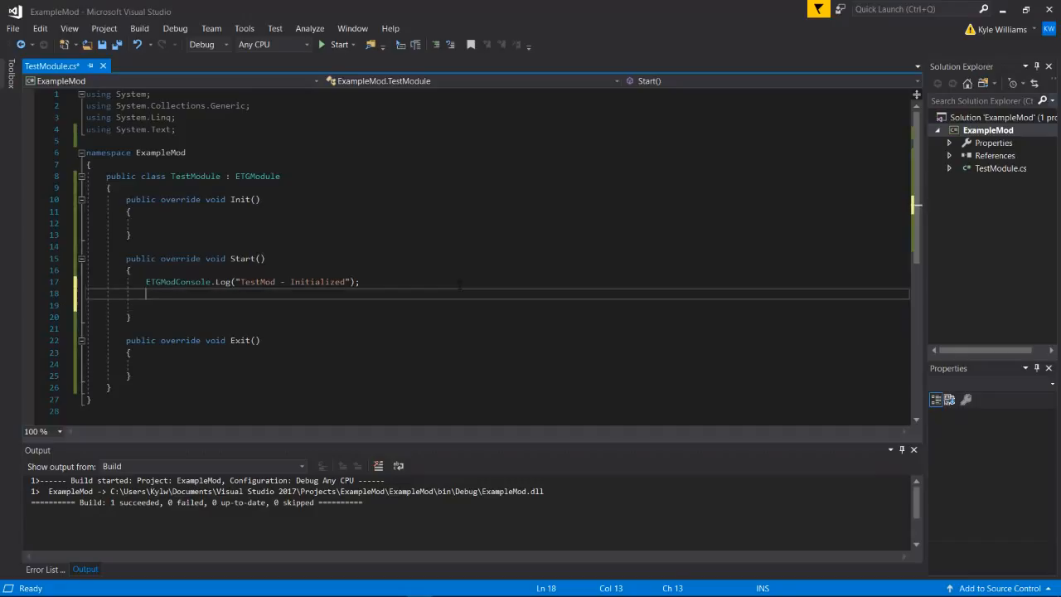
key(Return)
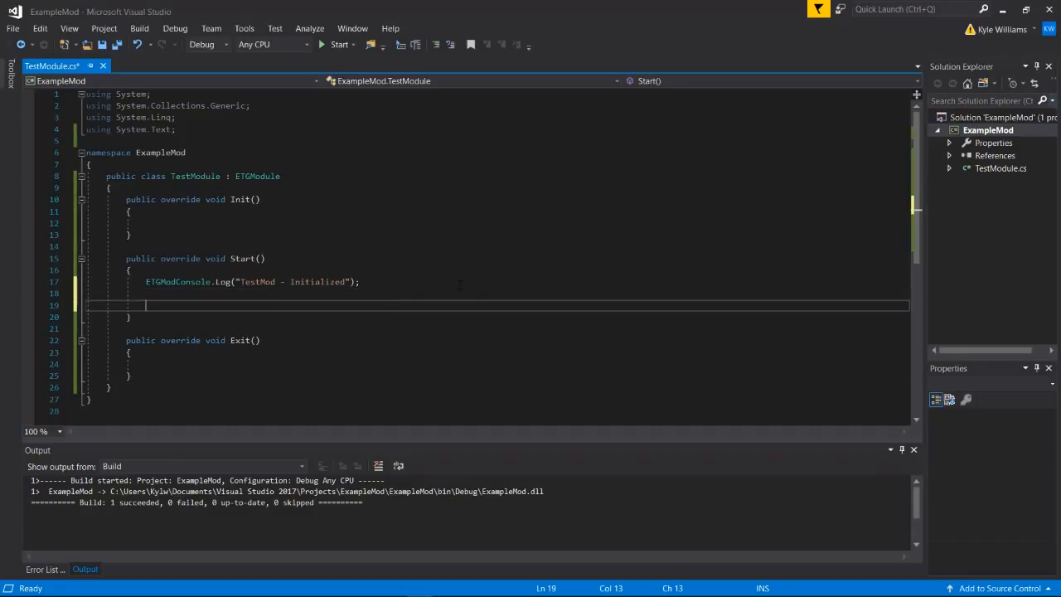
text(ETGMod)
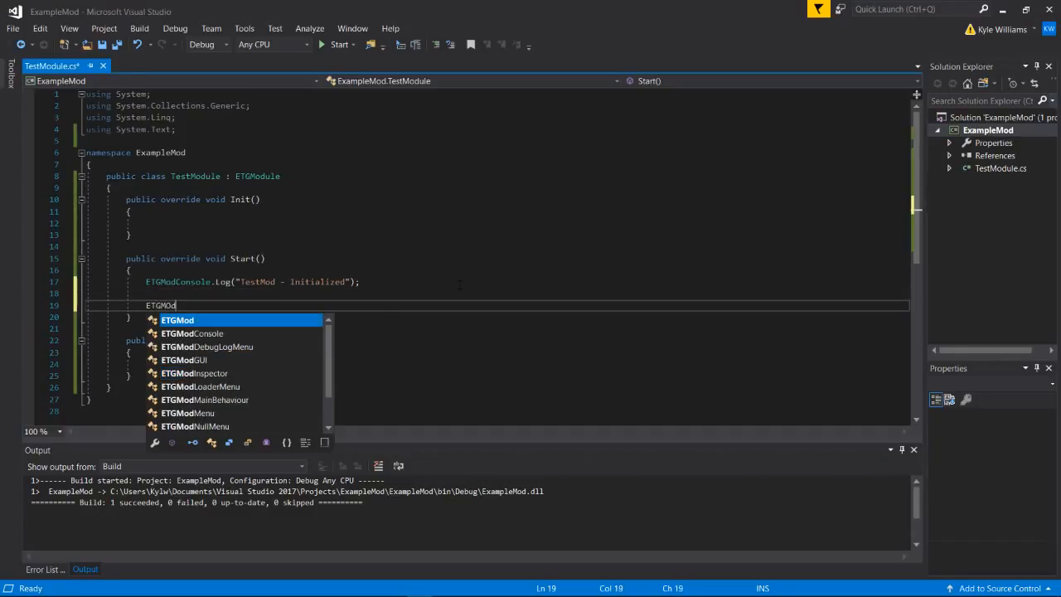
text(Console.Commands.AddUnit();)
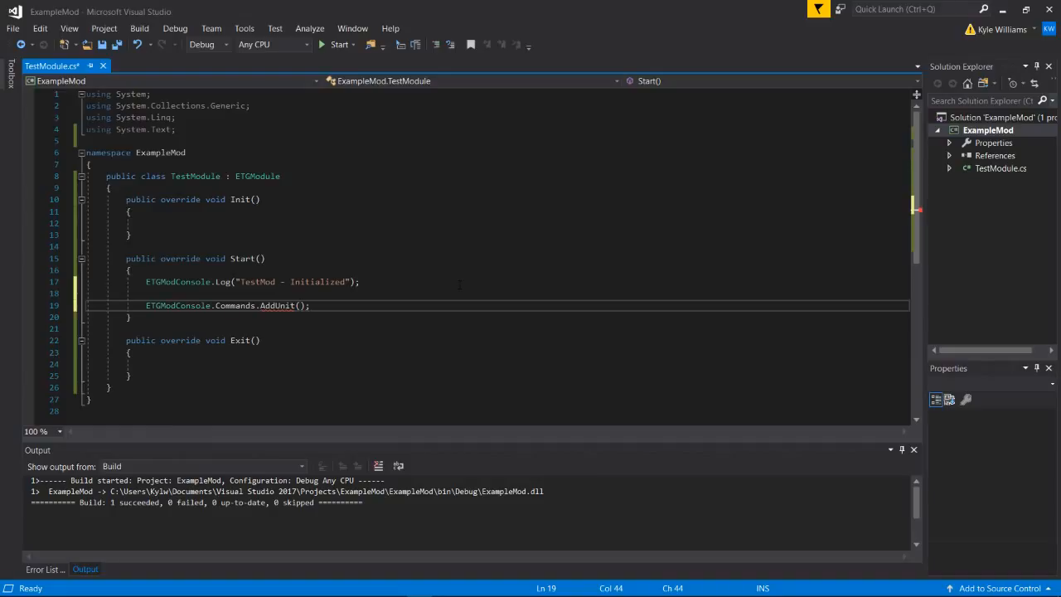
text("")
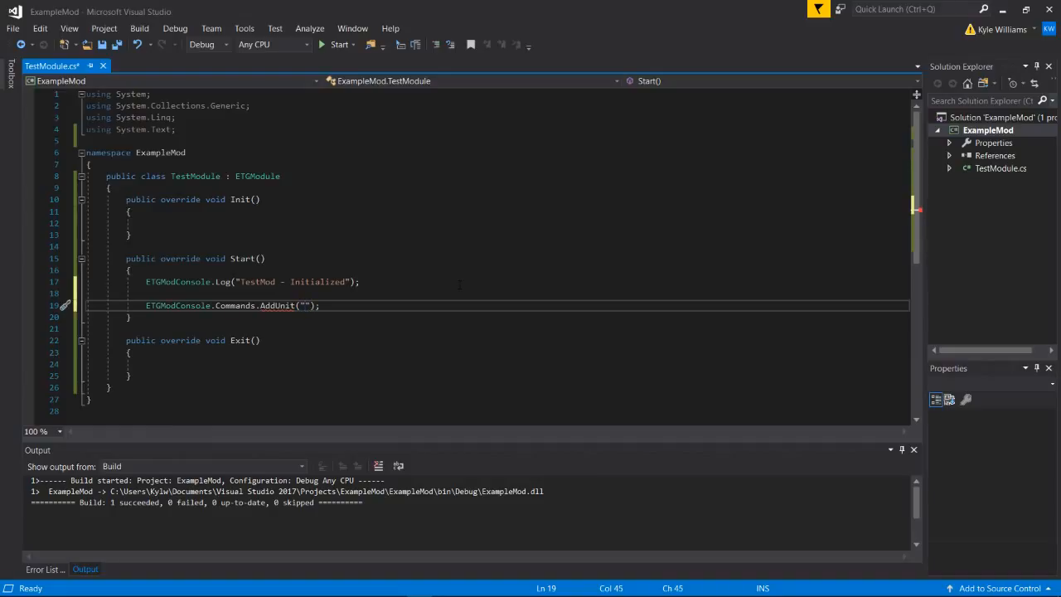
text(modtest)
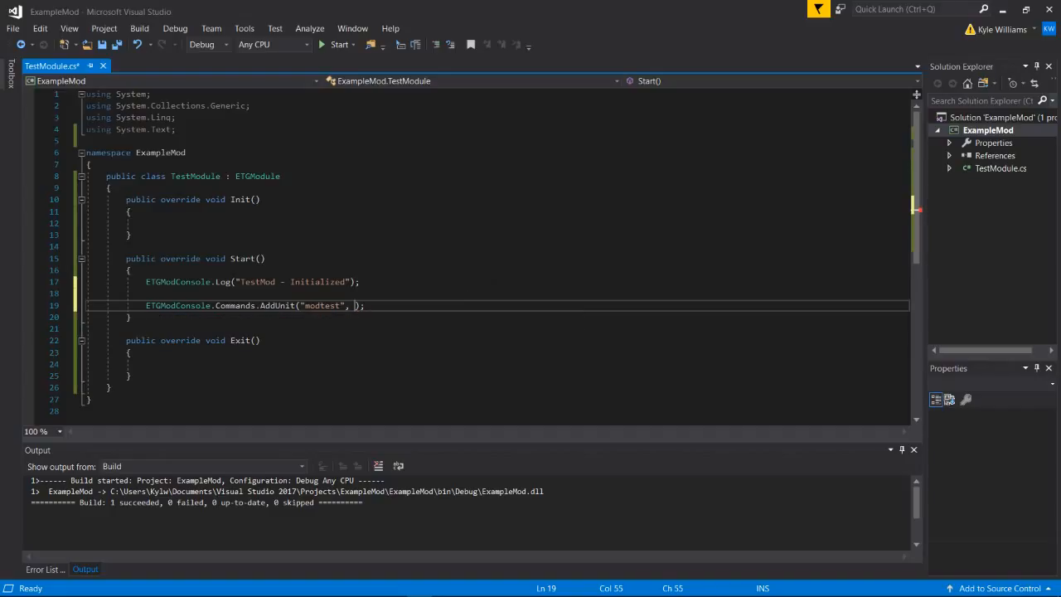
- Declare an empty public void ModTest(string[] args) method below Start
key(enter)
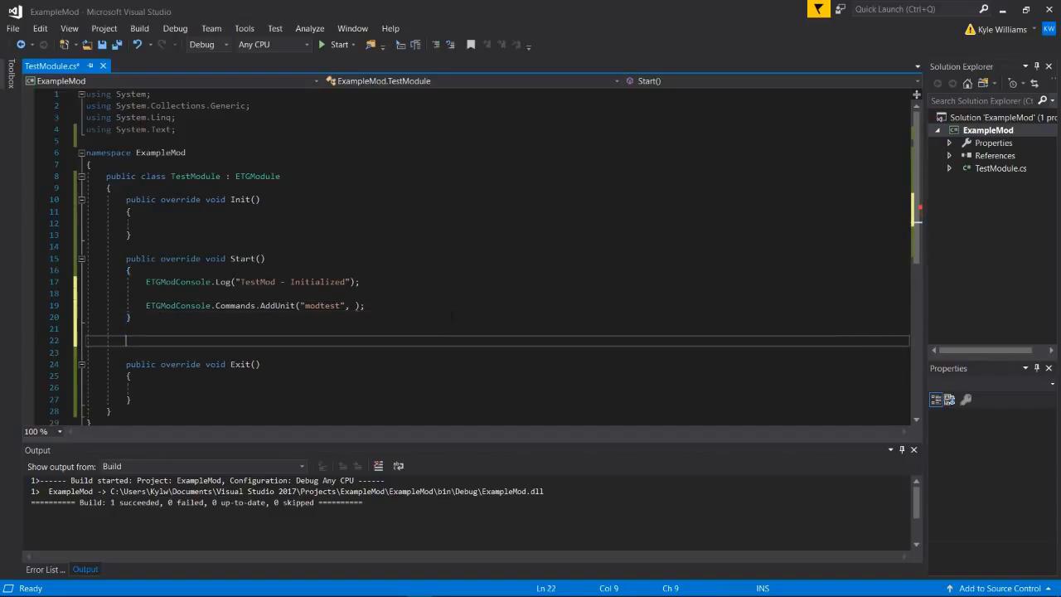
text(public)
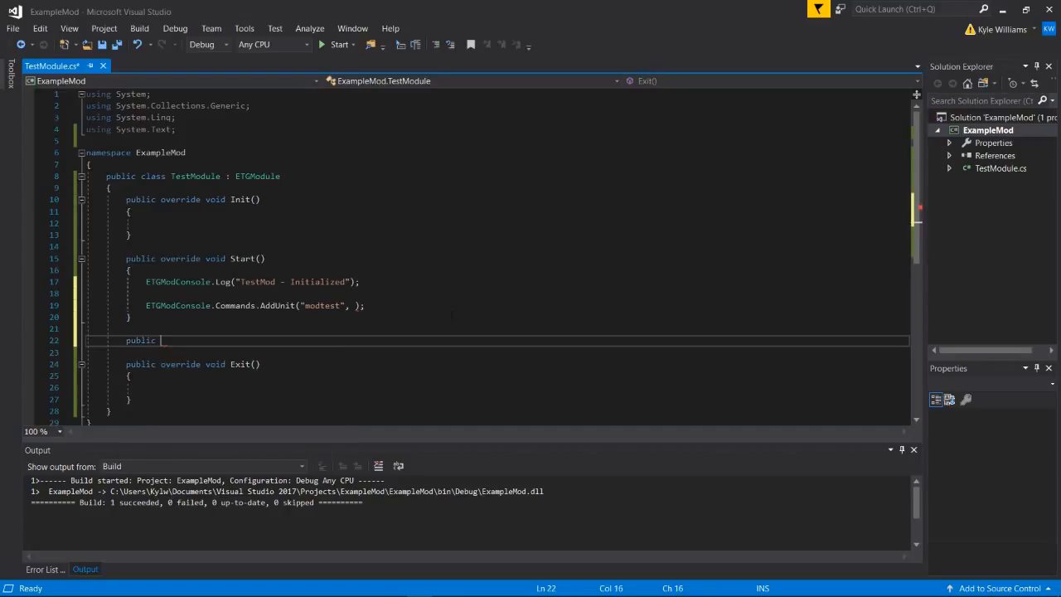
text(void ModTest)
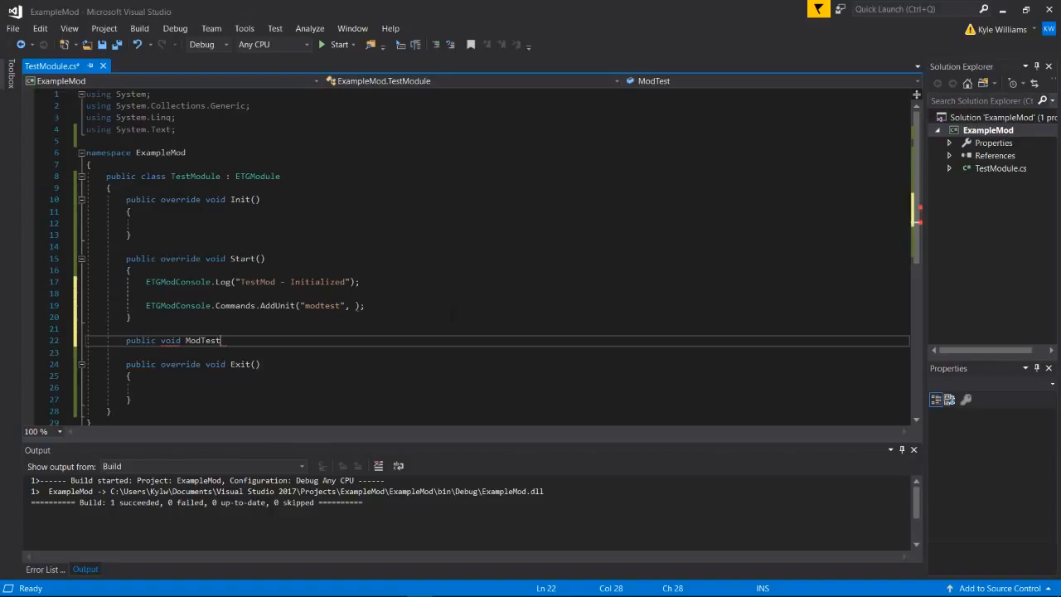
text((string[] args)
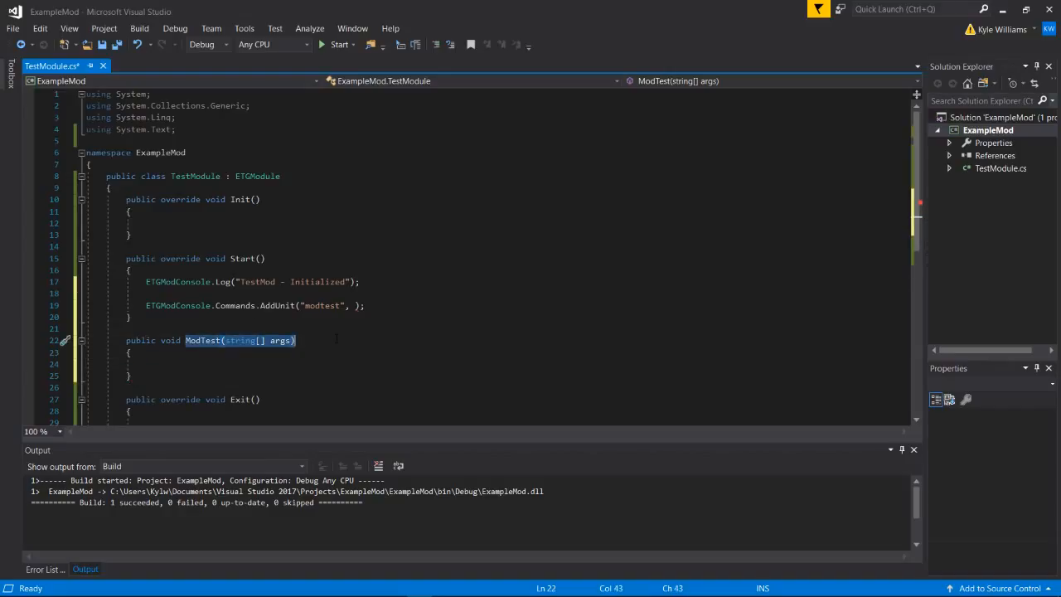
text(Md)
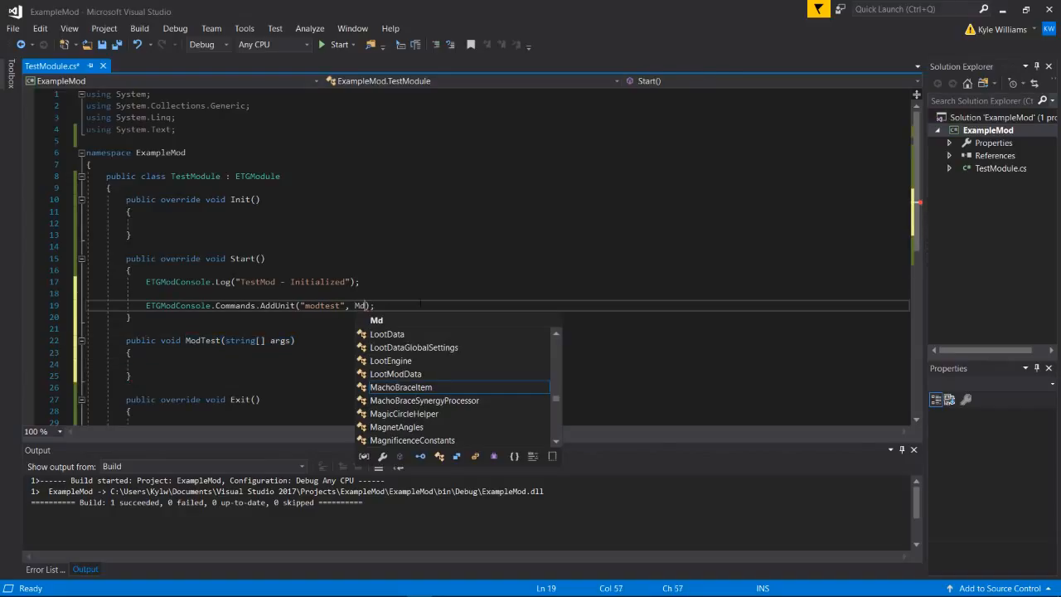
text(odTest)
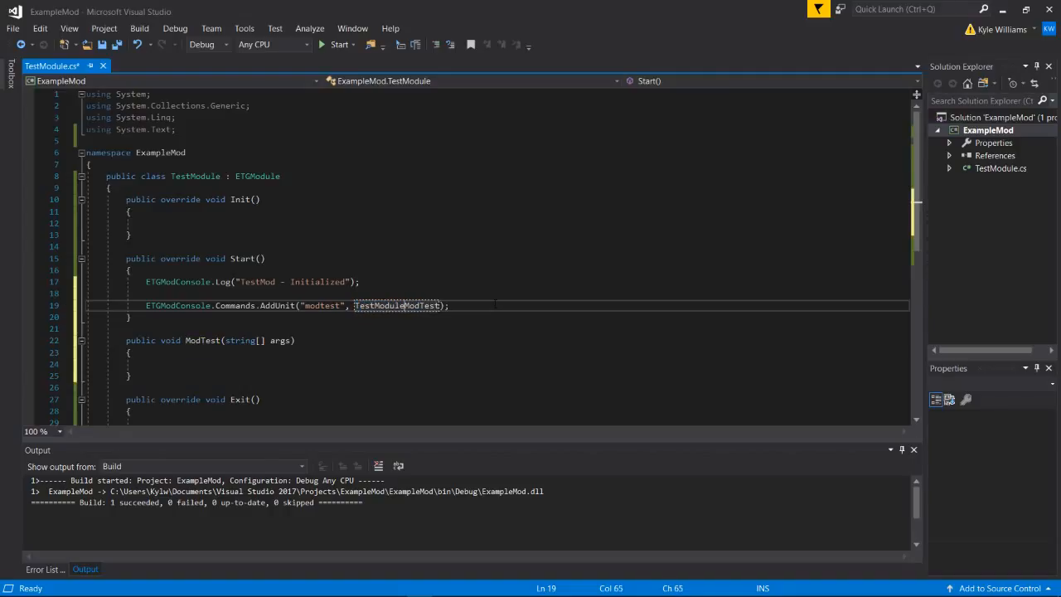
text(2)
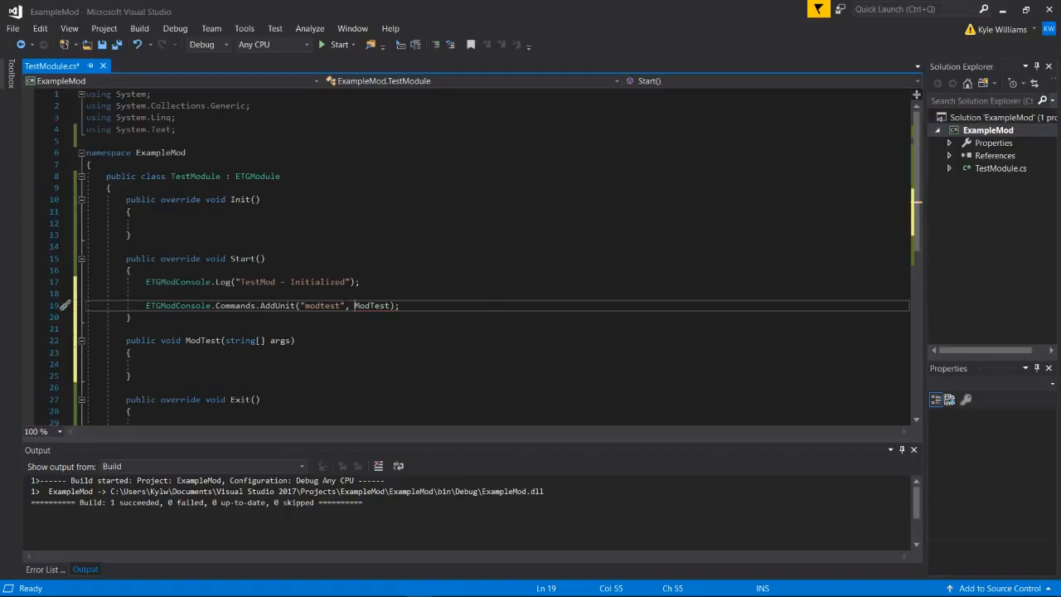
- Pass ModTest as the handler in AddUnit("modtest", ModTest) and move into its body
double_click(372, 305)
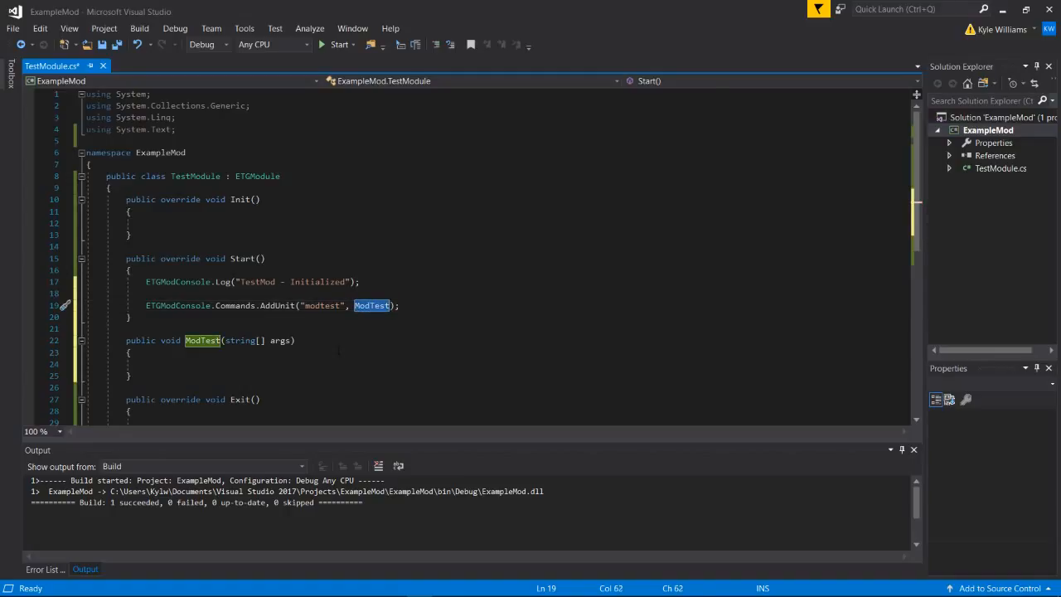
click(146, 365)
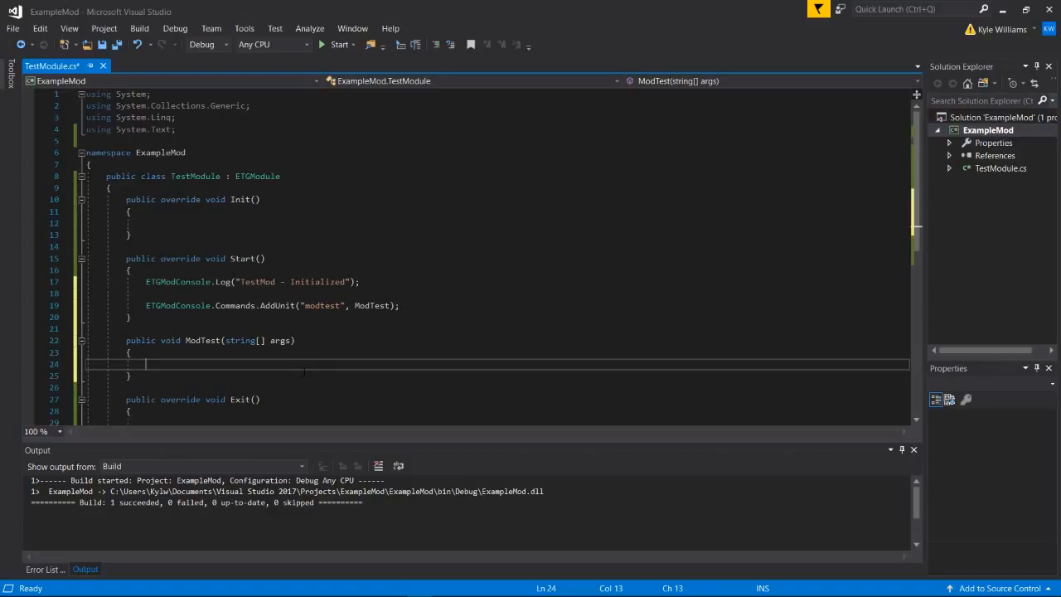
- Store GameManager.Instance.PrimaryPlayer in a PlayerController player variable
text(PlayerController)
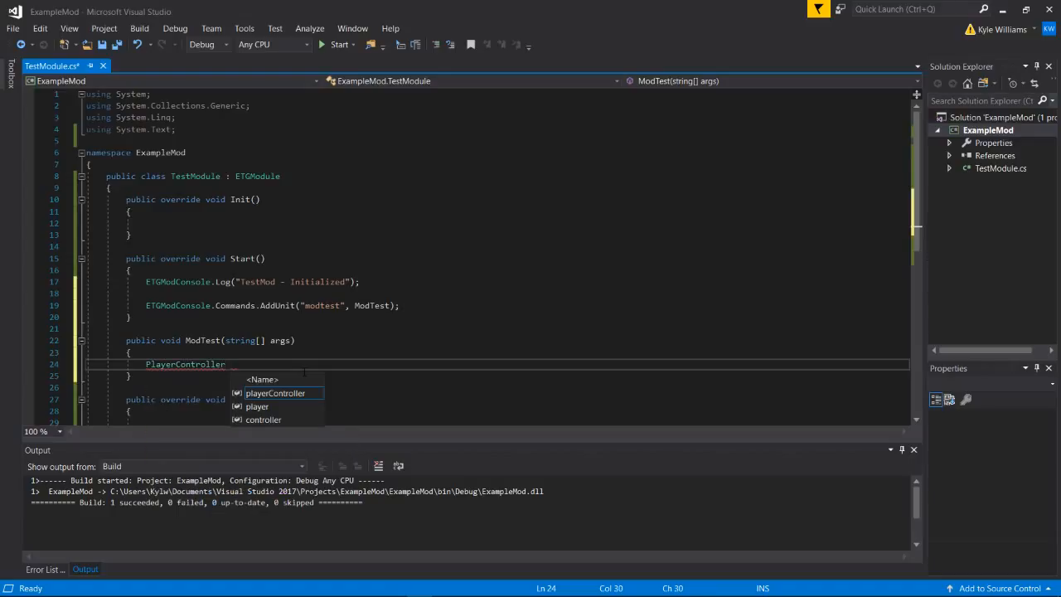
text(player)
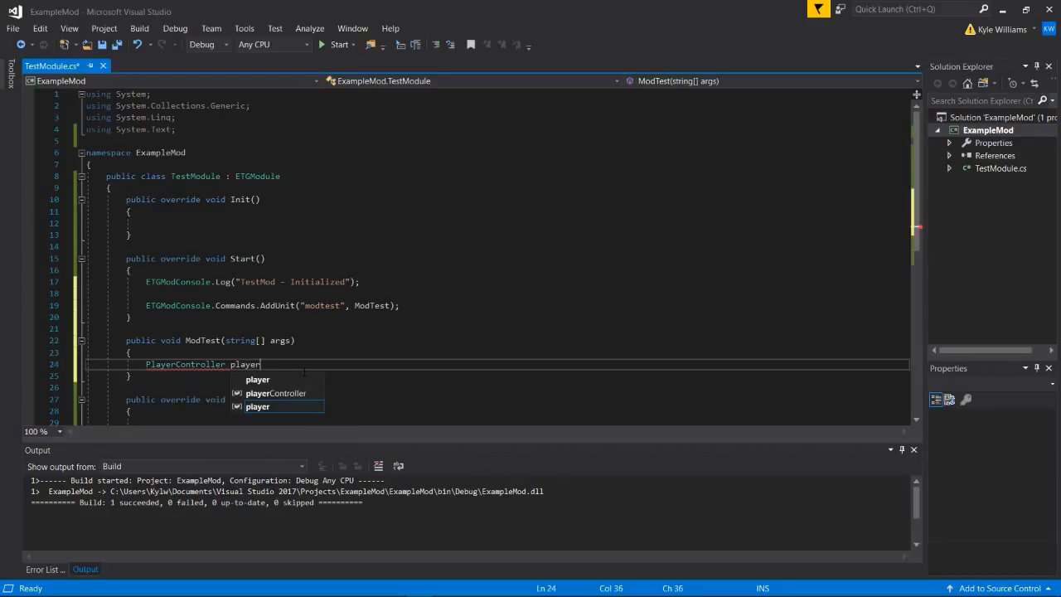
text(= GameManager.)
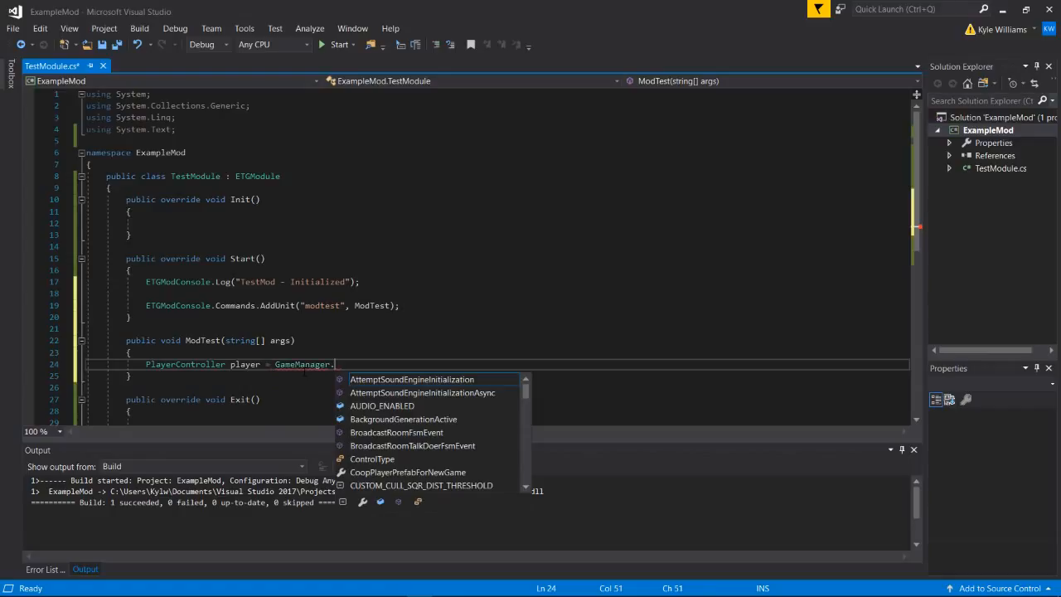
text(Instance.)
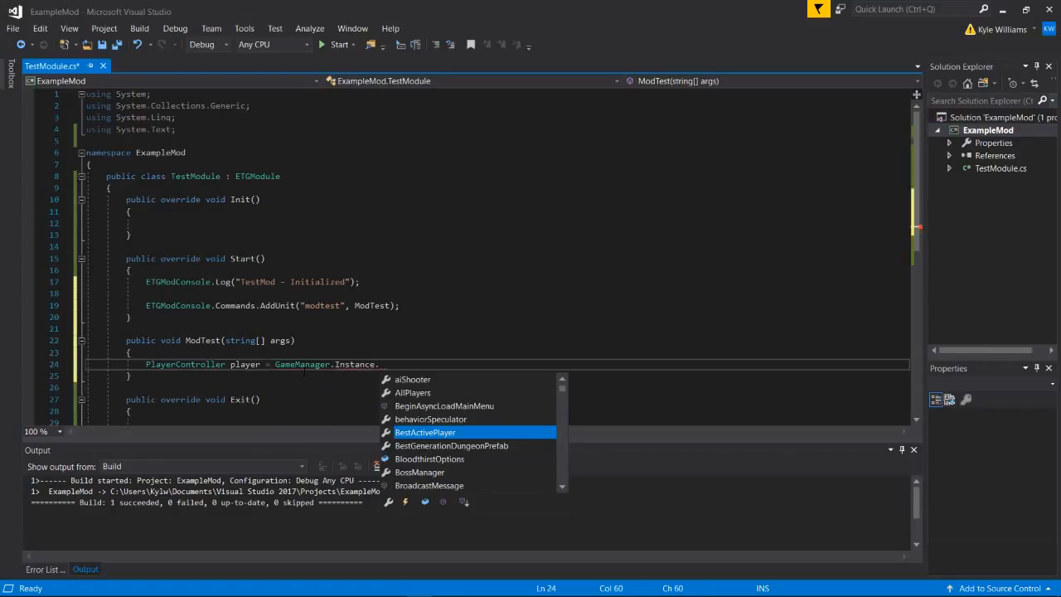
text(Pro)
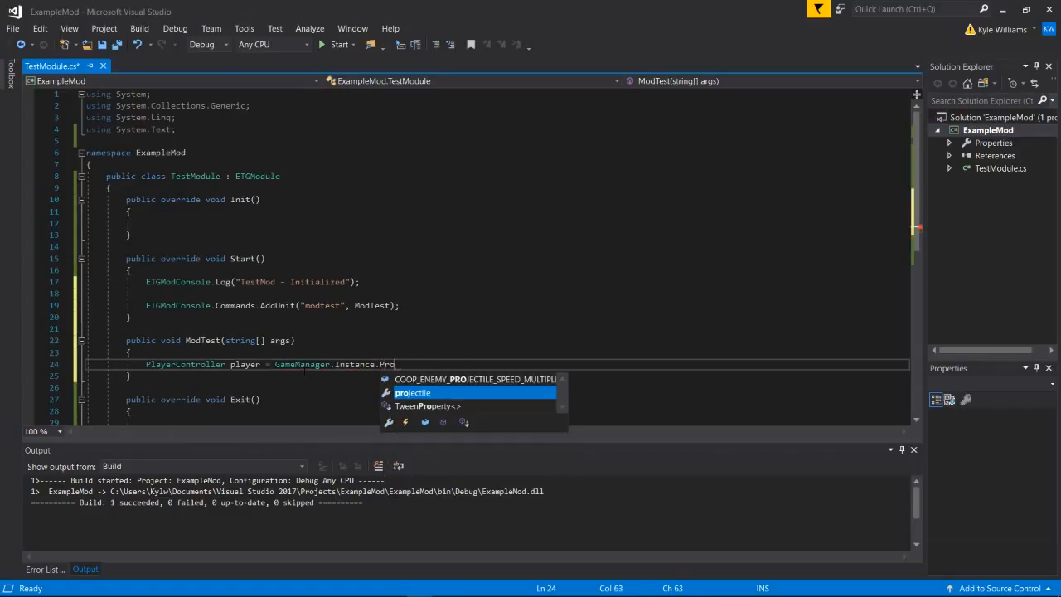
text(imaryPlayer;)
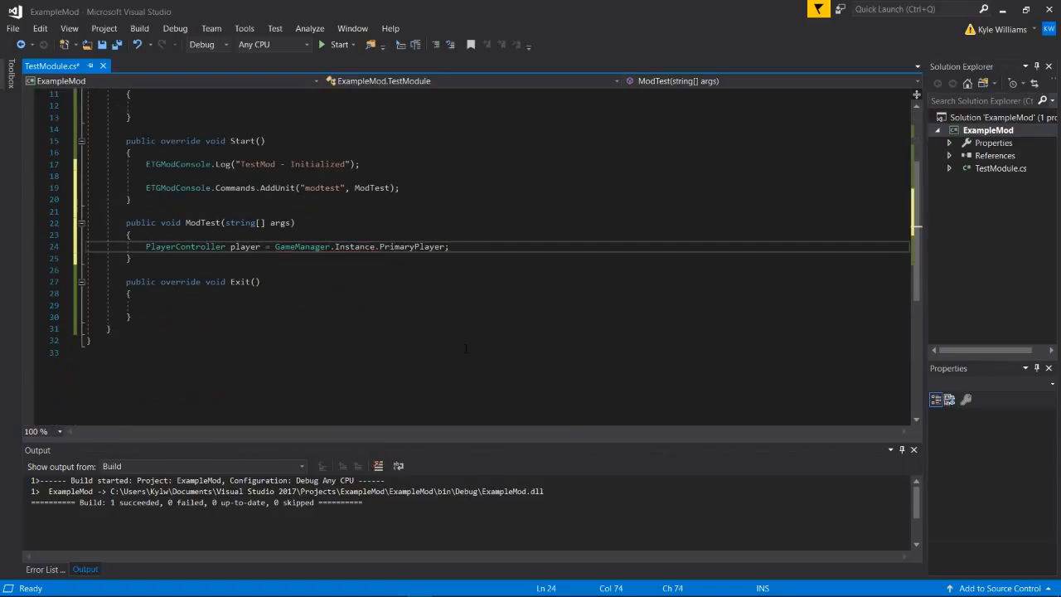
- Null-check player, logging "Player not found! Please choose a character." via ETGModConsole.Log in the else
text(if()
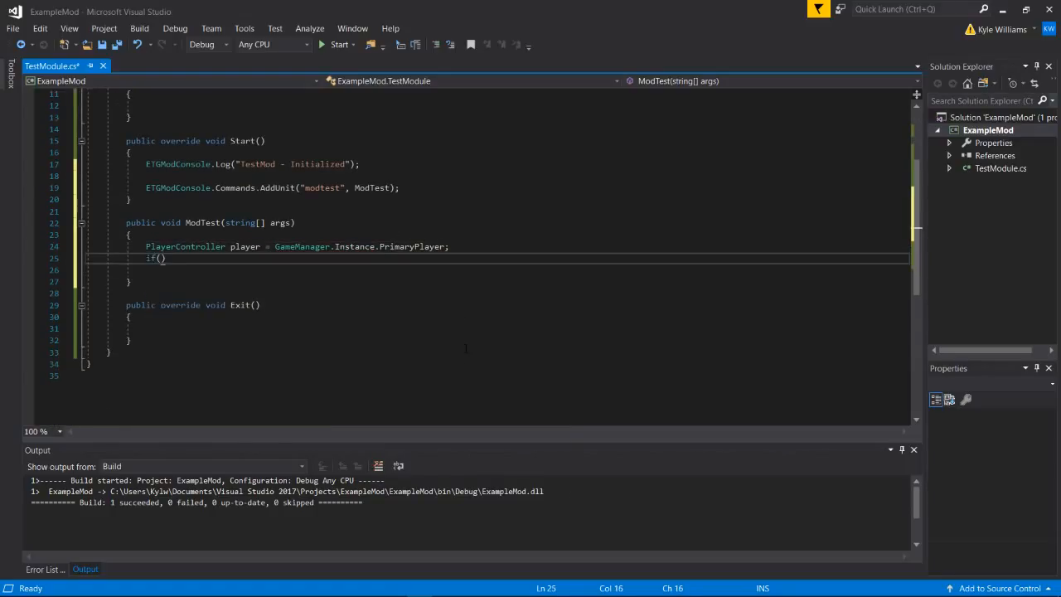
text(player !=)
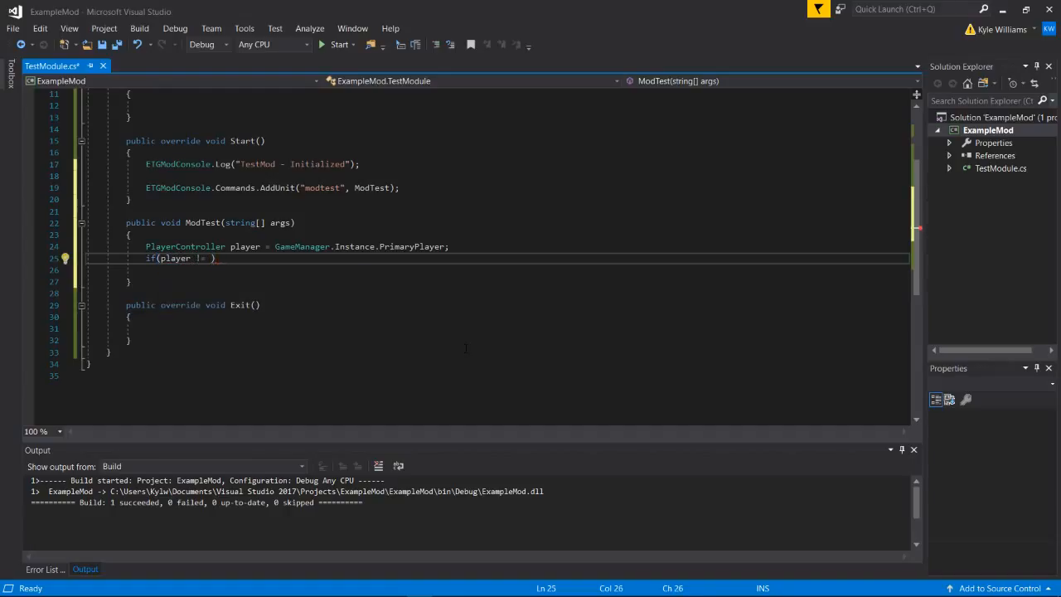
text(null)
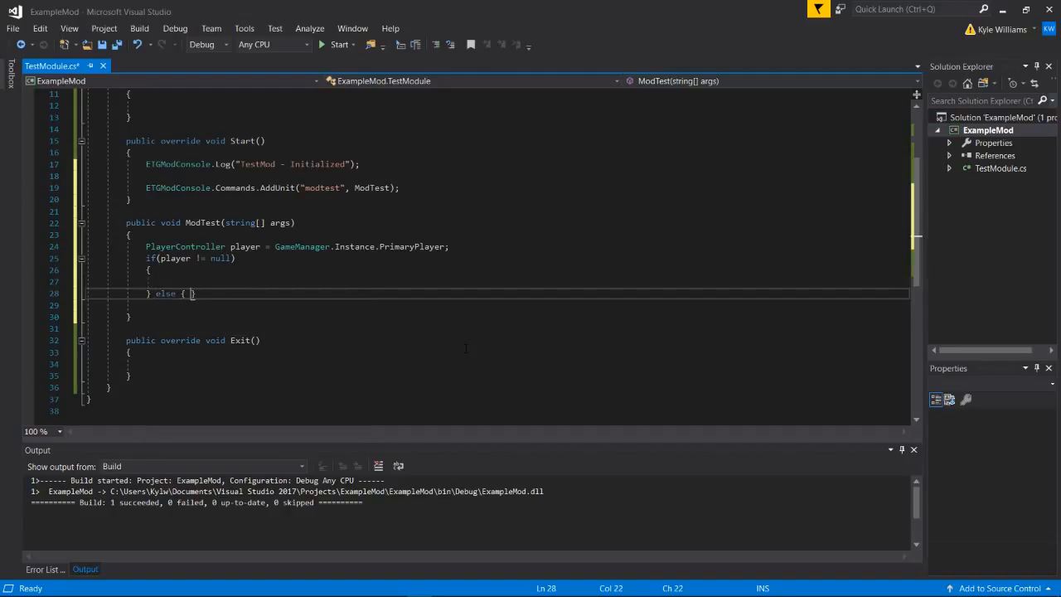
text(ETGModConsole.Log()
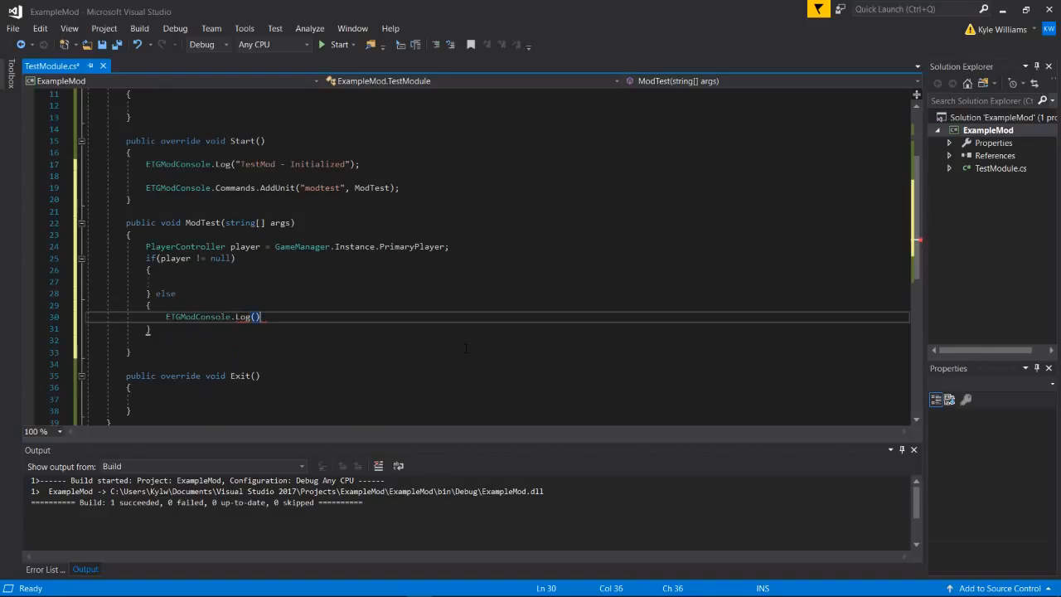
text("Player not)
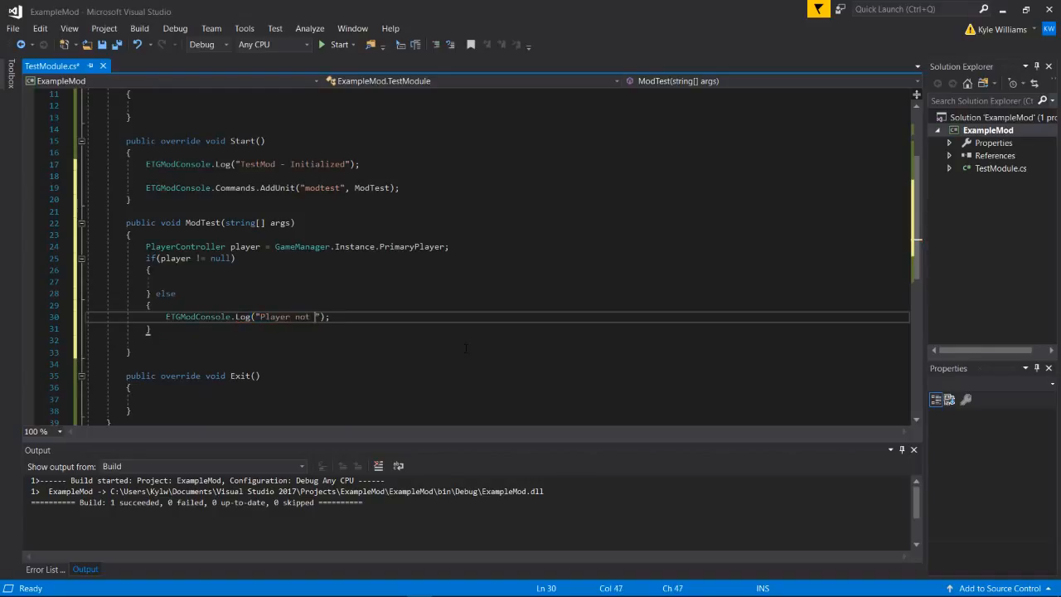
text(found! Please choose a c)
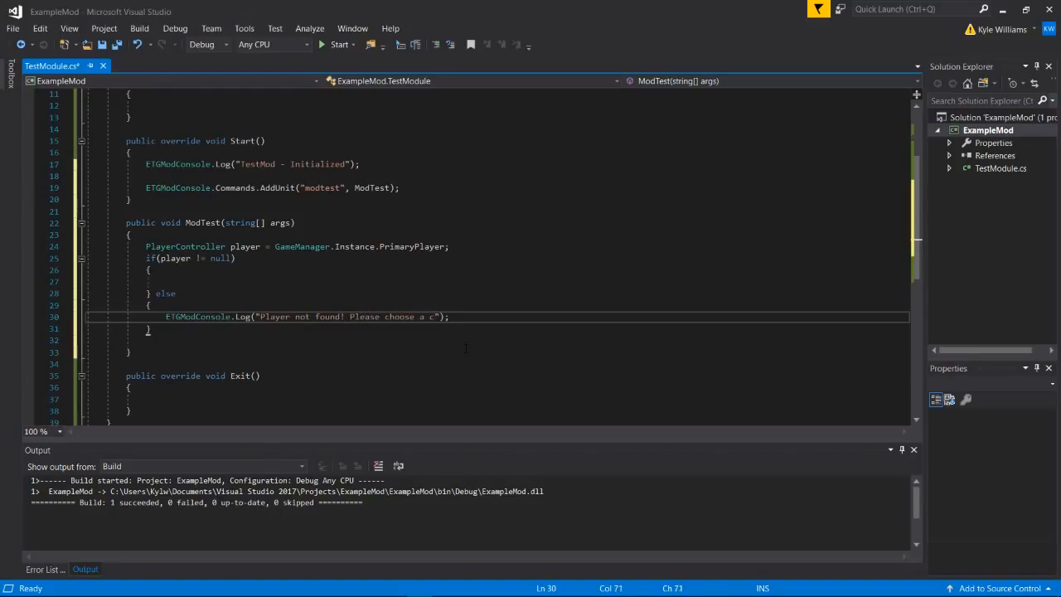
text(haracter.)
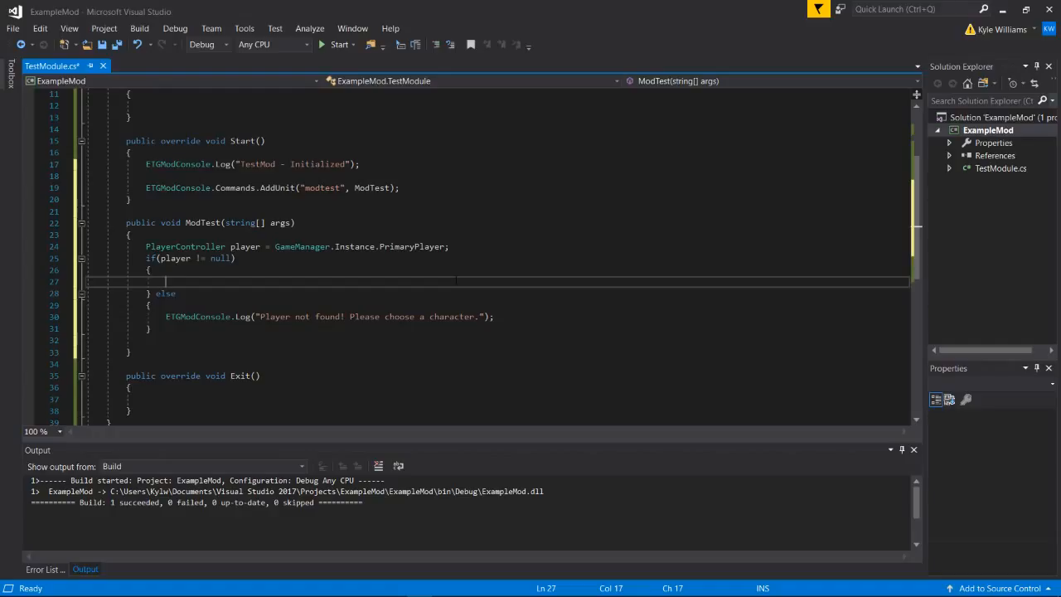
- Define a speedStat variable holding the PlayerStats StatType for movement speed
text(PlayerStats.)
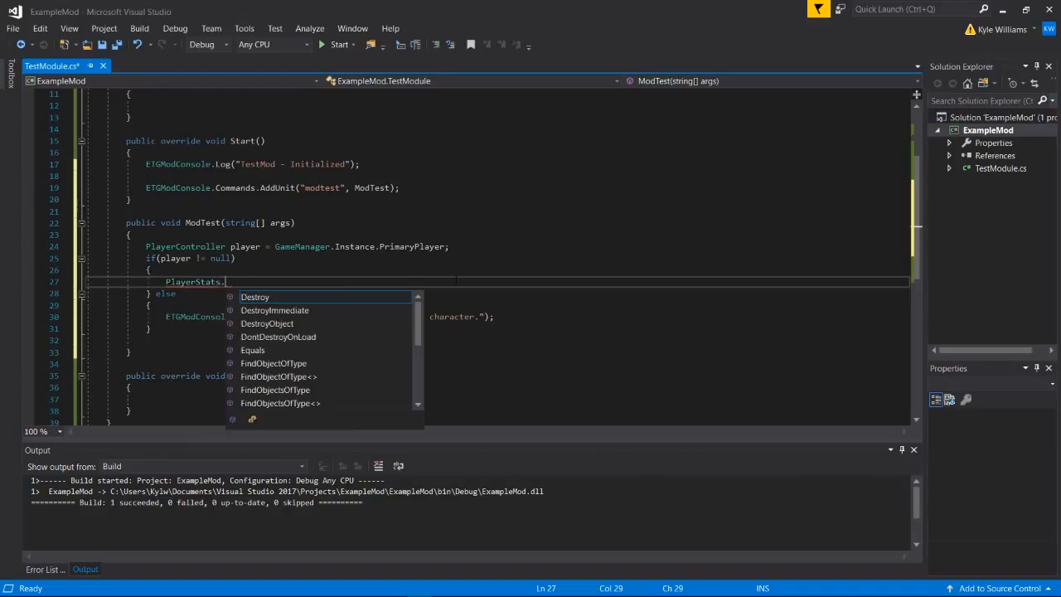
text(StatType.sp)
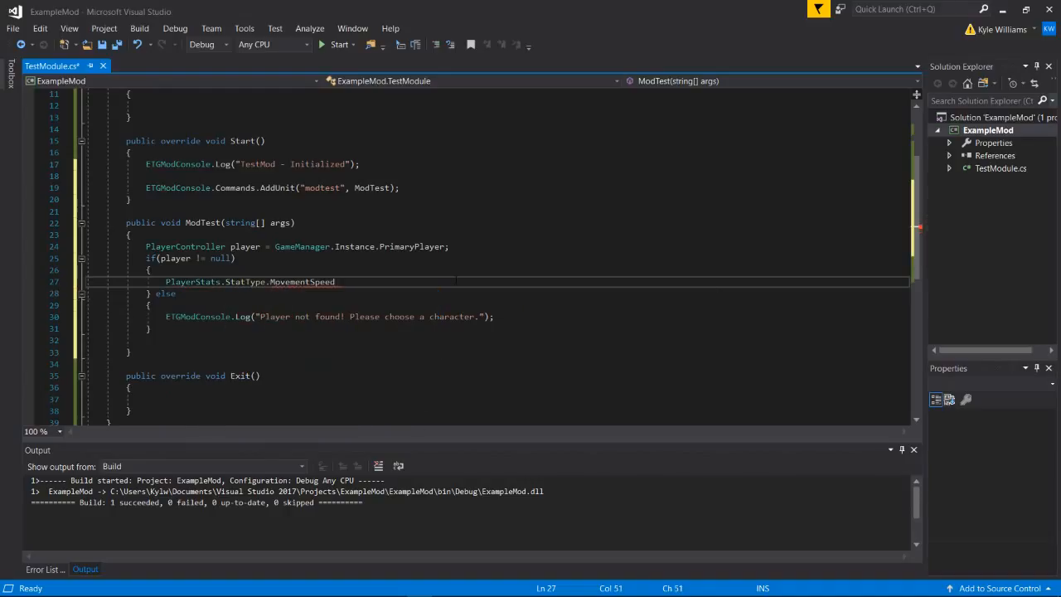
text(;)
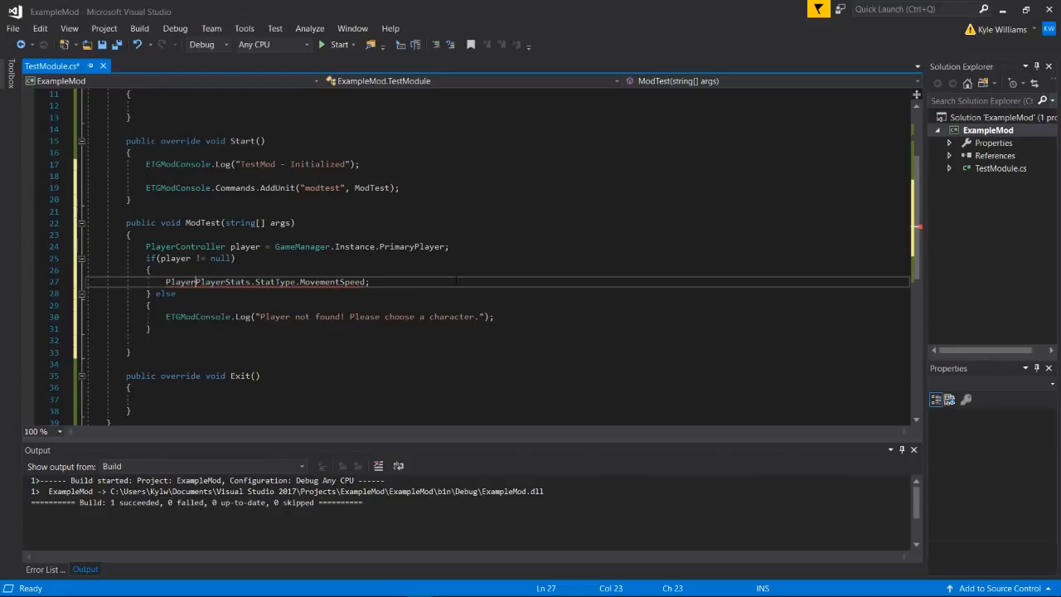
text(st)
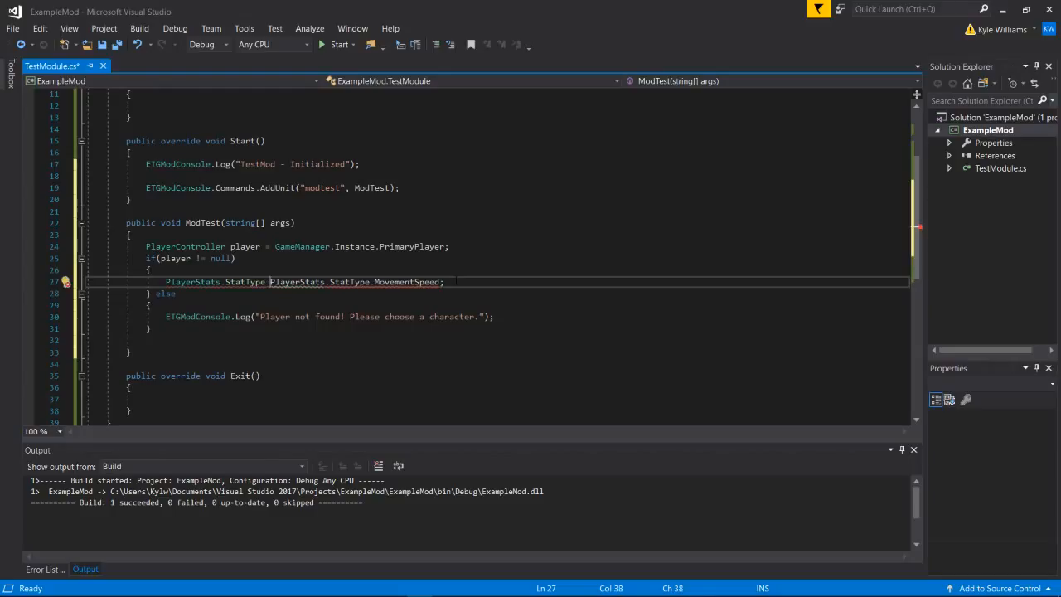
text(speedStat =)
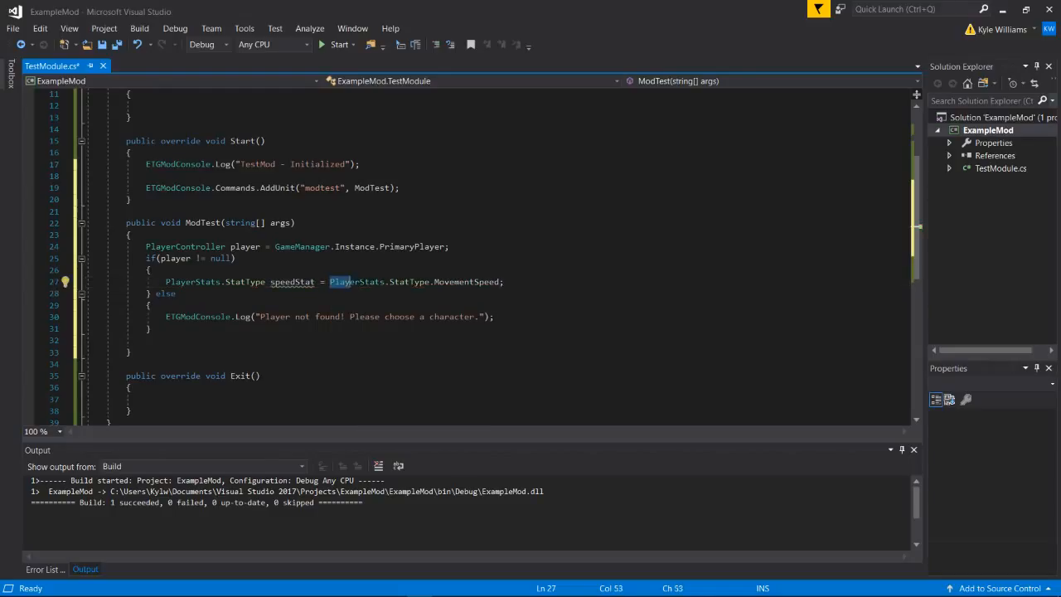
double_click(291, 282)
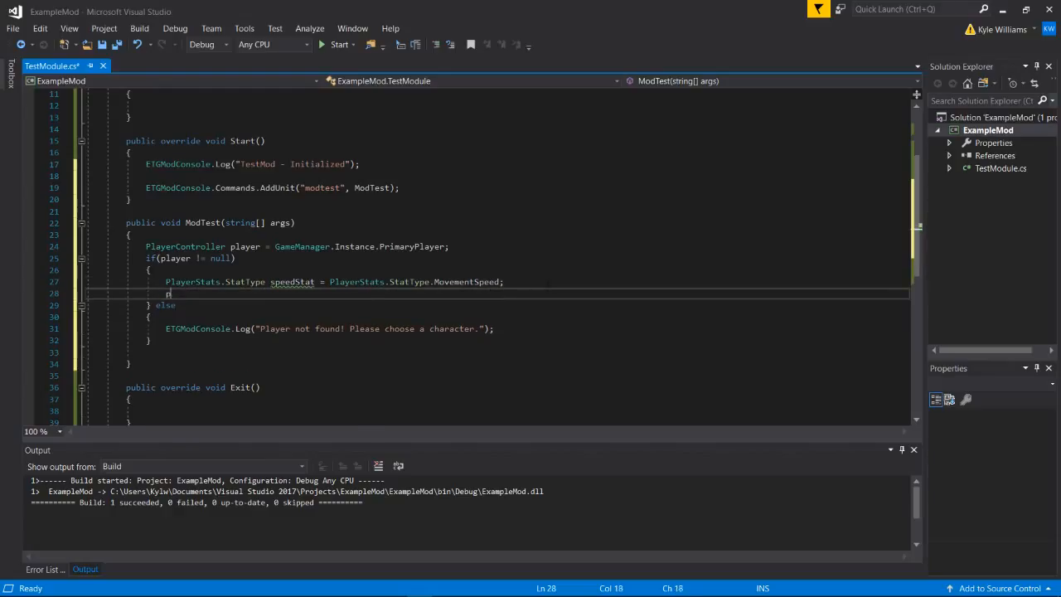
- Set the base stat with player.stats.SetBaseStatValue(speedStat, 5, player); and save the file
text(player.stats.SetBaseStatValue)
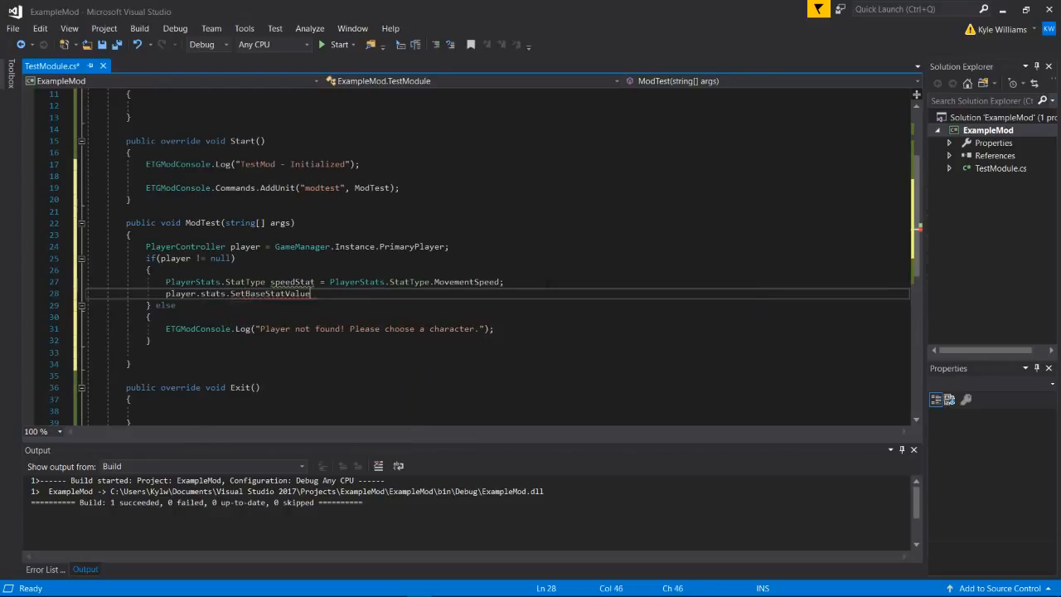
text((sp);)
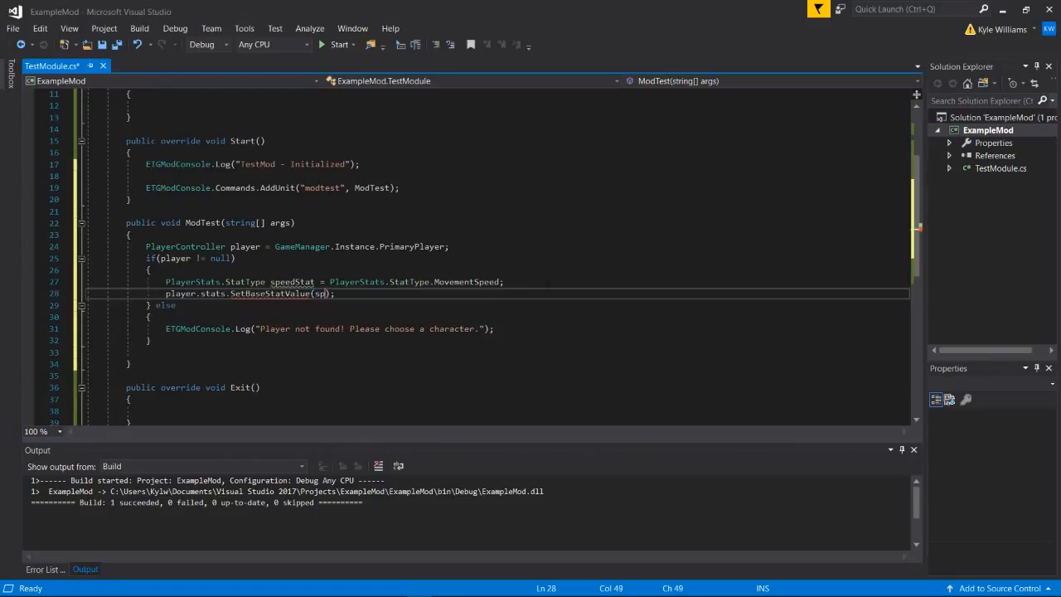
text(eedStat,)
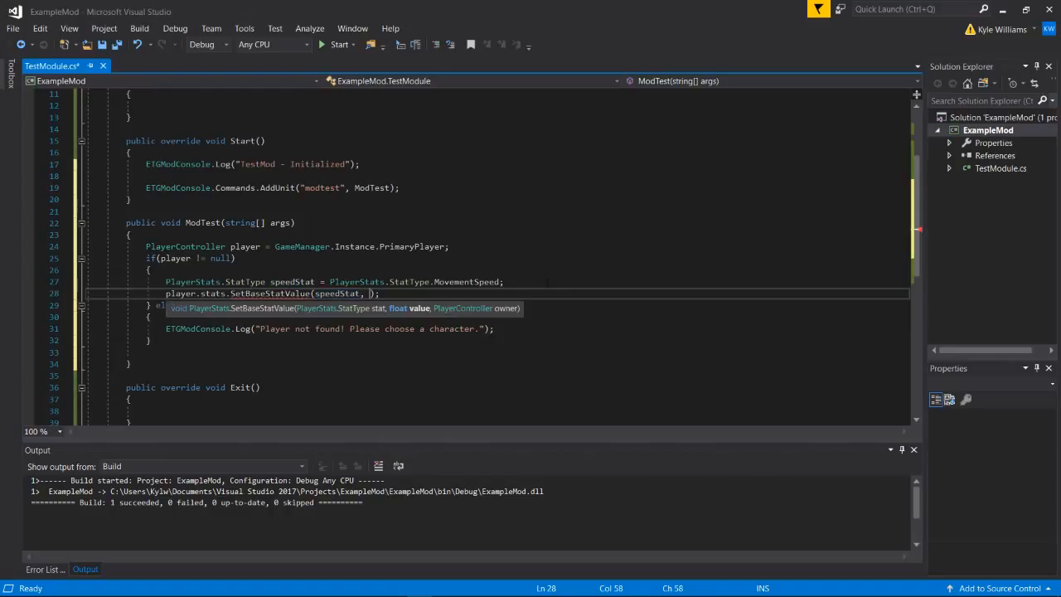
mouse_move(413, 313)
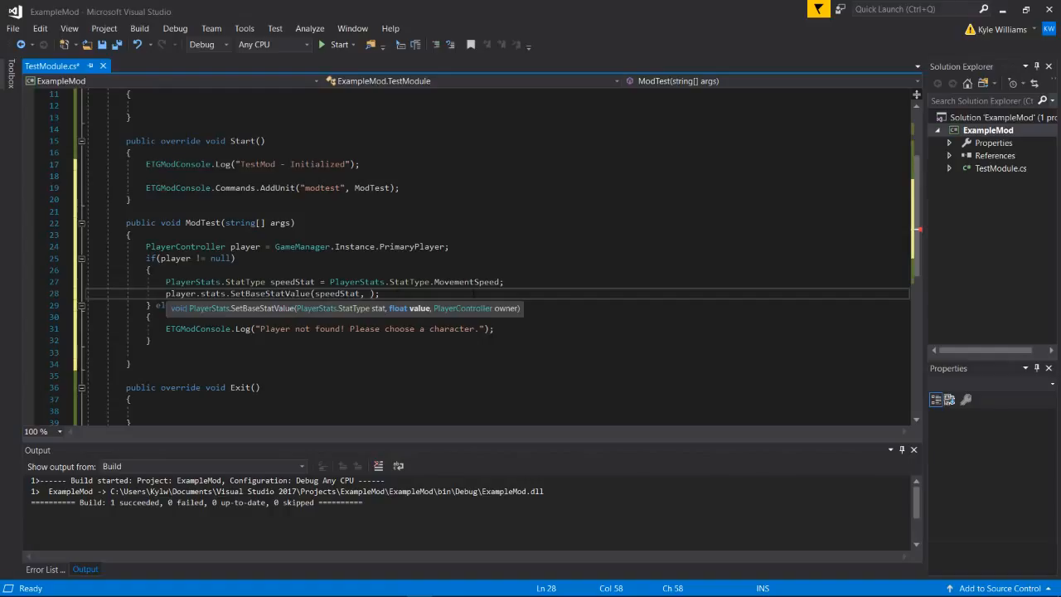
text(5,)
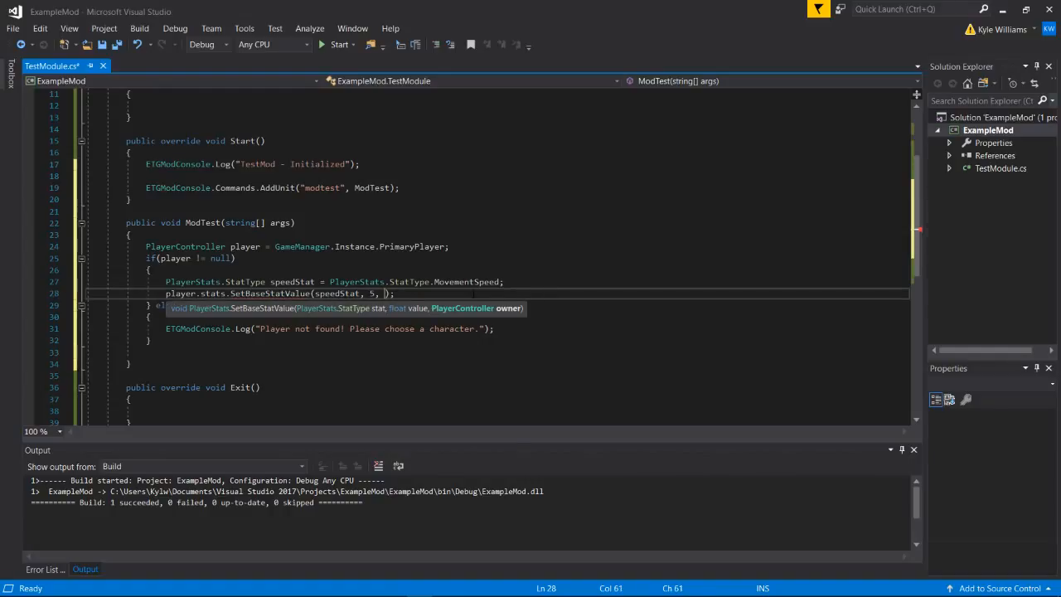
text(player)
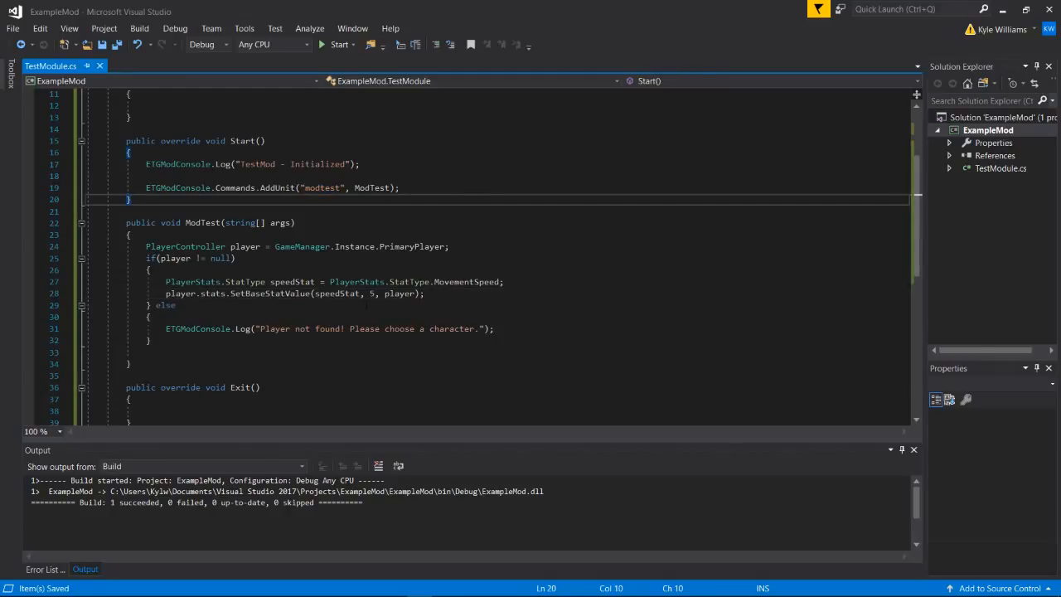
scroll(up, 3)
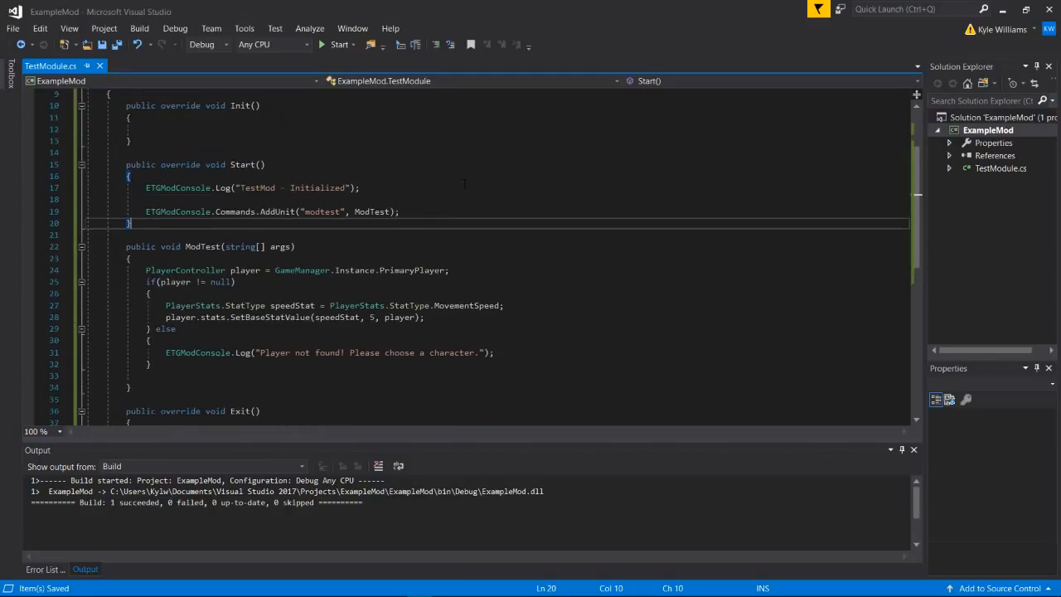
scroll(up, 3)
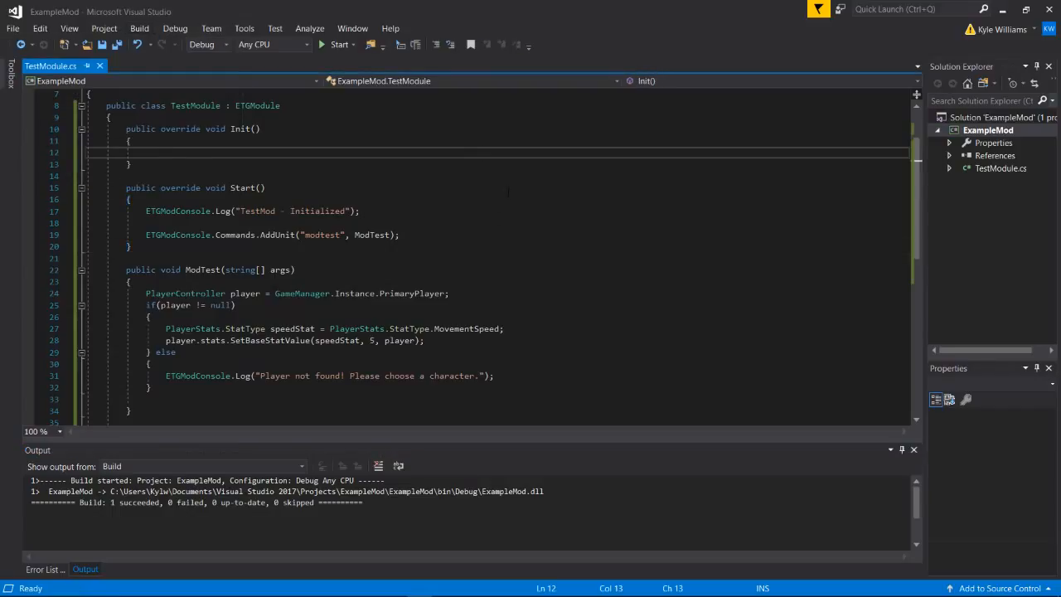
scroll(down, 3)
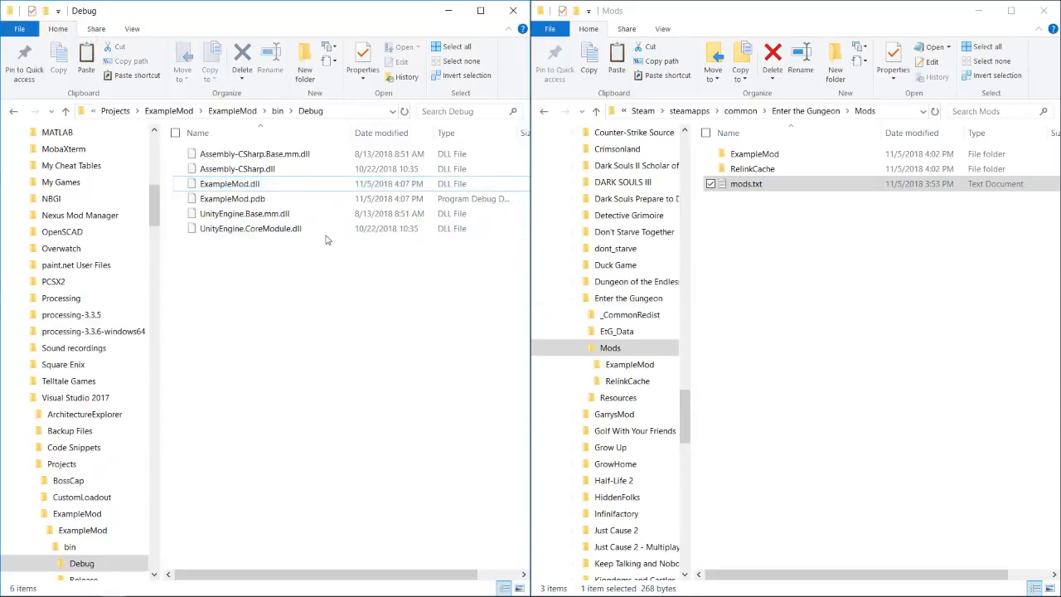
- Copy ExampleMod.dll from Debug into the Mods ExampleMod folder
click(229, 182)
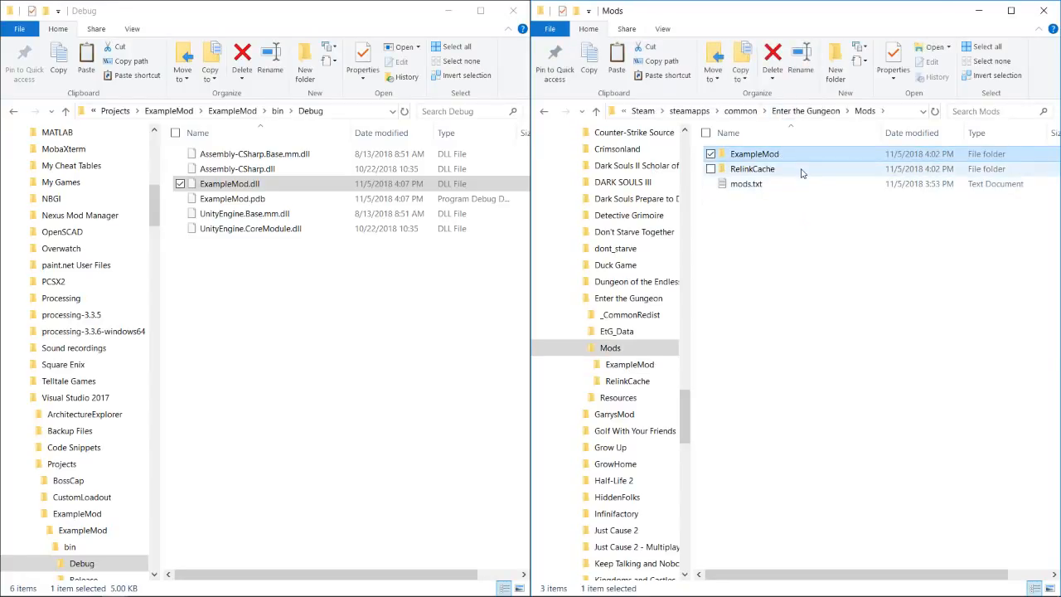
click(753, 169)
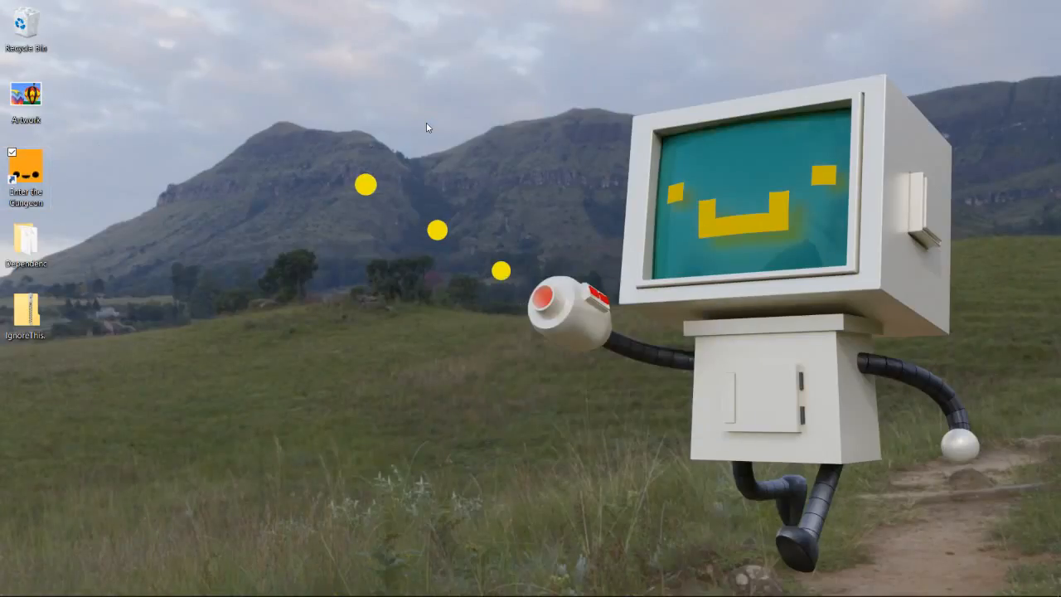
- Launch Enter the Gungeon from the desktop shortcut and start from the title menu
double_click(27, 169)
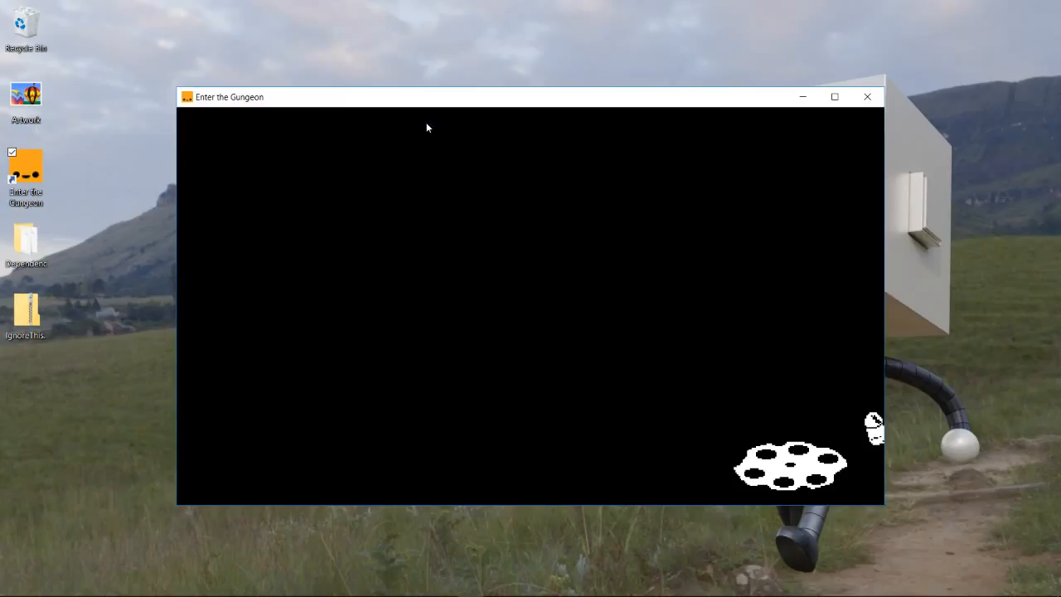
mouse_move(531, 288)
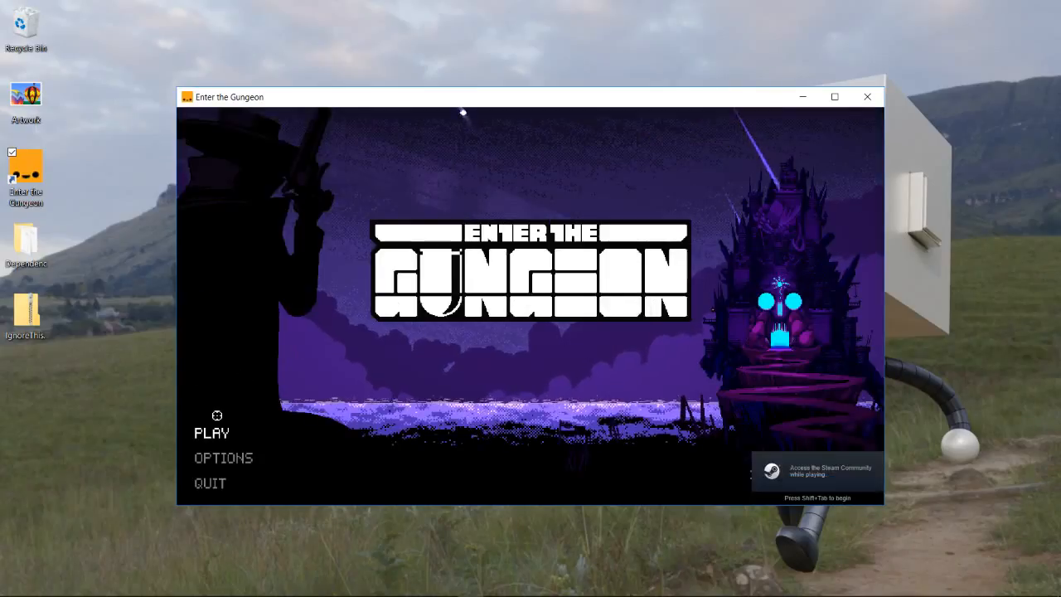
click(212, 432)
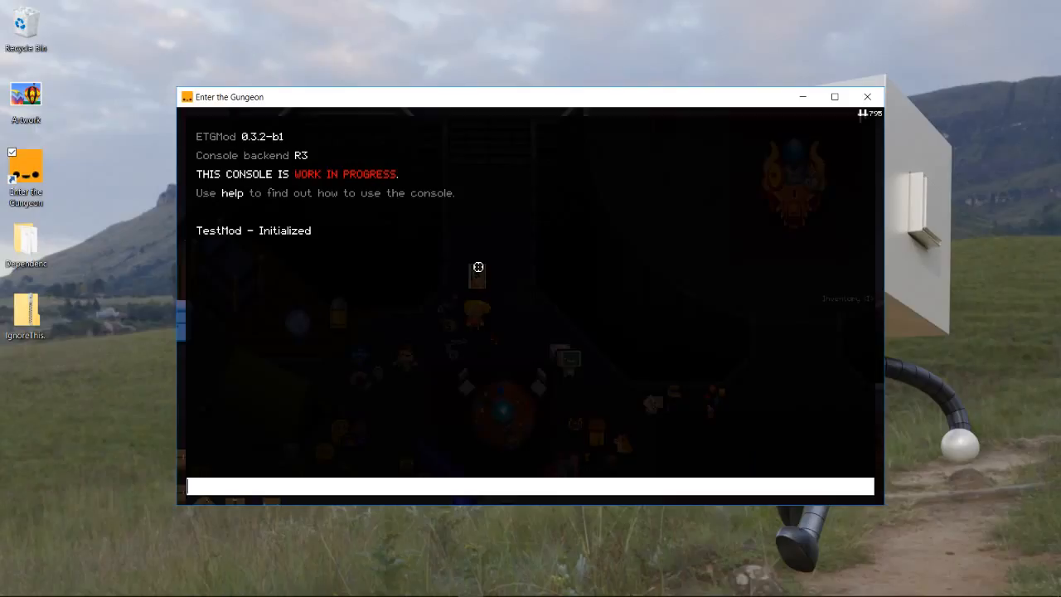
- Run modtest in the ETGMod console, then quit the game
text(test)
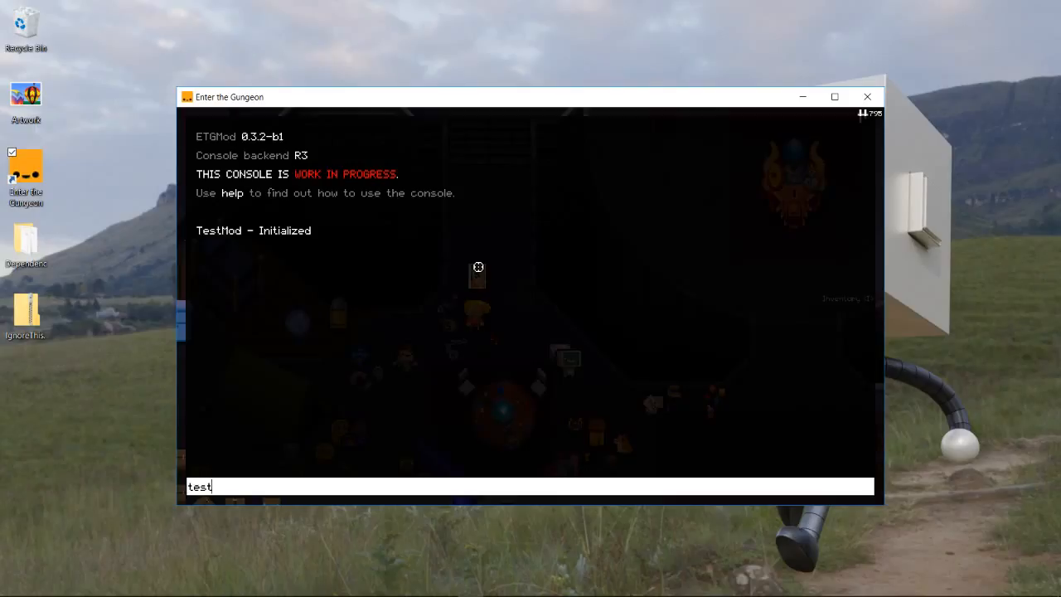
text(modtest)
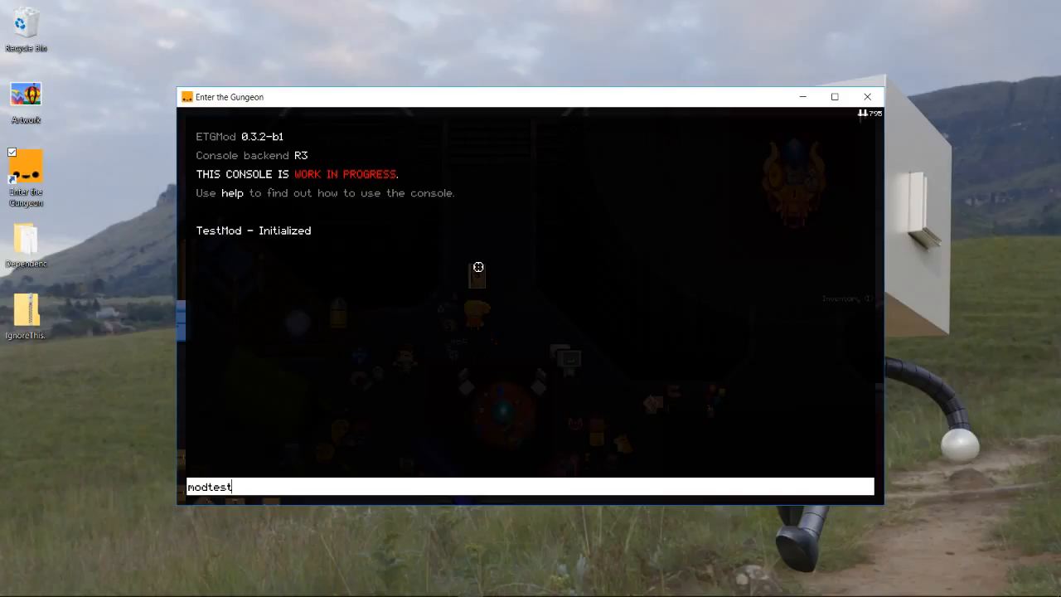
key(Return)
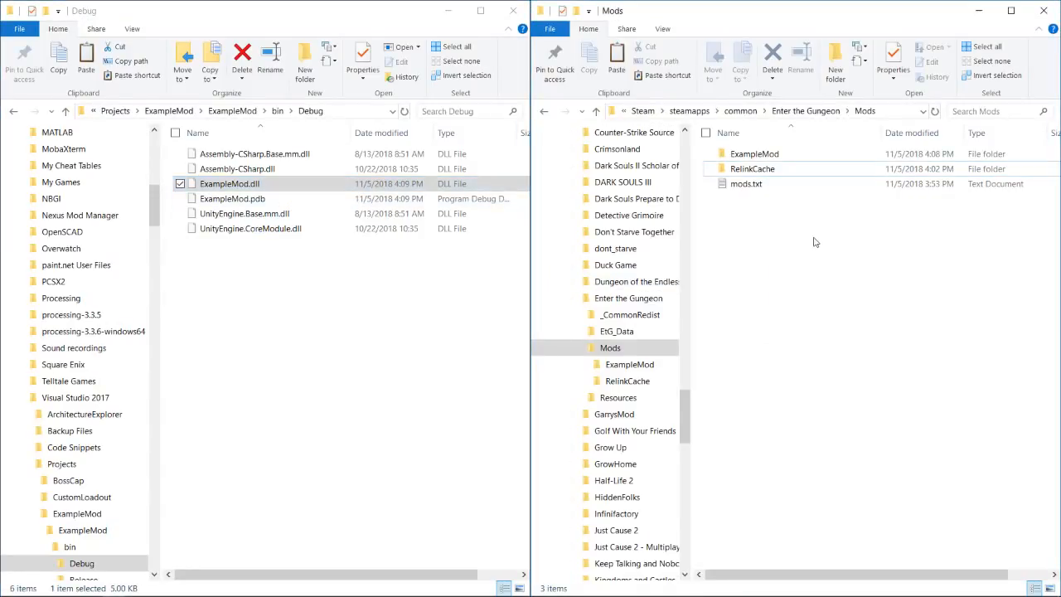
double_click(754, 152)
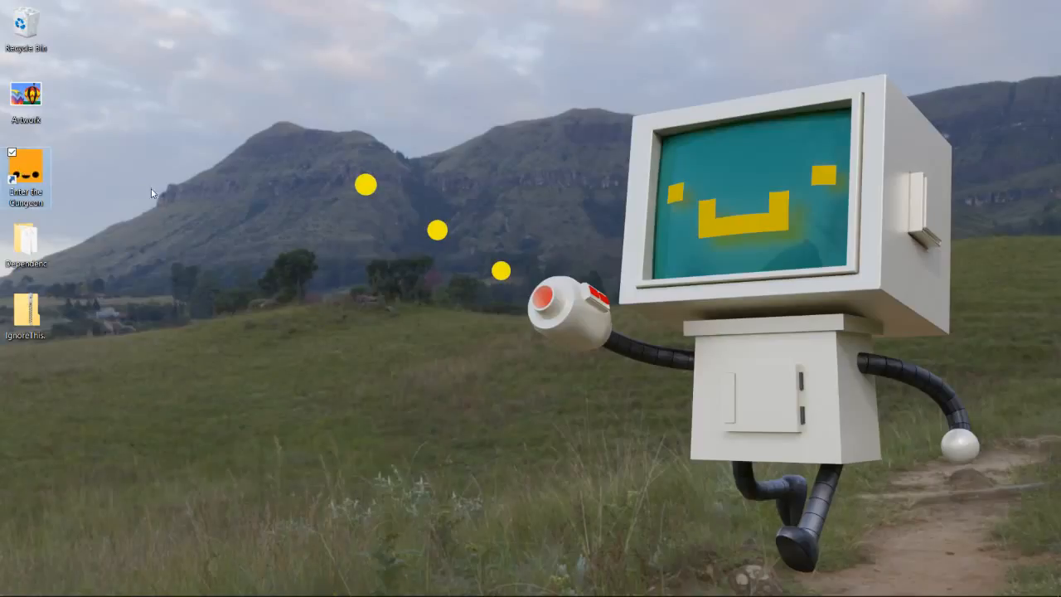
mouse_move(591, 226)
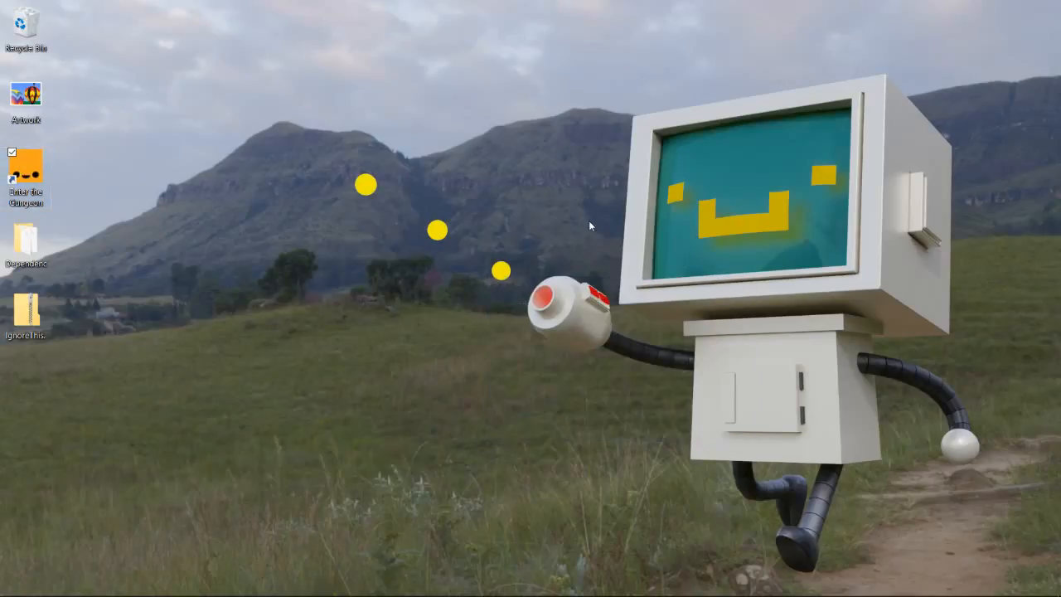
- Relaunch Enter the Gungeon and choose PLAY on the title screen
double_click(26, 169)
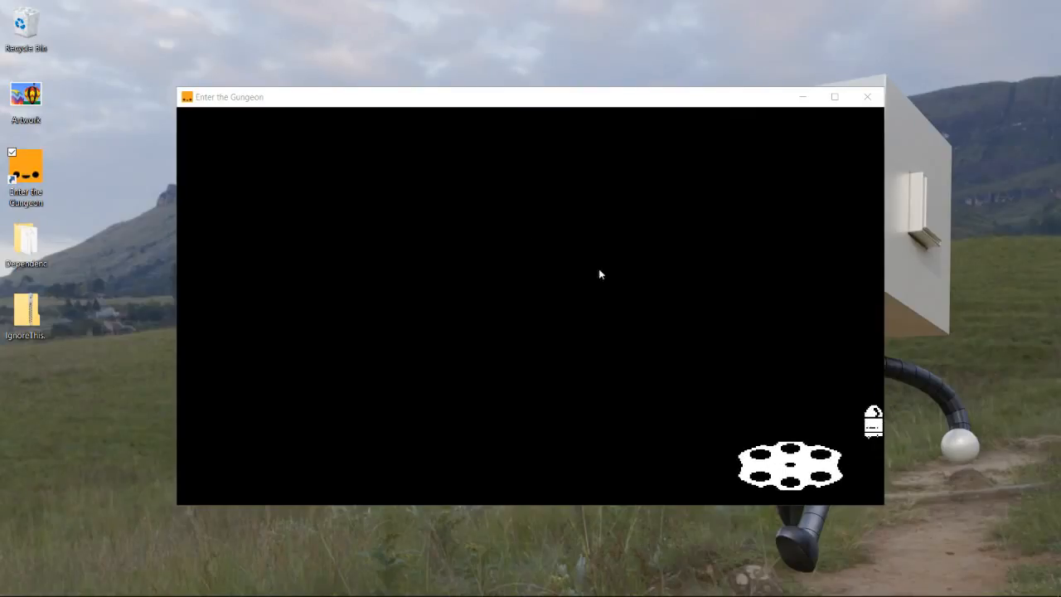
mouse_move(552, 268)
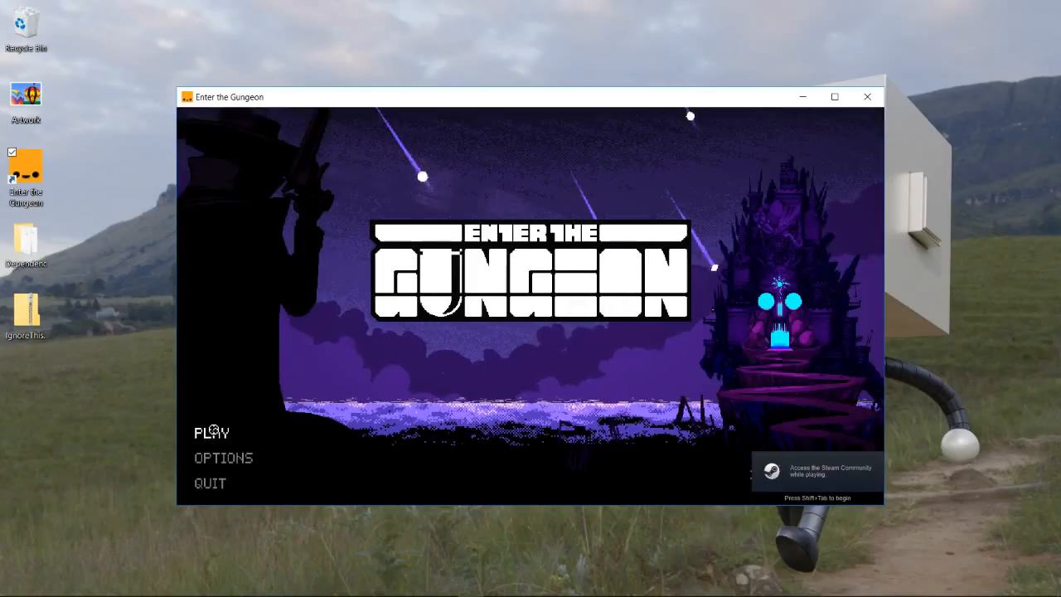
click(212, 431)
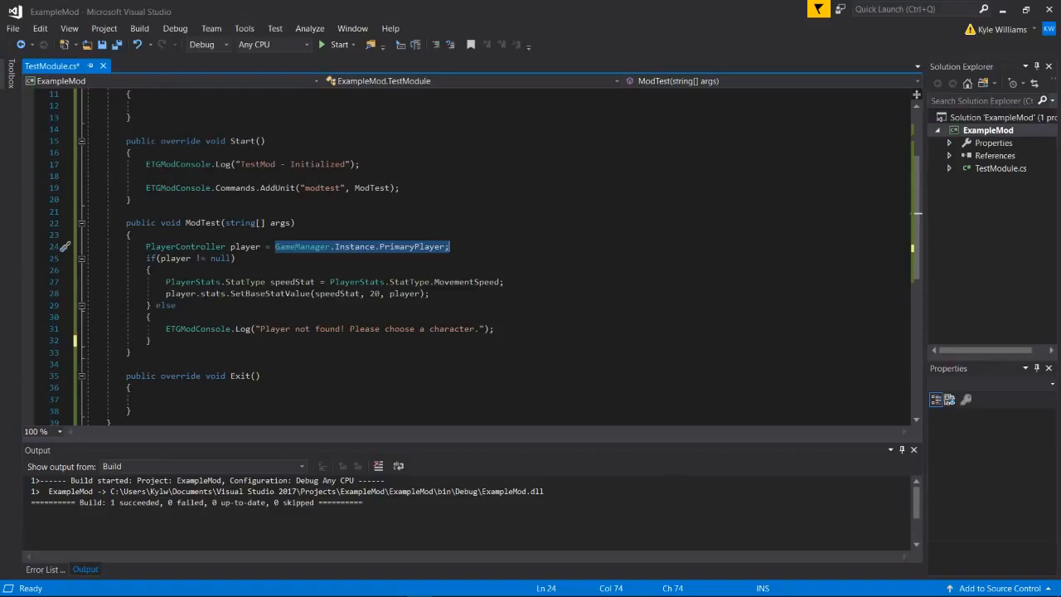
- Change the SetBaseStatValue speed to 20, tidy the else brace line, and save TestModule.cs
double_click(292, 282)
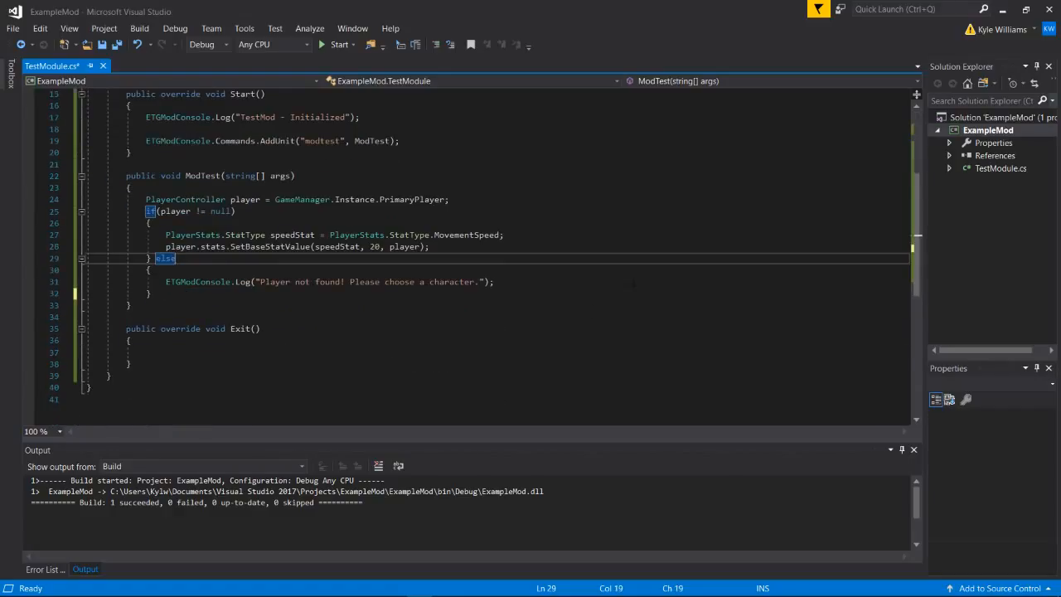
text(pla)
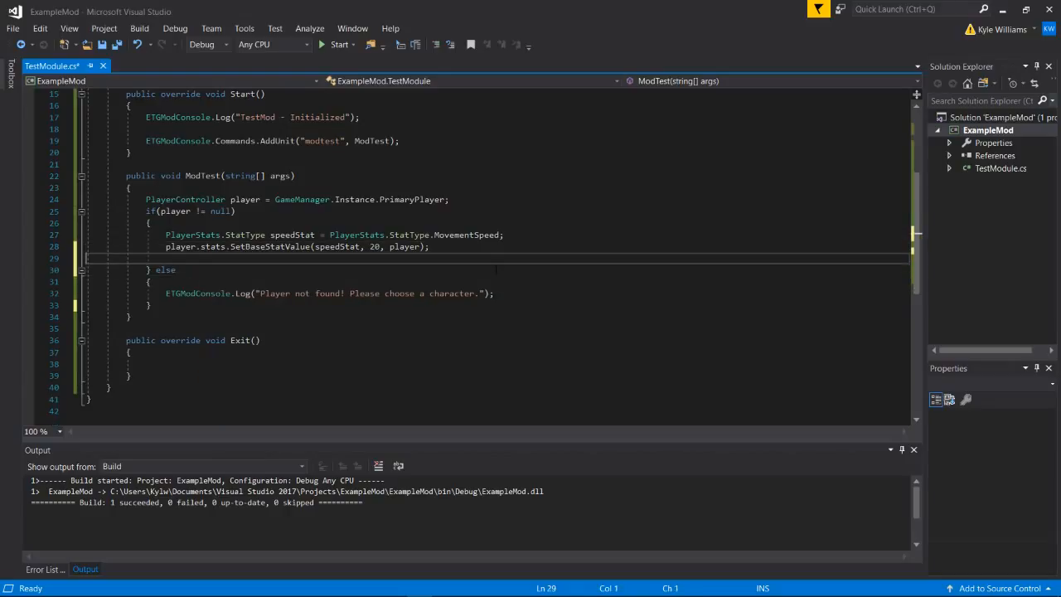
key(ctrl+s)
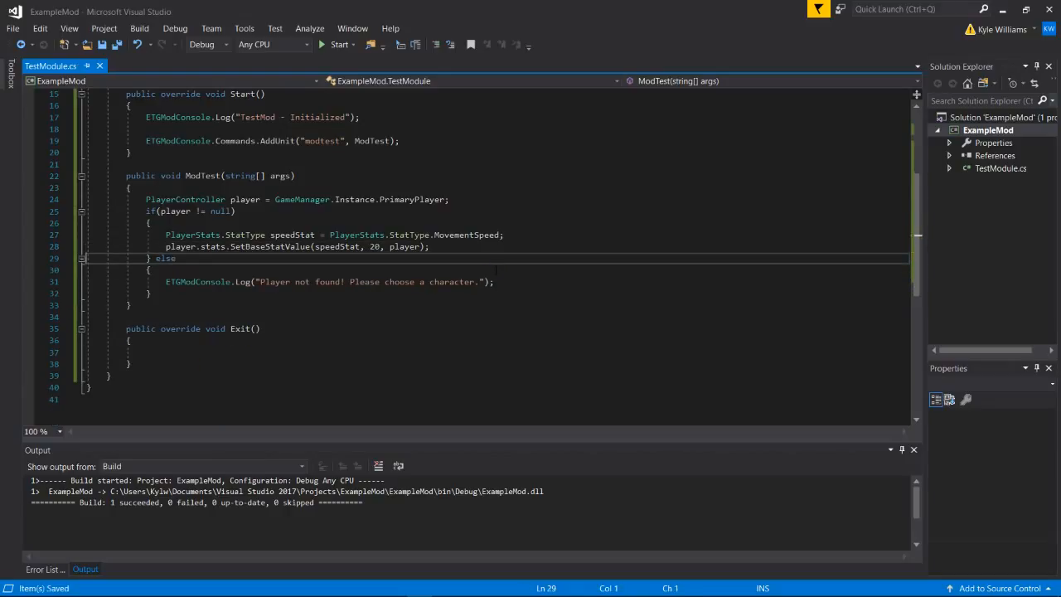
scroll(up, 3)
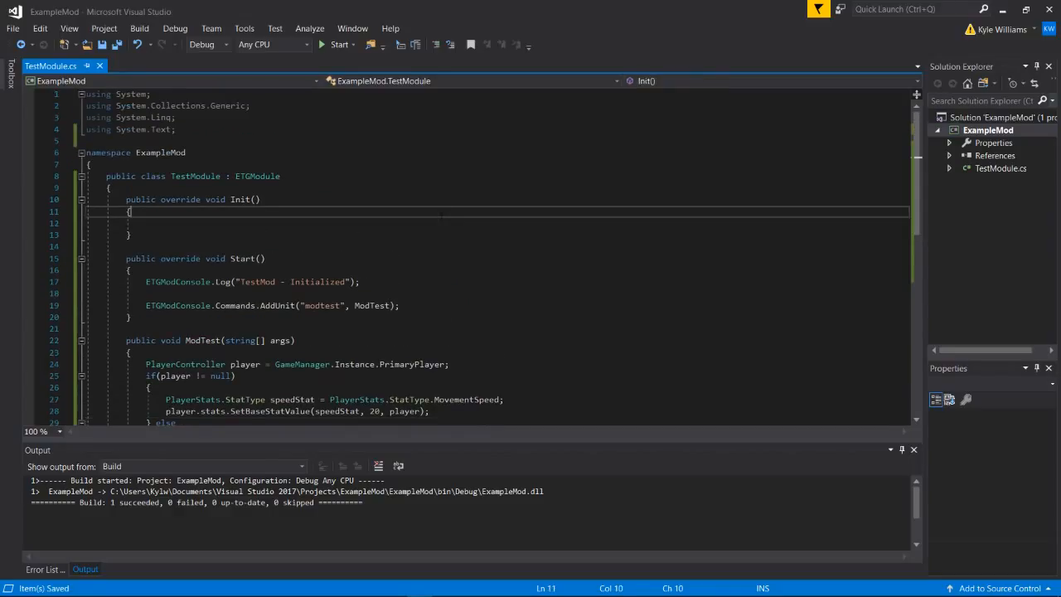
scroll(down, 3)
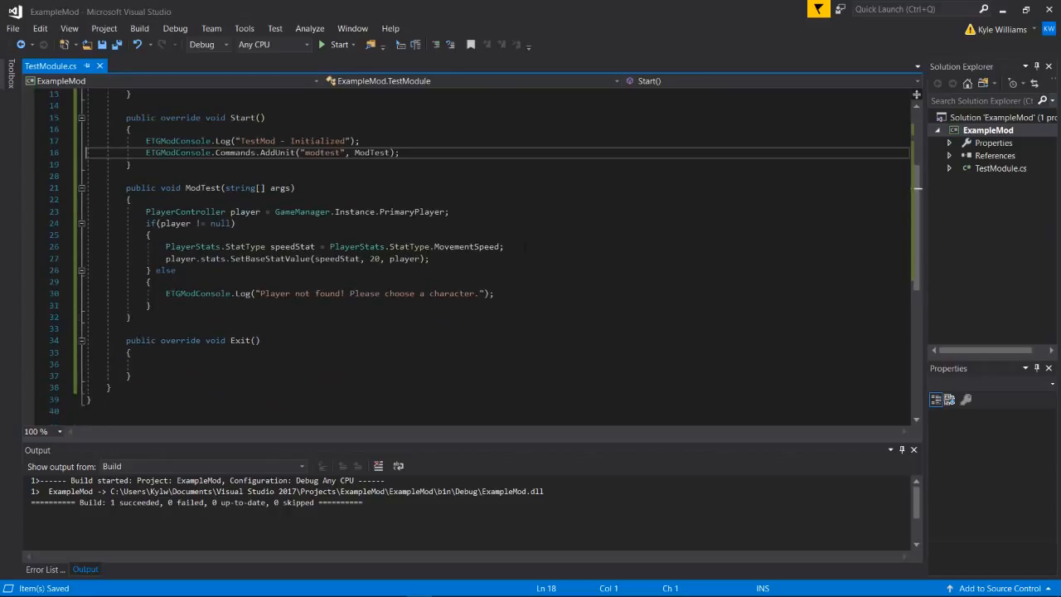
scroll(up, 3)
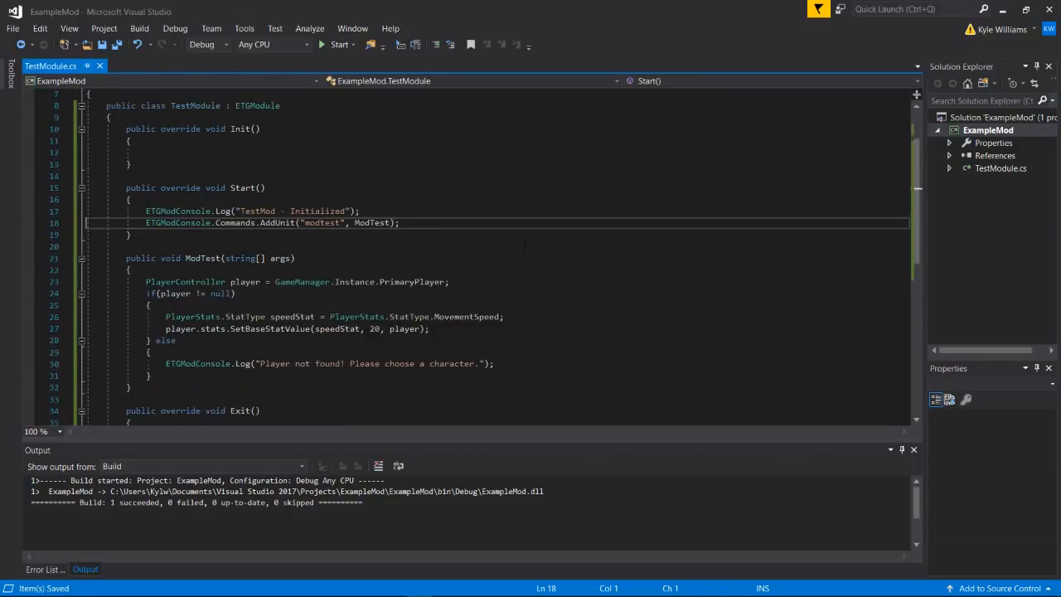
scroll(up, 3)
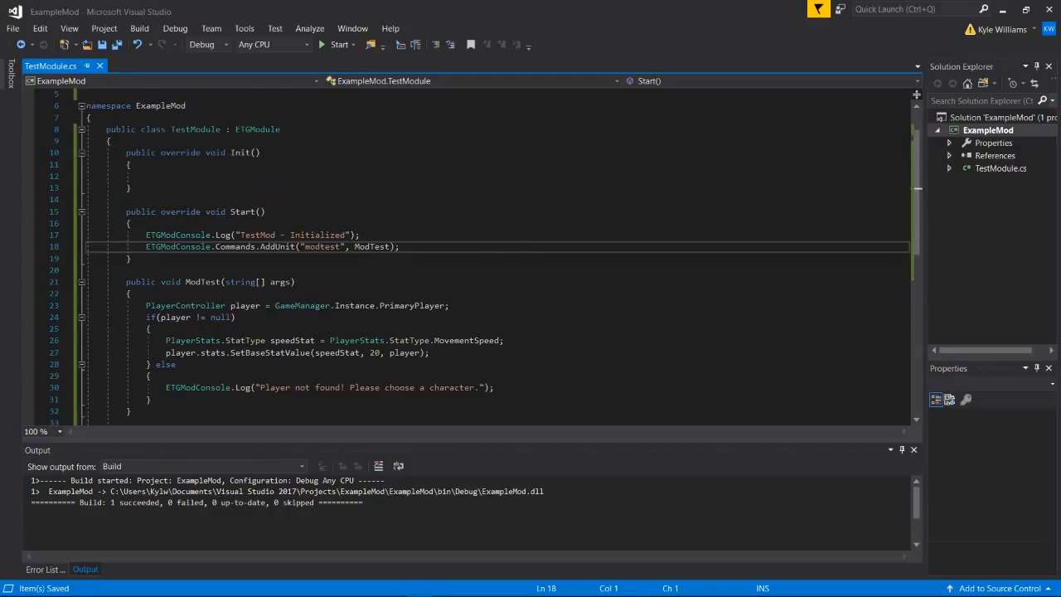